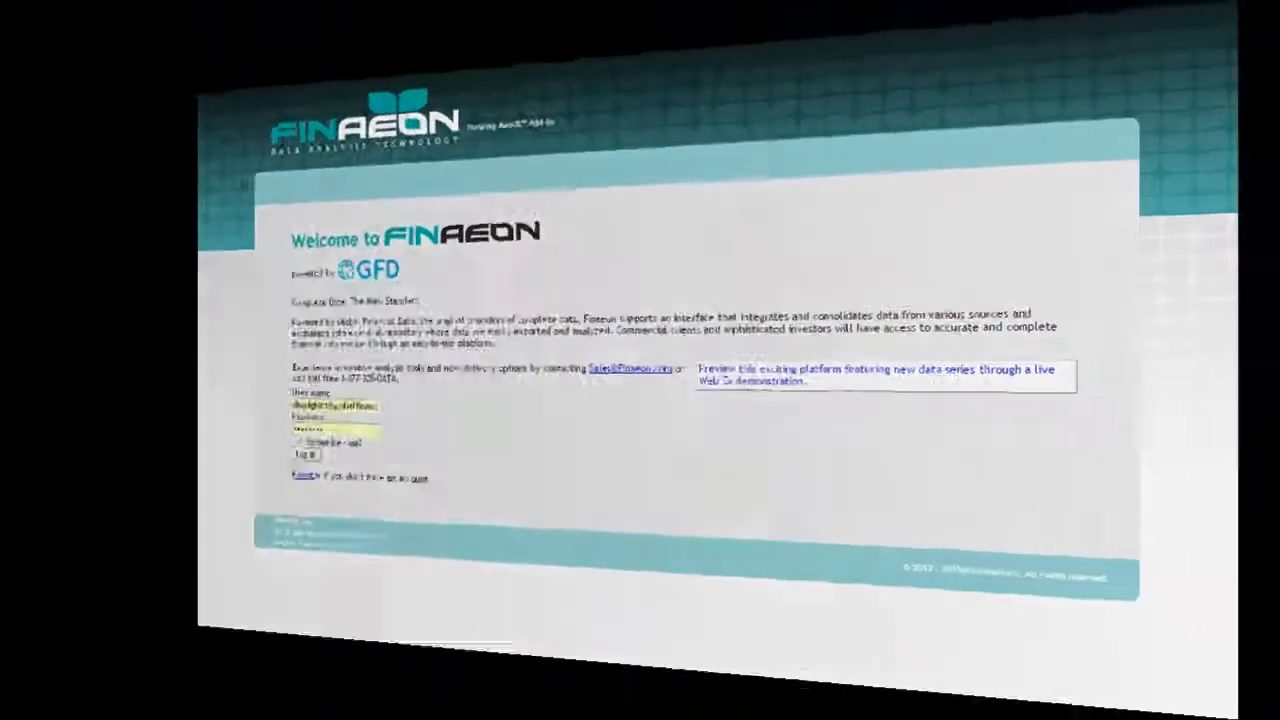
Log in to Finaeon with the entered credentials, reaching the 18,651-result home screen.
{"action": "left_click", "coordinate": [304, 452]}
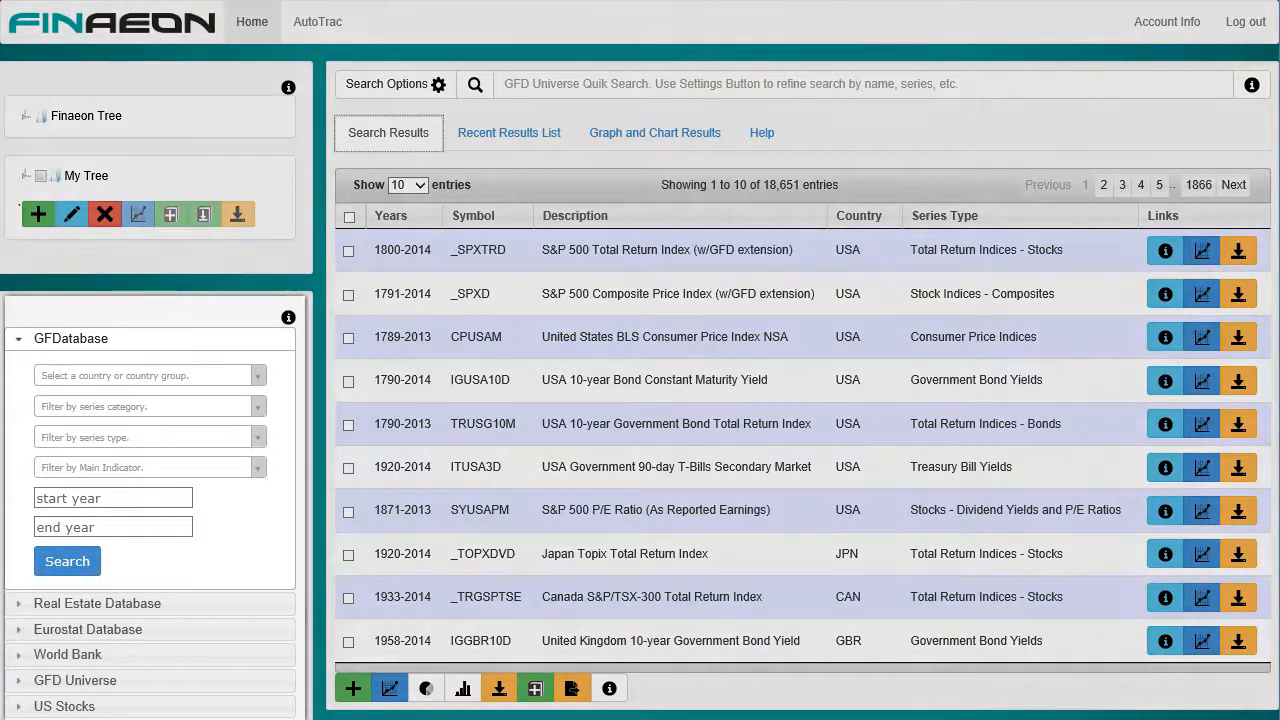
{"action": "scroll", "scroll_direction": "down", "scroll_amount": 3}
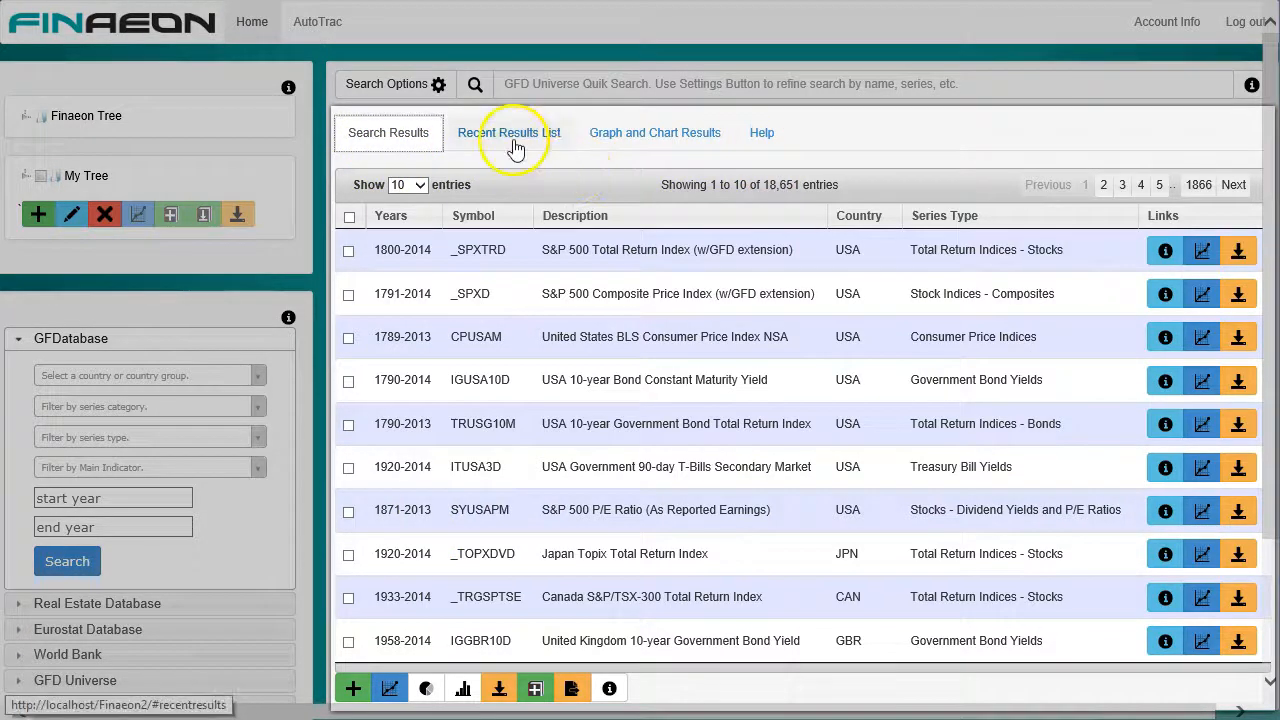
{"action": "left_click", "coordinate": [654, 132]}
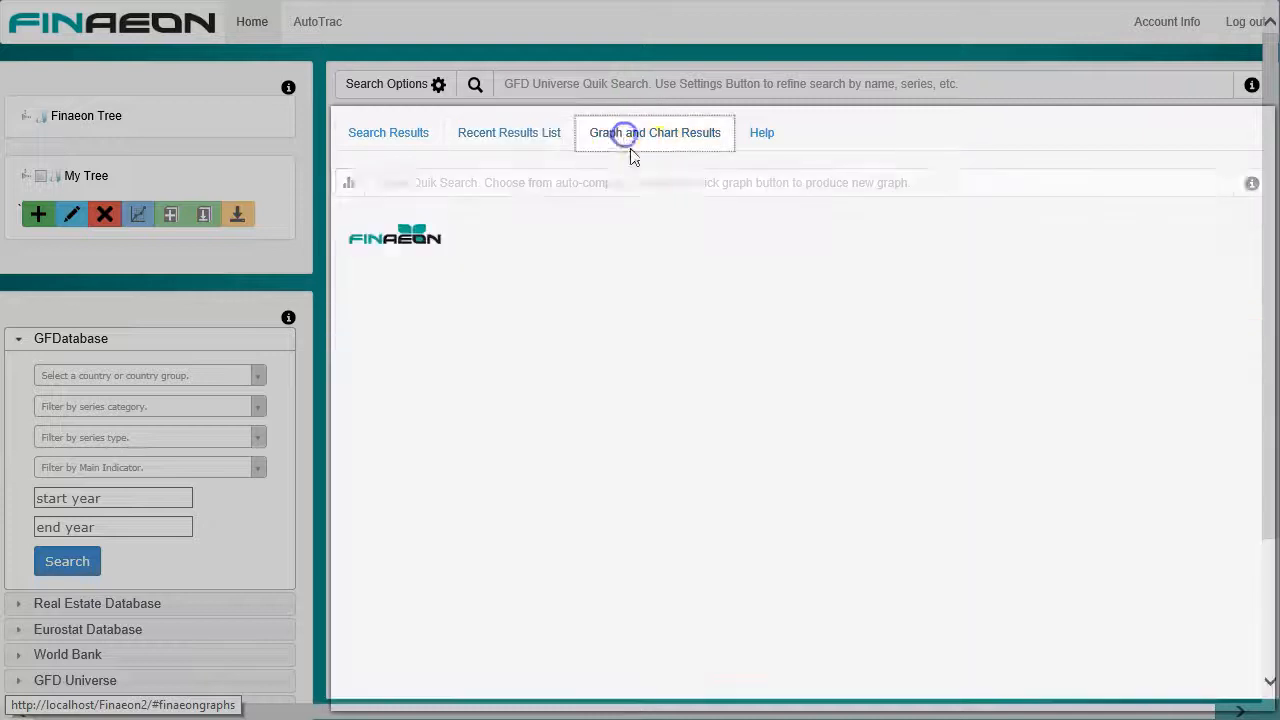
{"action": "left_click", "coordinate": [760, 132]}
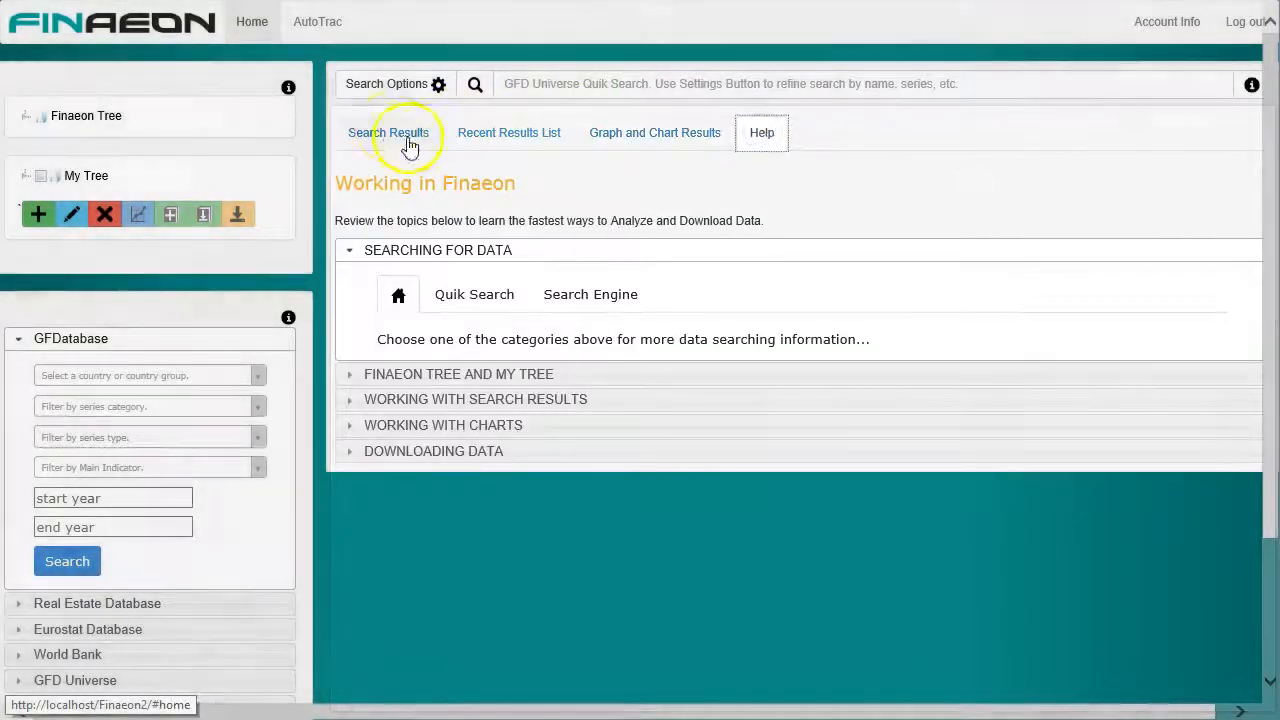
{"action": "left_click", "coordinate": [388, 132]}
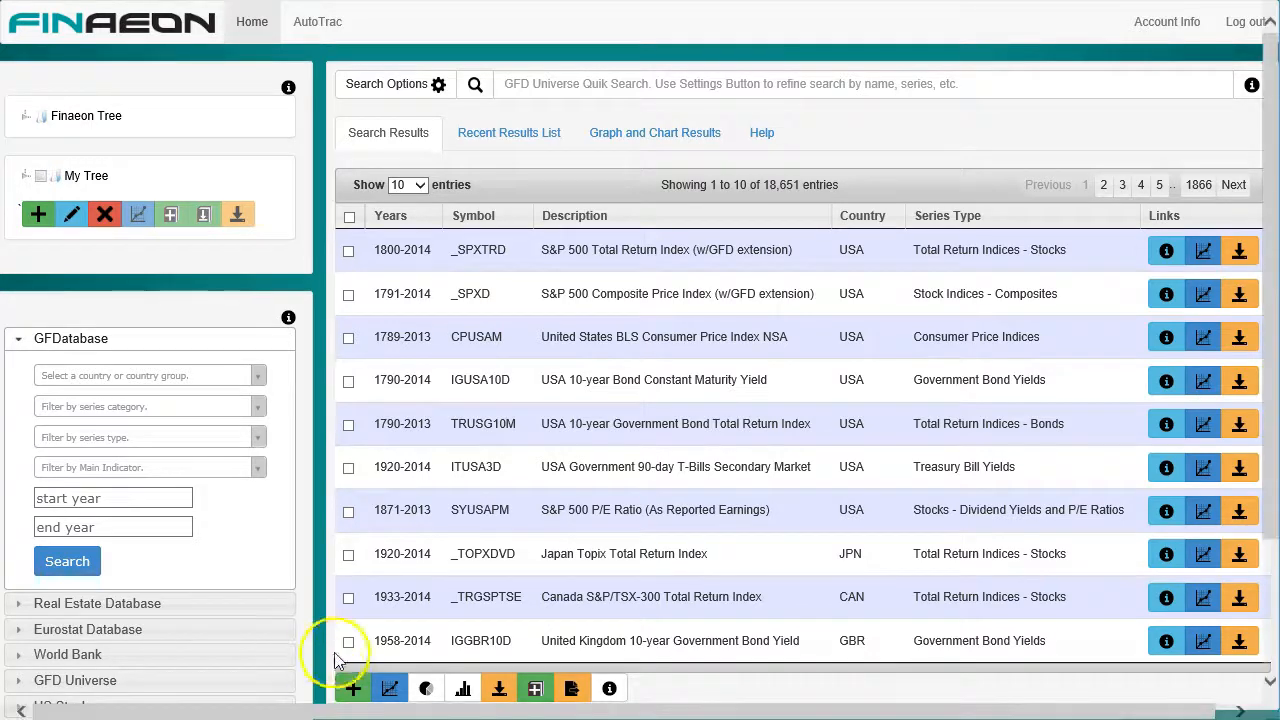
Scroll the left database panel down to the Fixed Income and All Files and Securities sections.
{"action": "scroll", "scroll_direction": "down", "scroll_amount": 3}
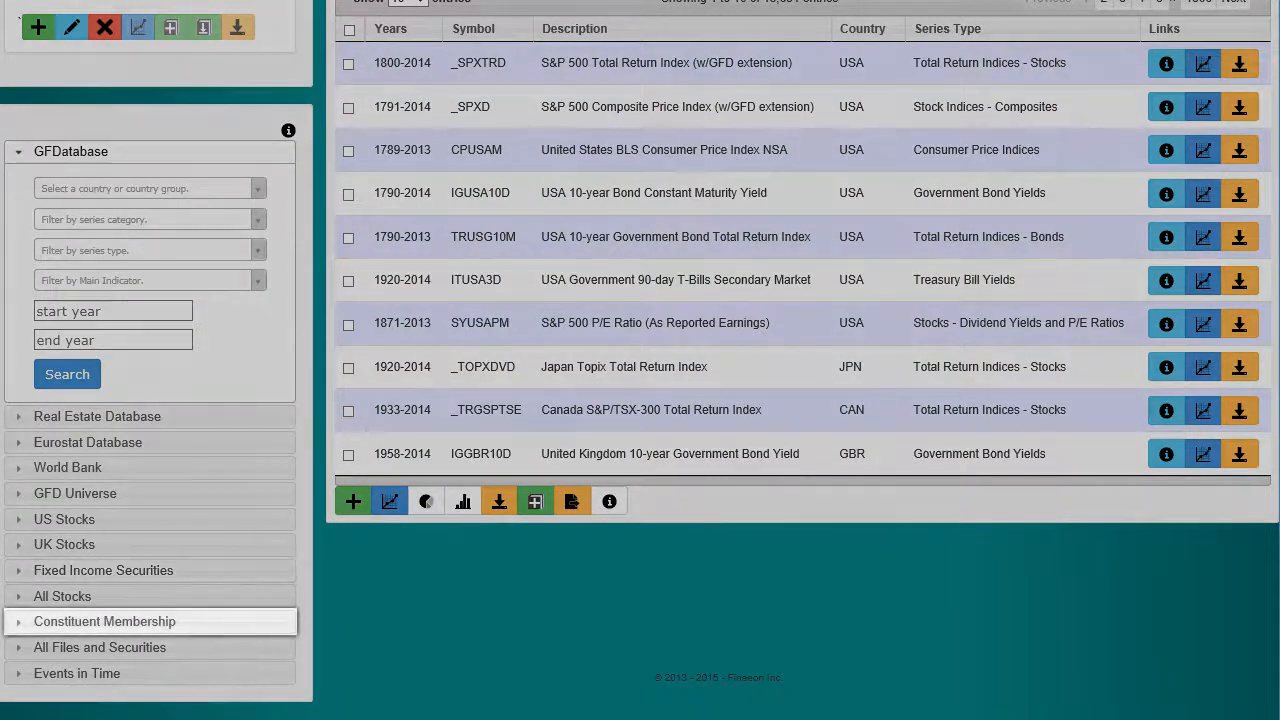
{"action": "mouse_move", "coordinate": [150, 648]}
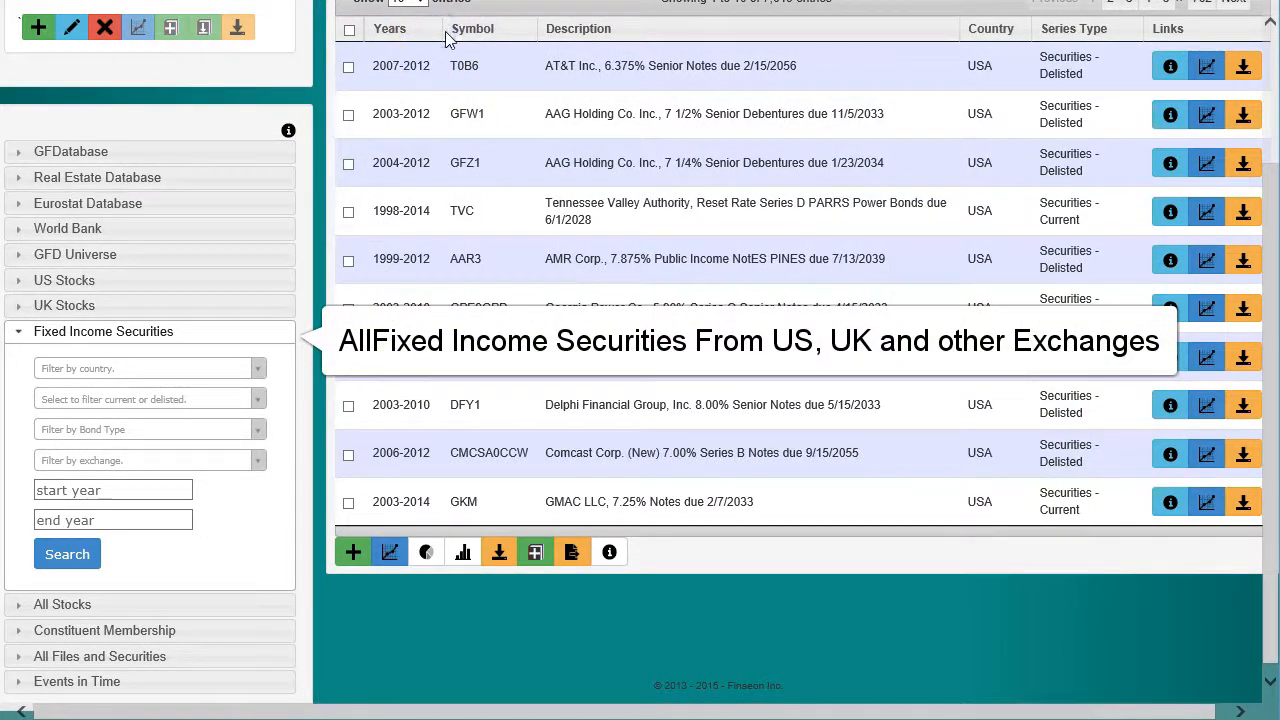
{"action": "mouse_move", "coordinate": [436, 66]}
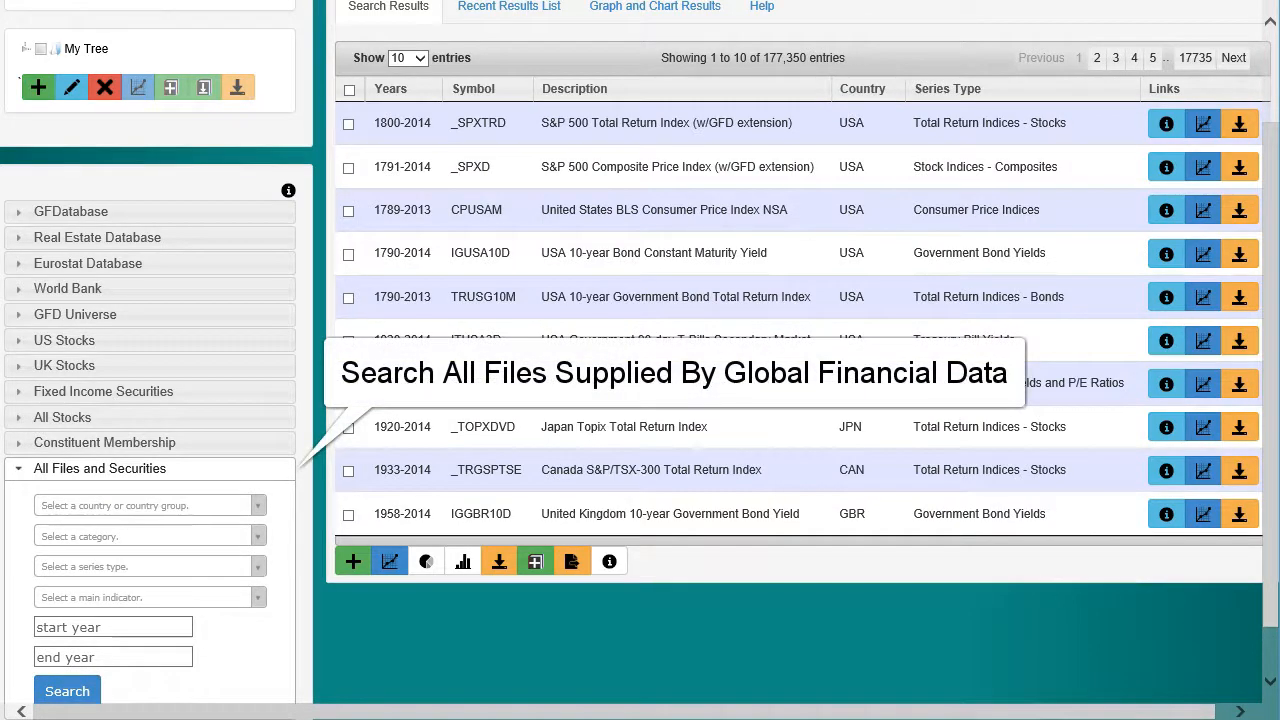
{"action": "scroll", "scroll_direction": "down", "scroll_amount": 3}
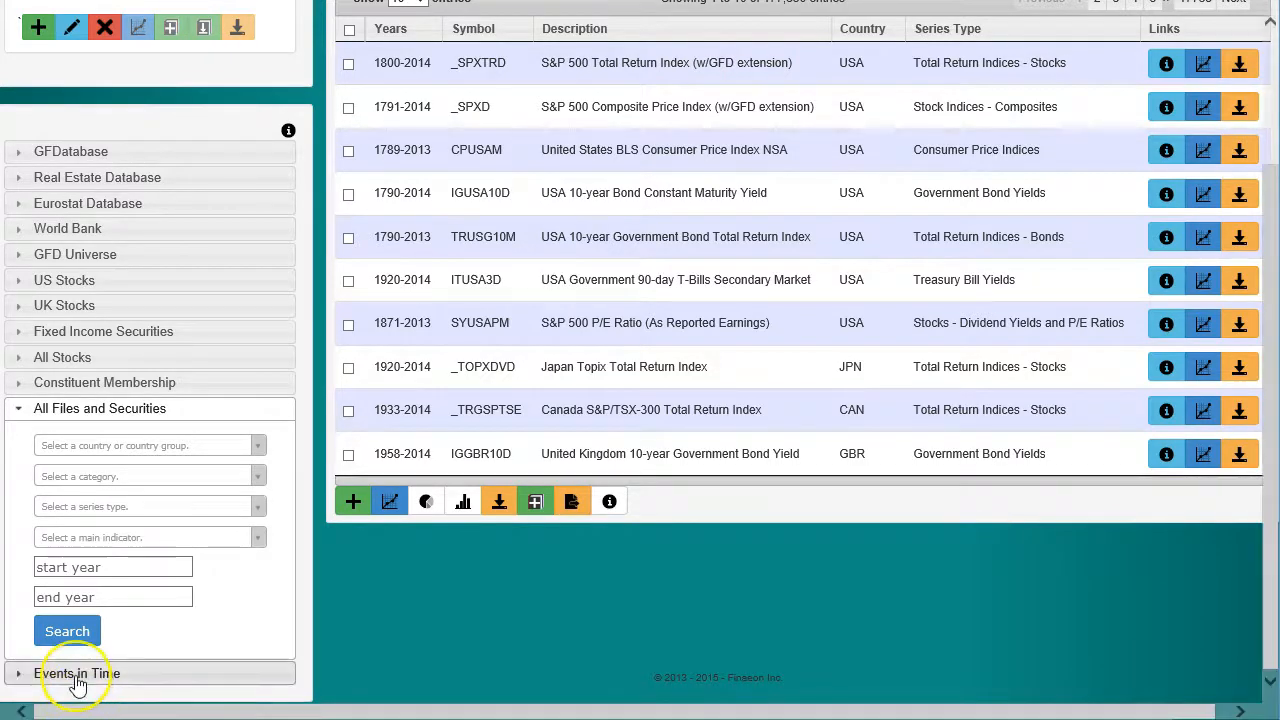
Expand Events in Time (48,798 results), then expand the My Tree folder on the home screen.
{"action": "left_click", "coordinate": [76, 672]}
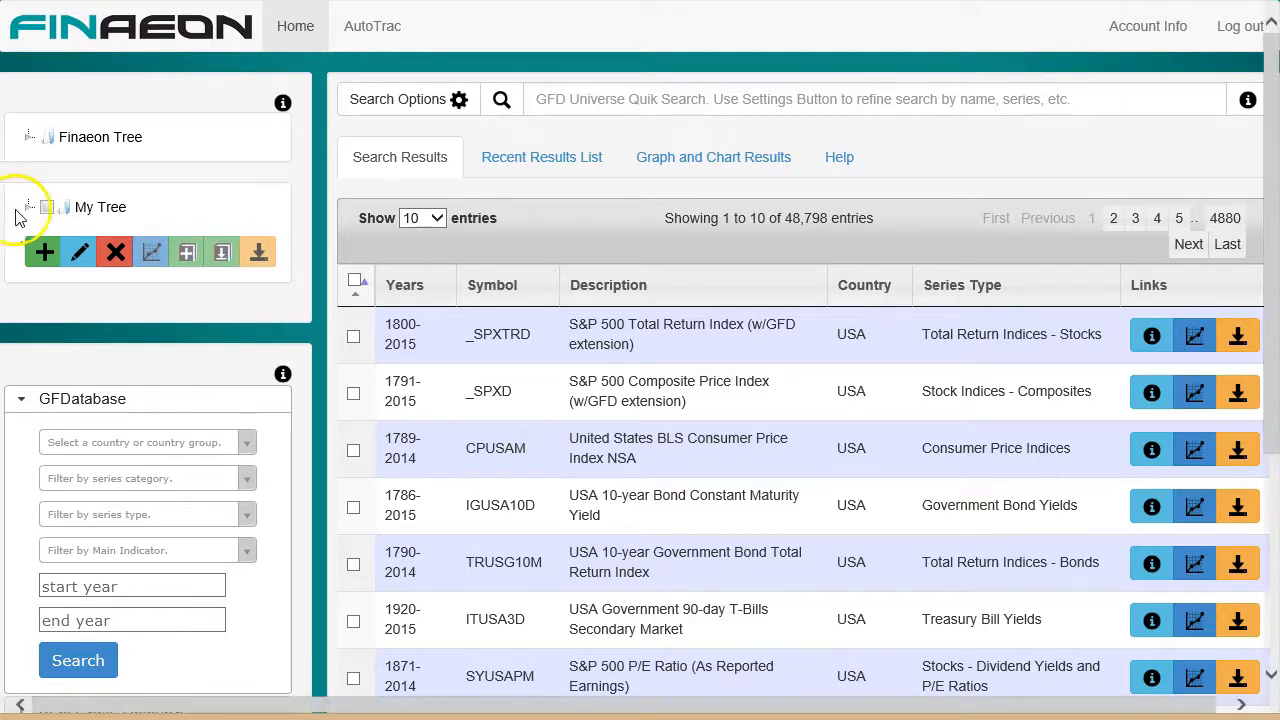
{"action": "left_click", "coordinate": [32, 206]}
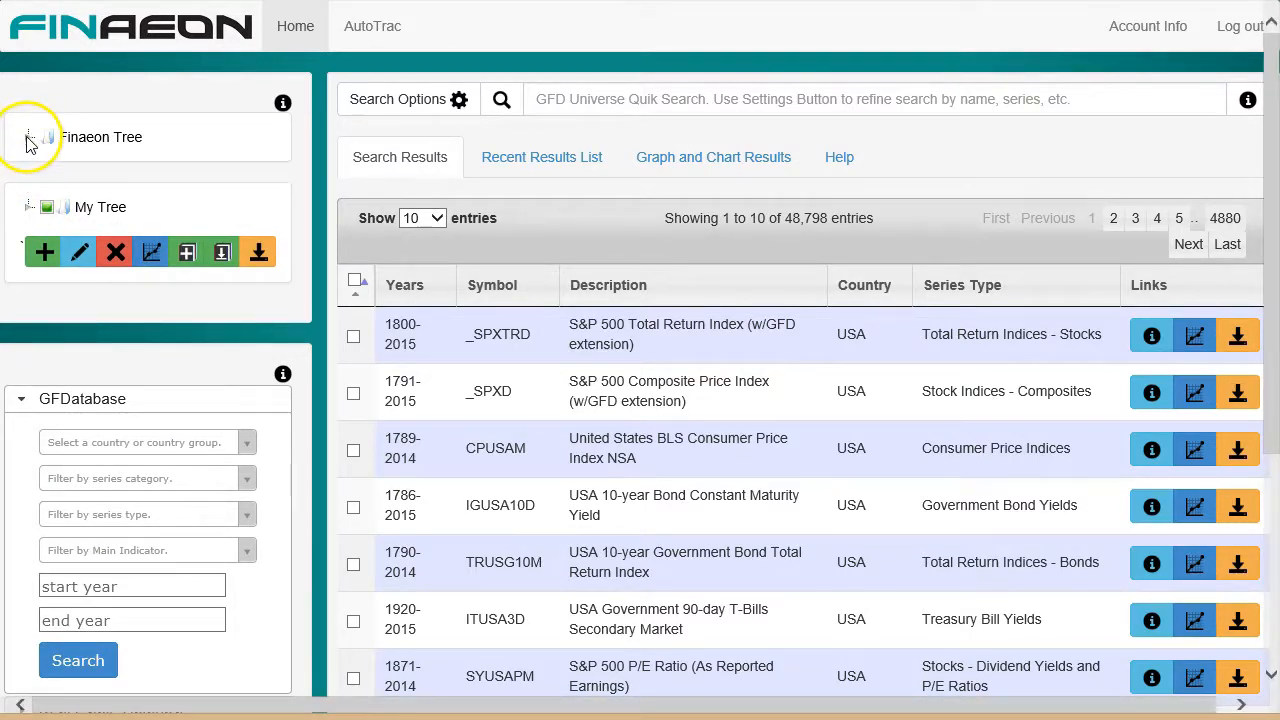
Expand Finaeon Tree, Main Indicators and Asset Allocation, then collapse back to the top level.
{"action": "left_click", "coordinate": [30, 136]}
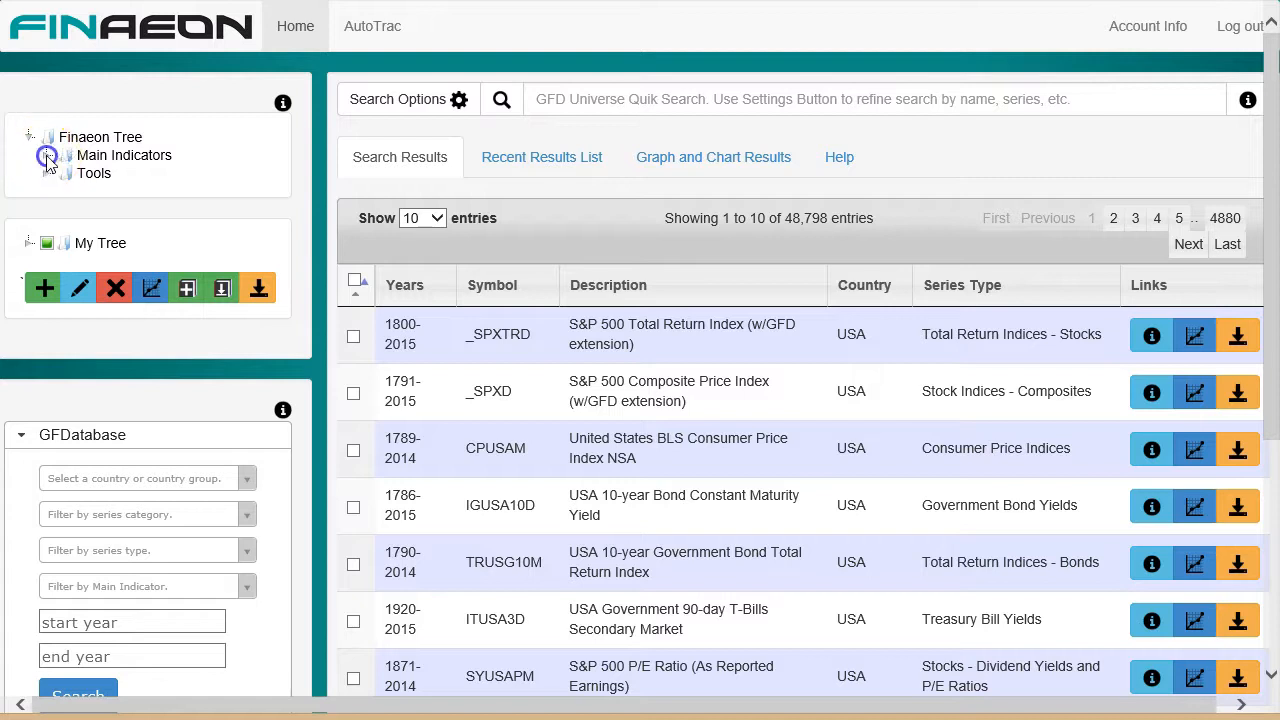
{"action": "left_click", "coordinate": [46, 156]}
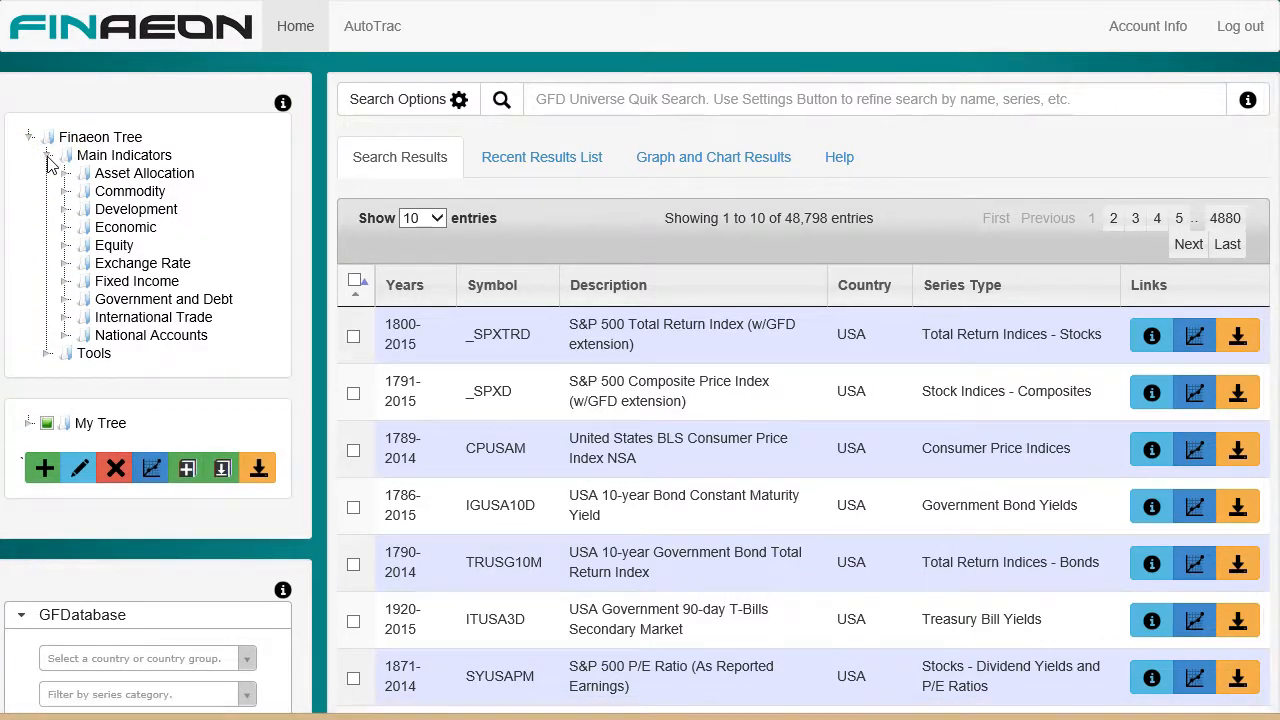
{"action": "left_click", "coordinate": [66, 172]}
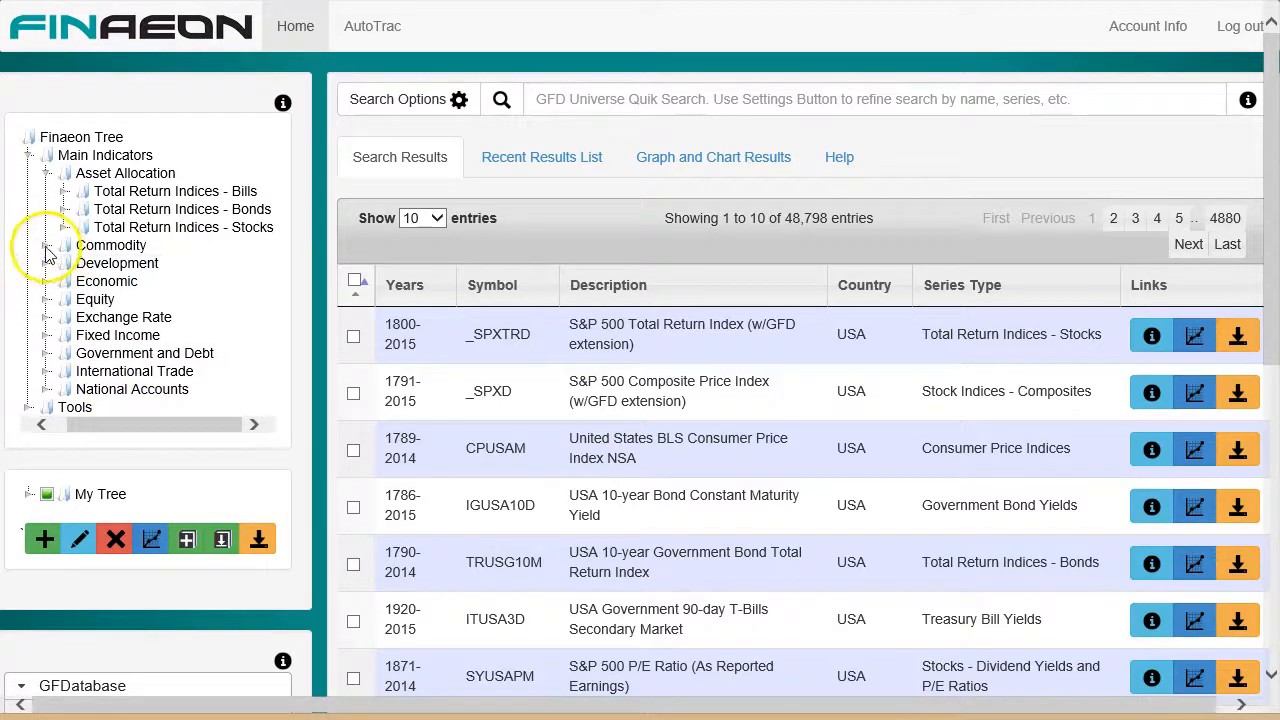
{"action": "left_click", "coordinate": [46, 244]}
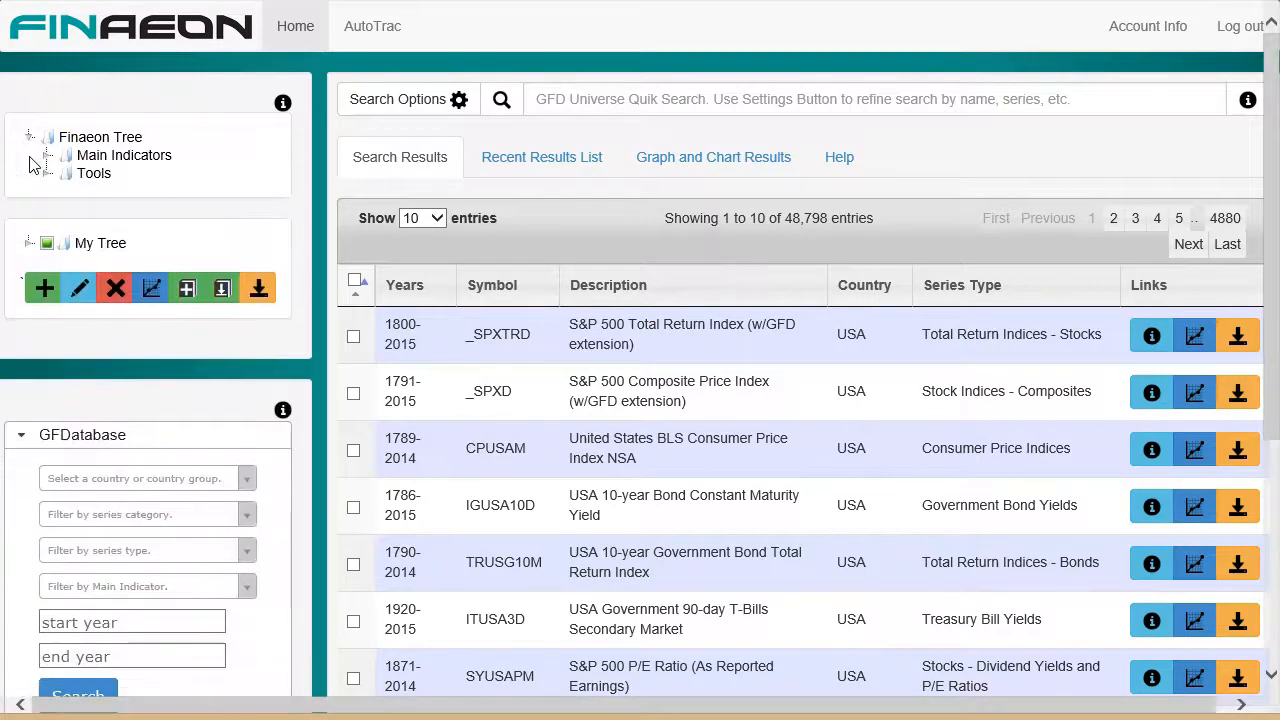
{"action": "left_click", "coordinate": [100, 136]}
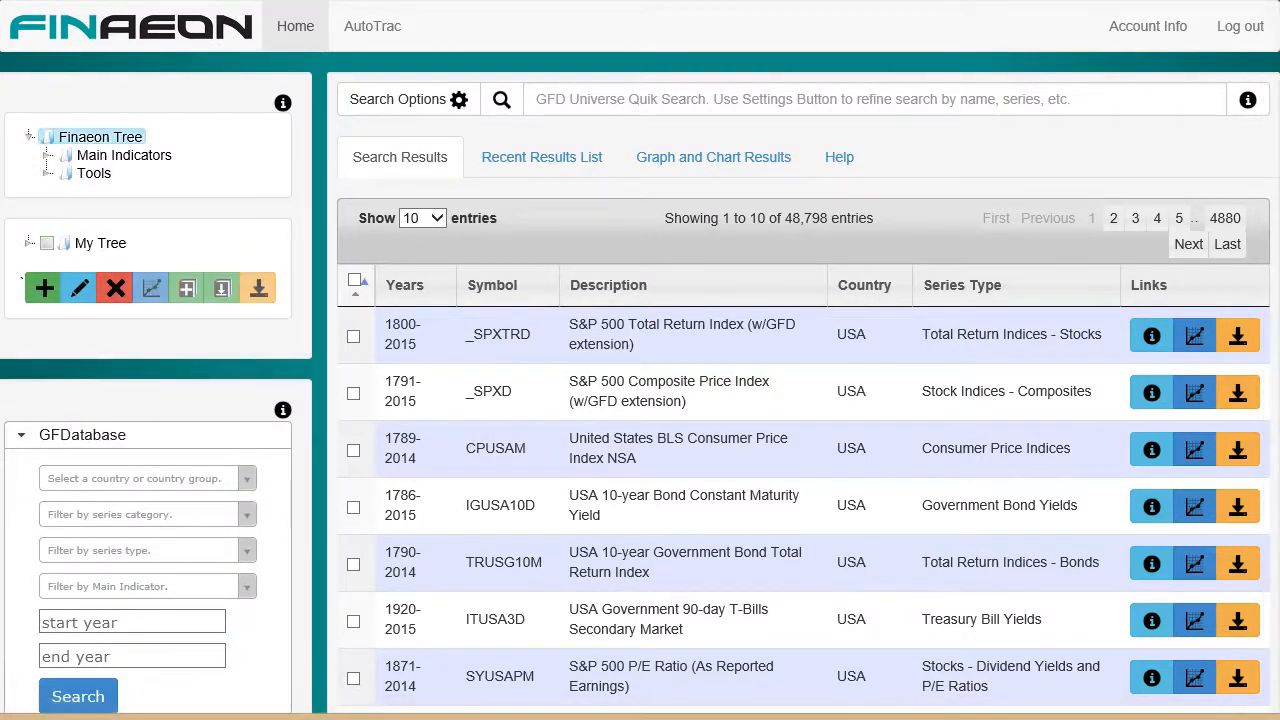
Chart the Australia 10-year yield curve via Tools > Yield Curve > ALL, then collapse Yield Curve.
{"action": "left_click", "coordinate": [44, 172]}
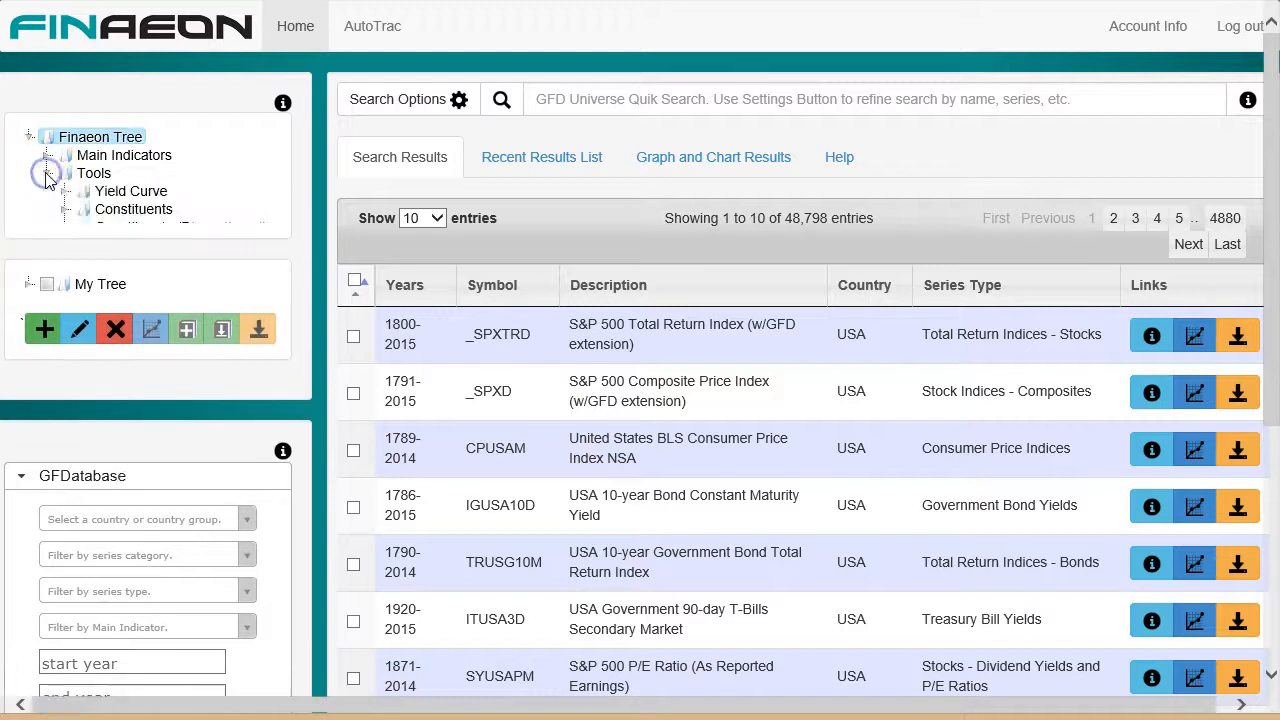
{"action": "left_click", "coordinate": [64, 172]}
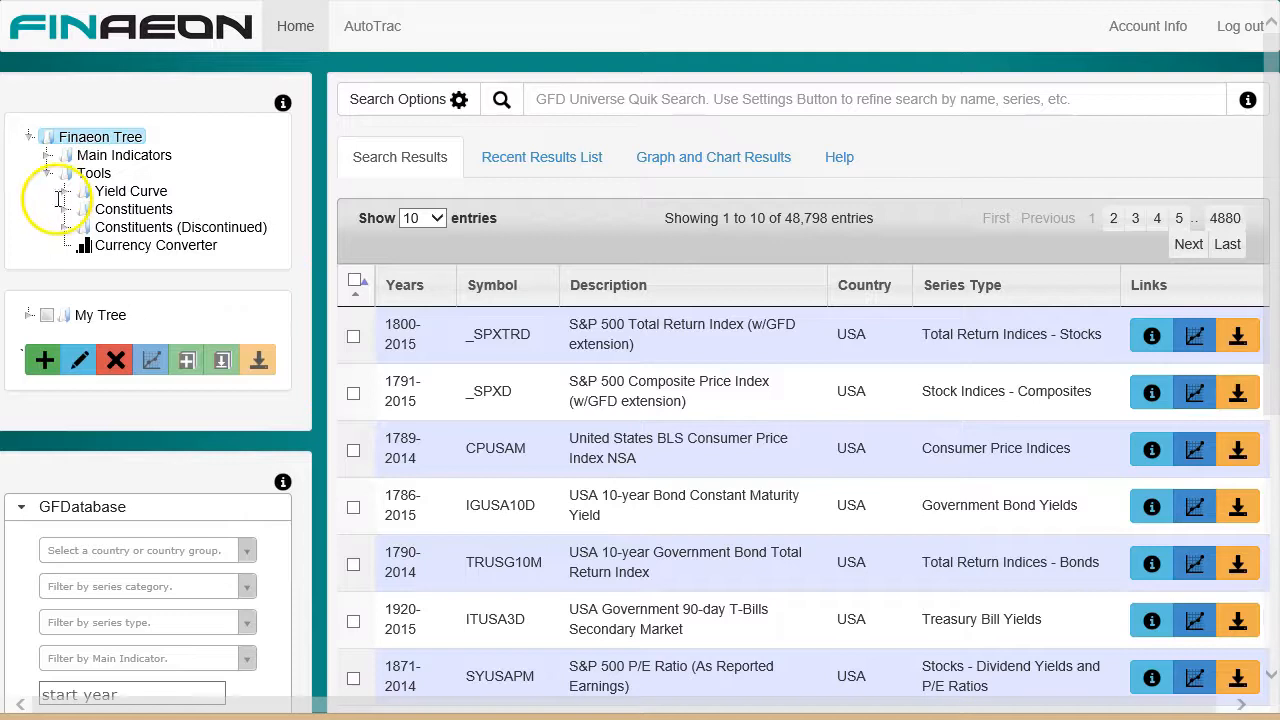
{"action": "left_click", "coordinate": [68, 210]}
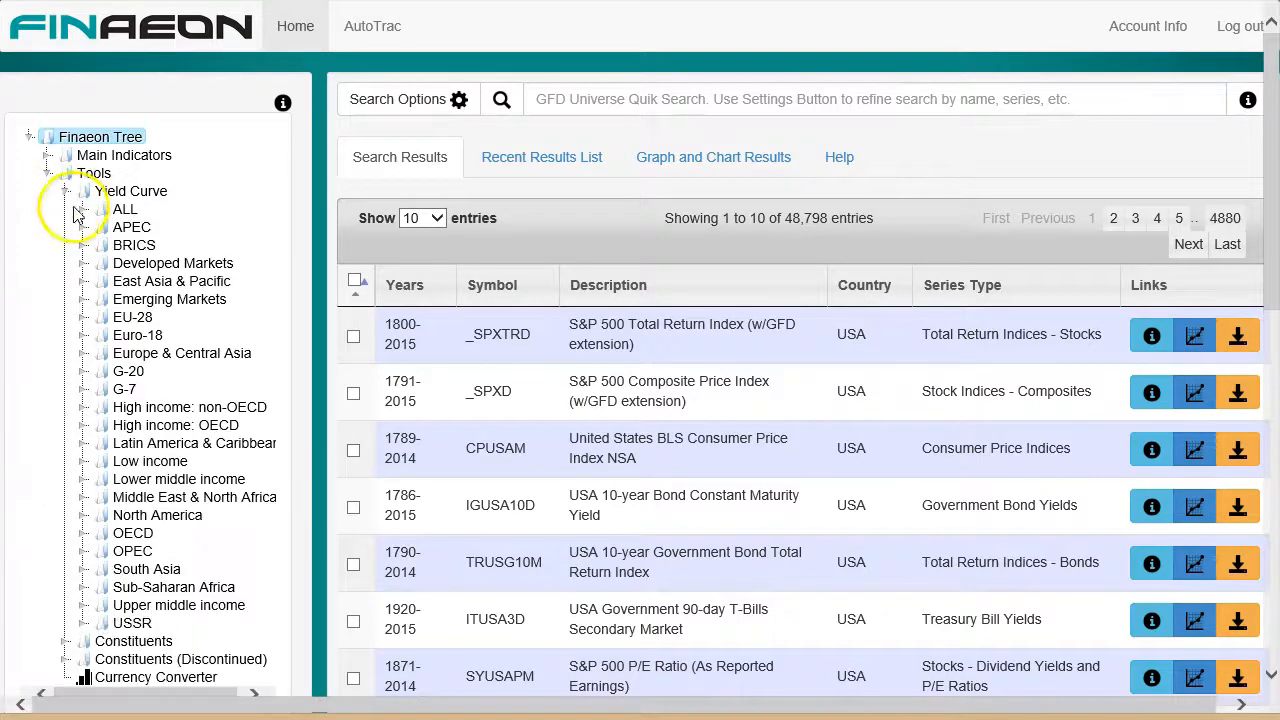
{"action": "left_click", "coordinate": [108, 210]}
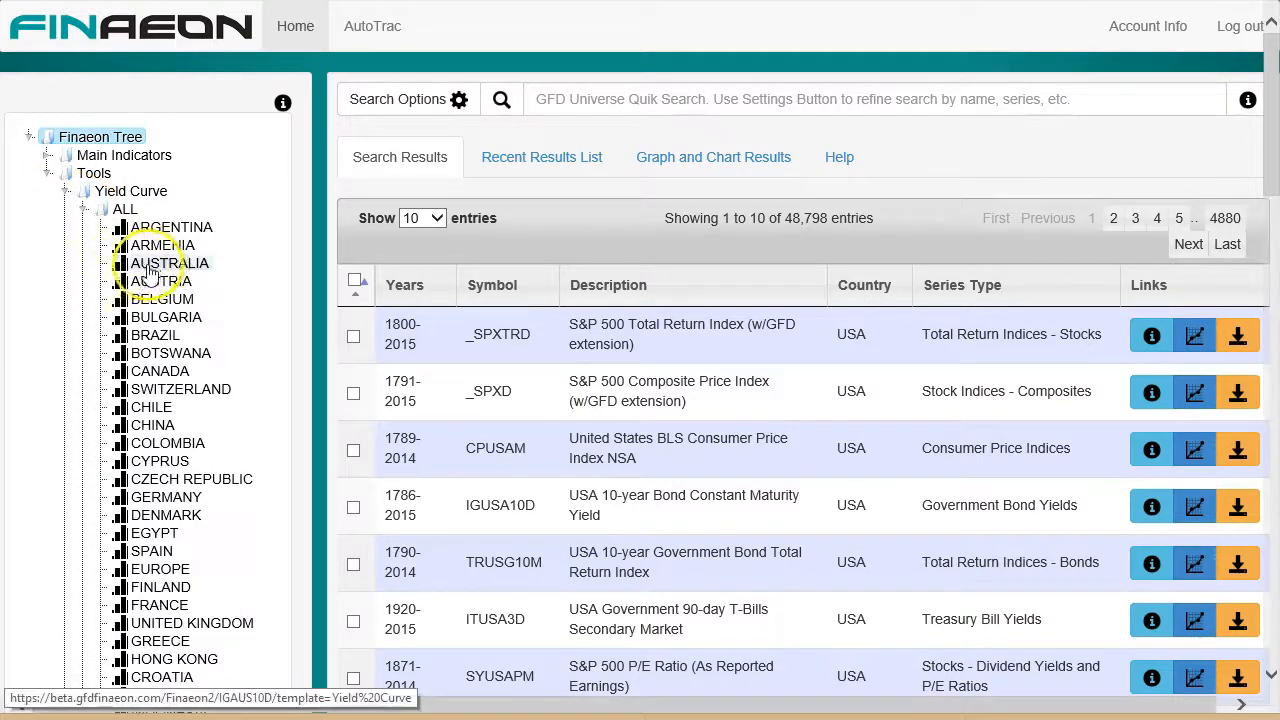
{"action": "left_click", "coordinate": [170, 264]}
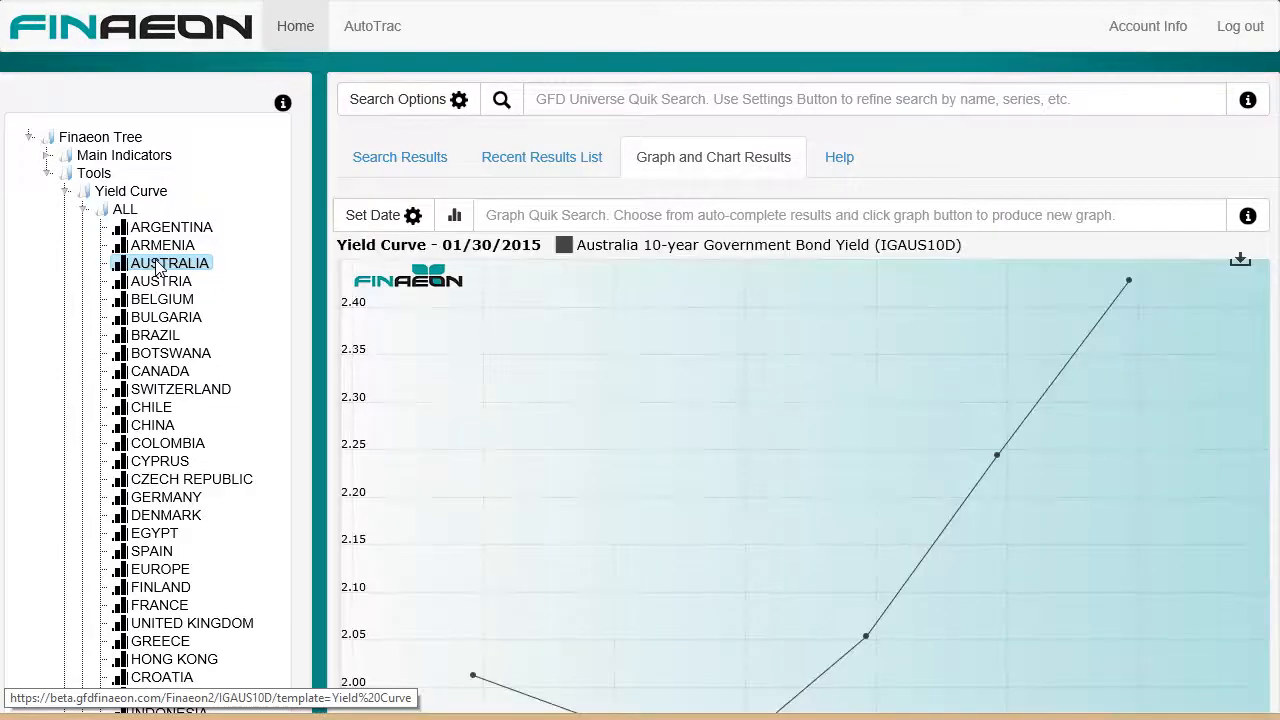
{"action": "scroll", "scroll_direction": "down", "scroll_amount": 3}
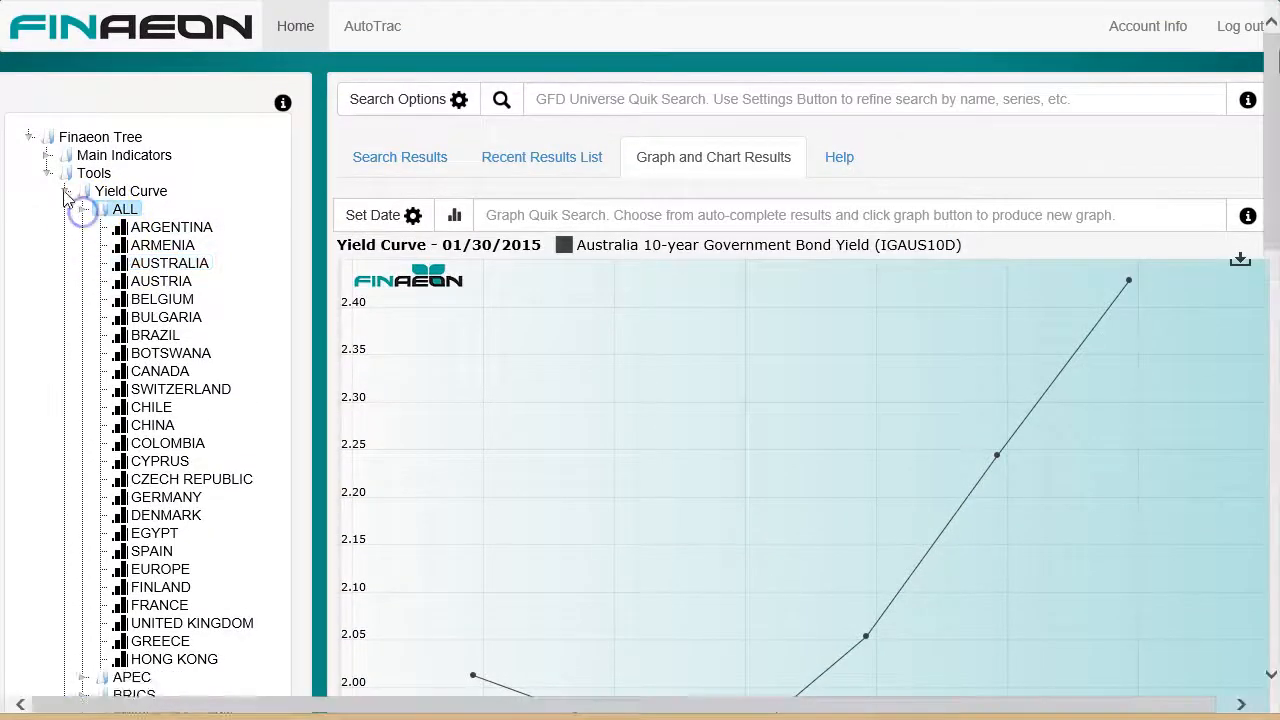
{"action": "left_click", "coordinate": [80, 192]}
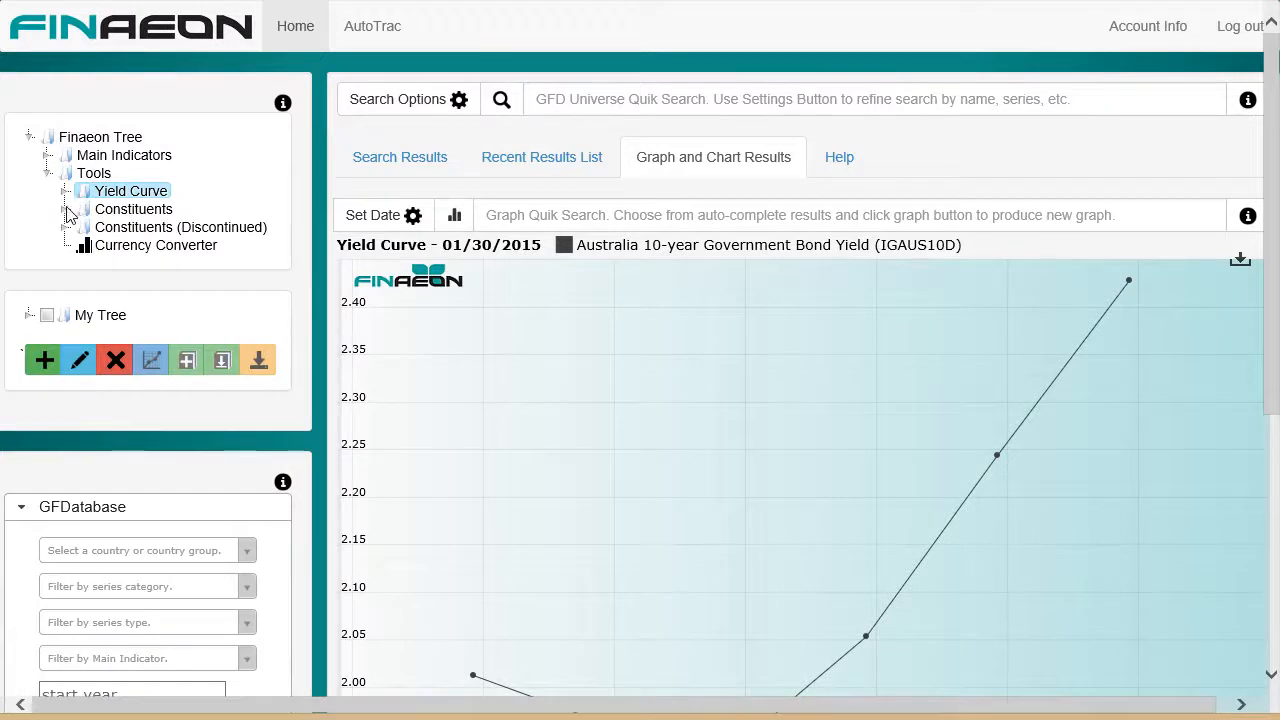
Open the Currency Converter, toggle between chart and download output, then close it.
{"action": "left_click", "coordinate": [94, 210]}
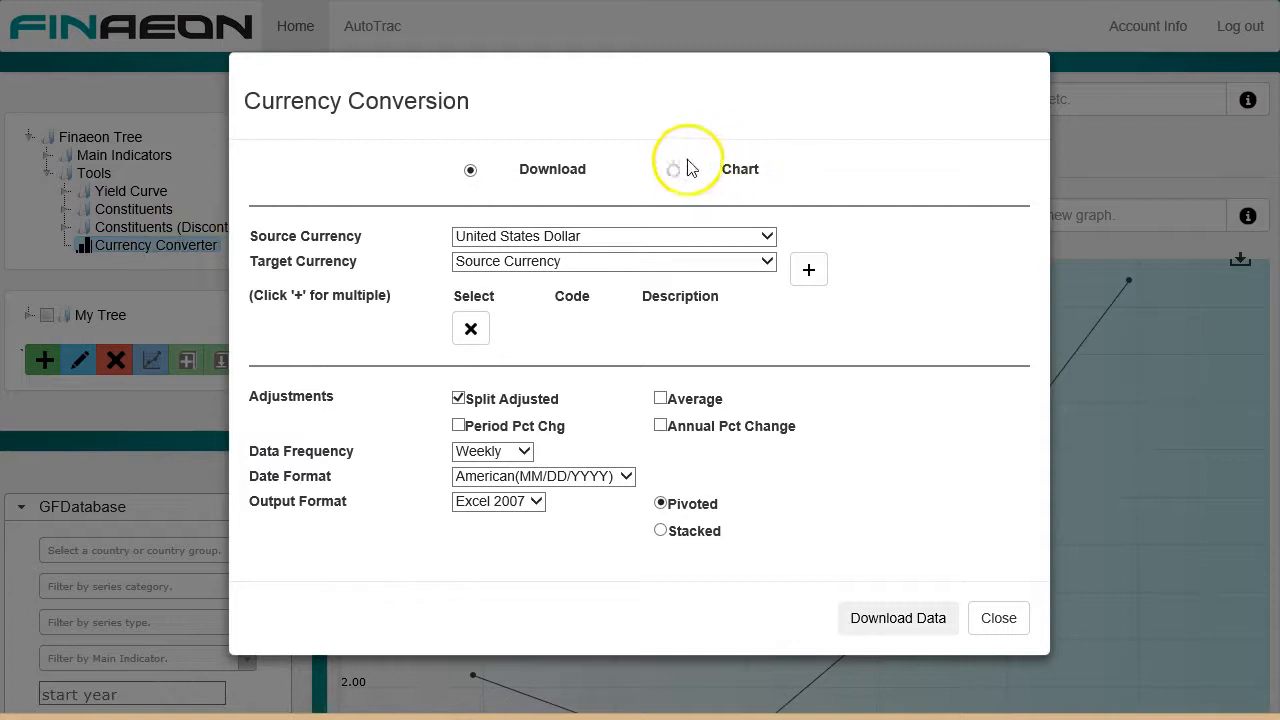
{"action": "left_click", "coordinate": [672, 168]}
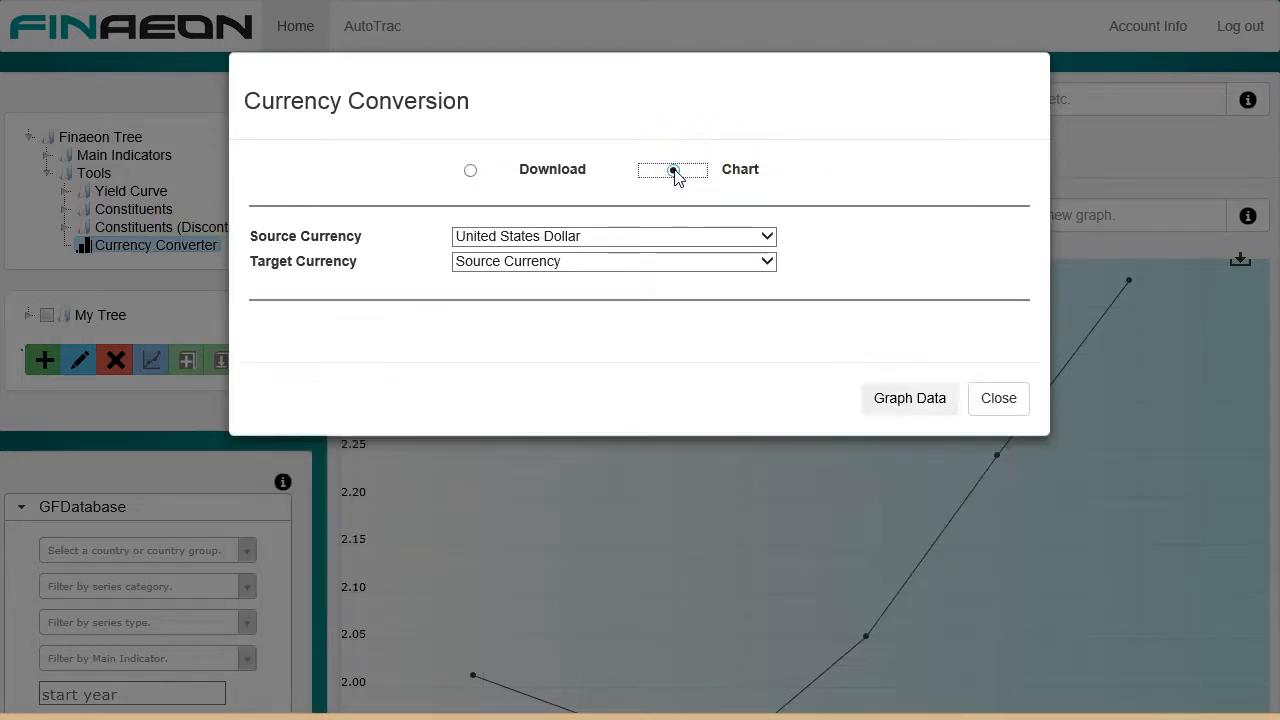
{"action": "left_click", "coordinate": [470, 168]}
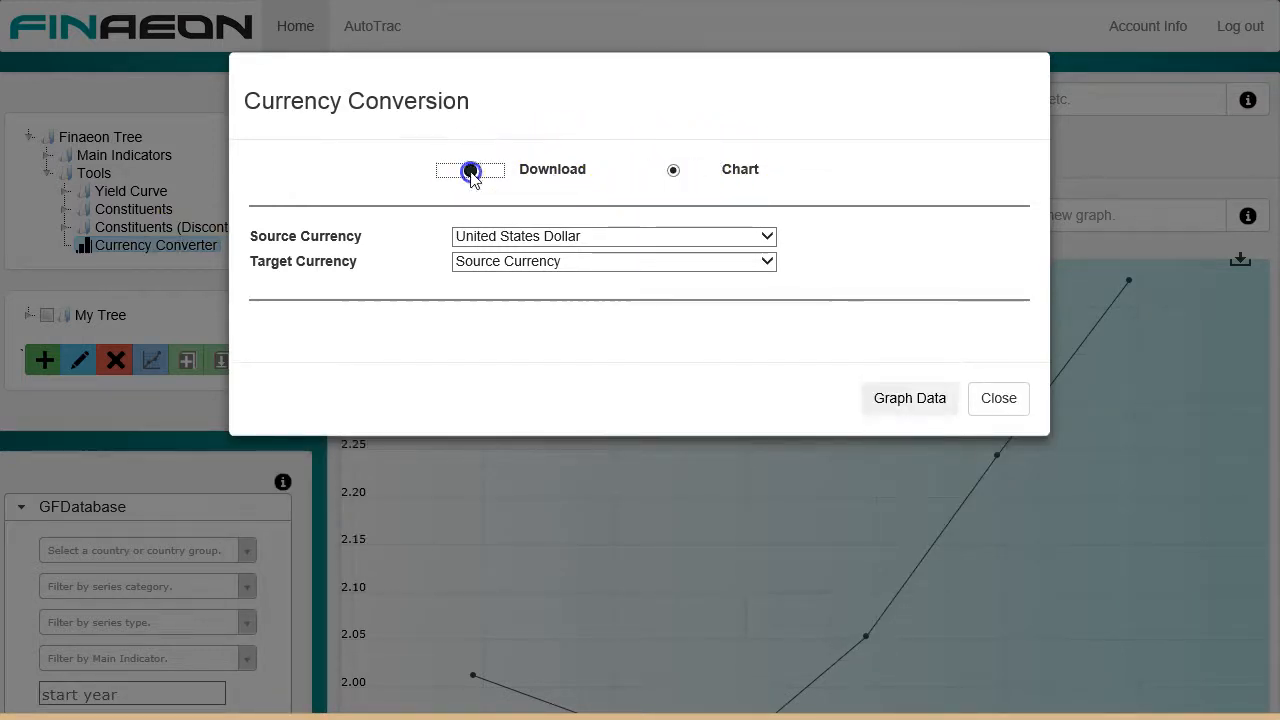
{"action": "left_click", "coordinate": [470, 168]}
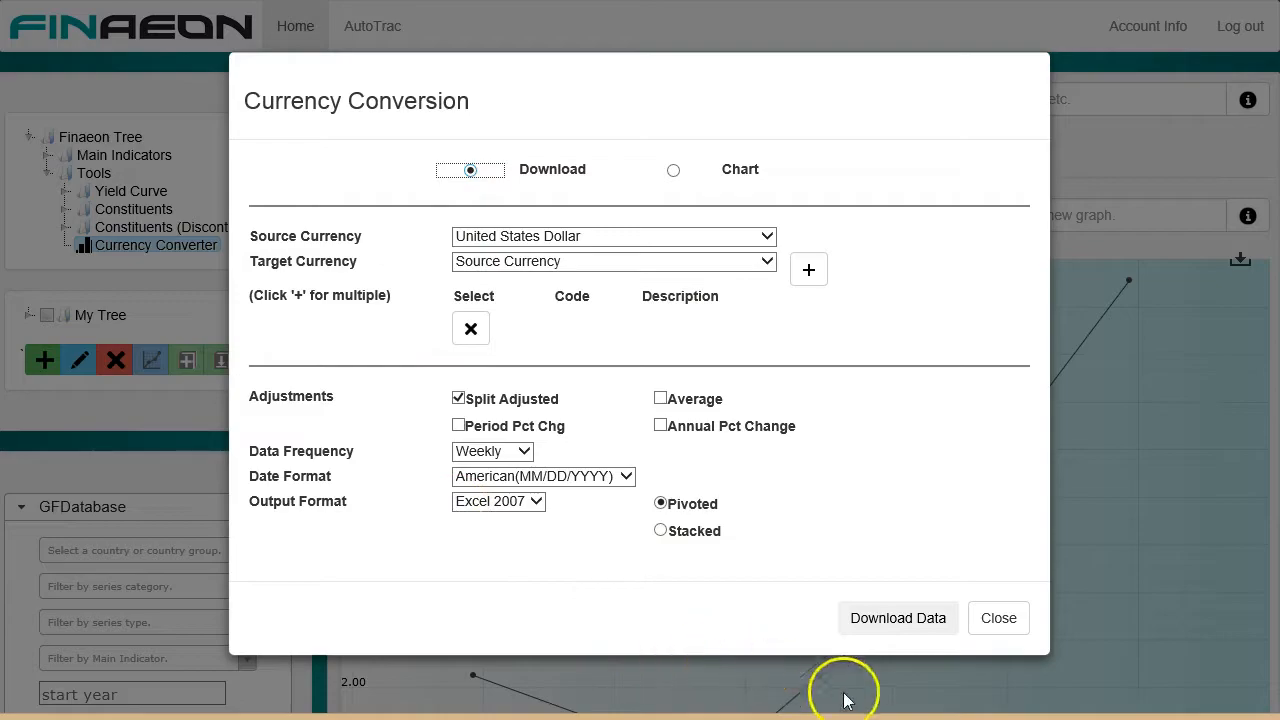
{"action": "left_click", "coordinate": [996, 616]}
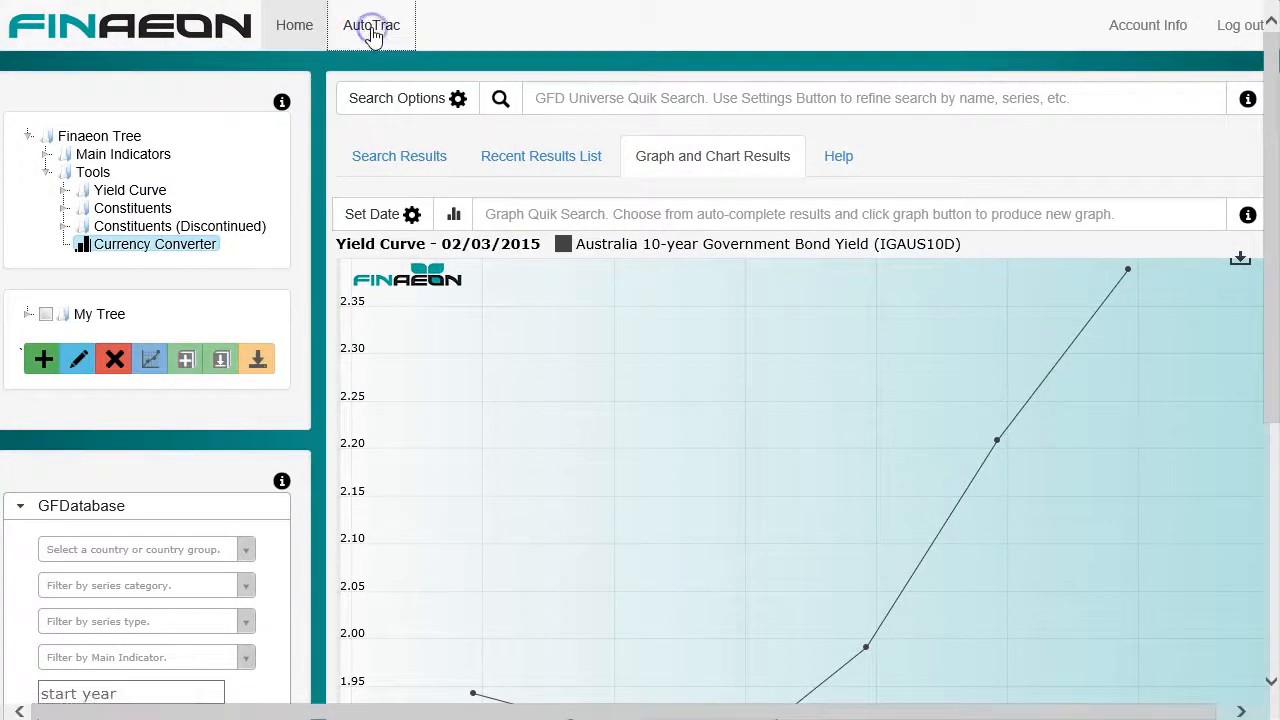
In AutoTrac, browse the Technology, GFDatabase Top 10 and Bonds workbooks.
{"action": "left_click", "coordinate": [372, 24]}
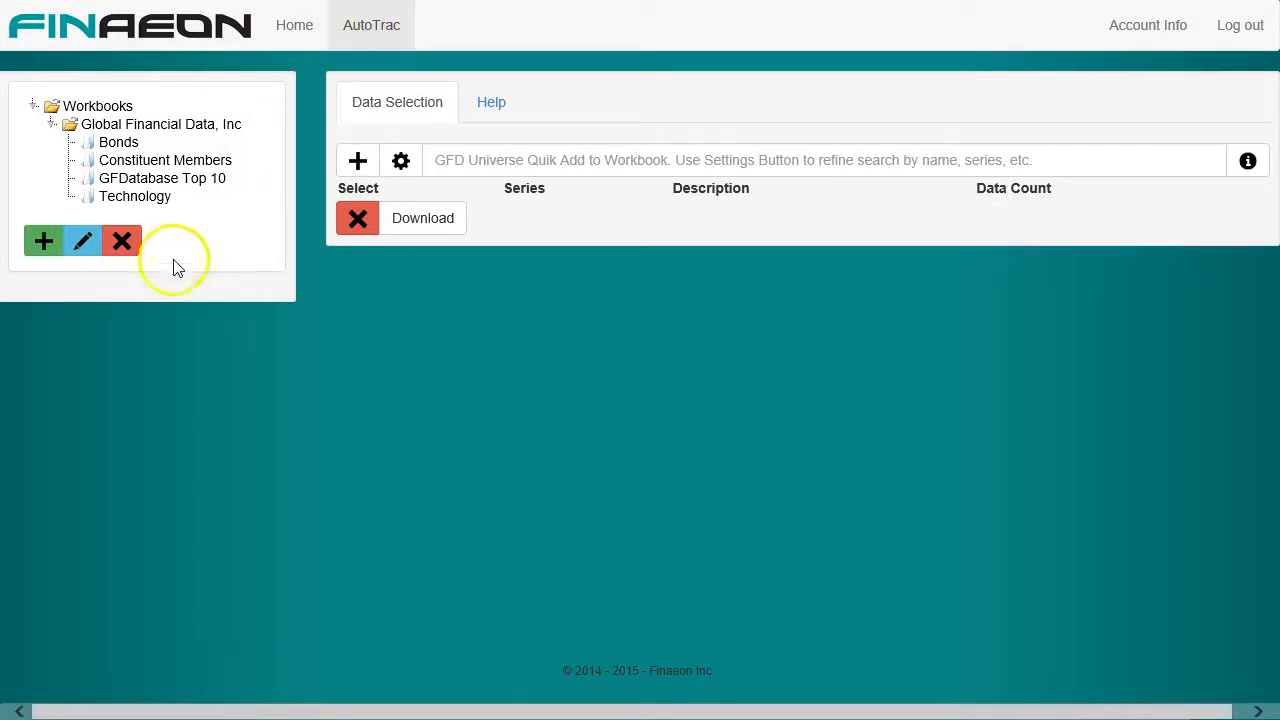
{"action": "mouse_move", "coordinate": [224, 248]}
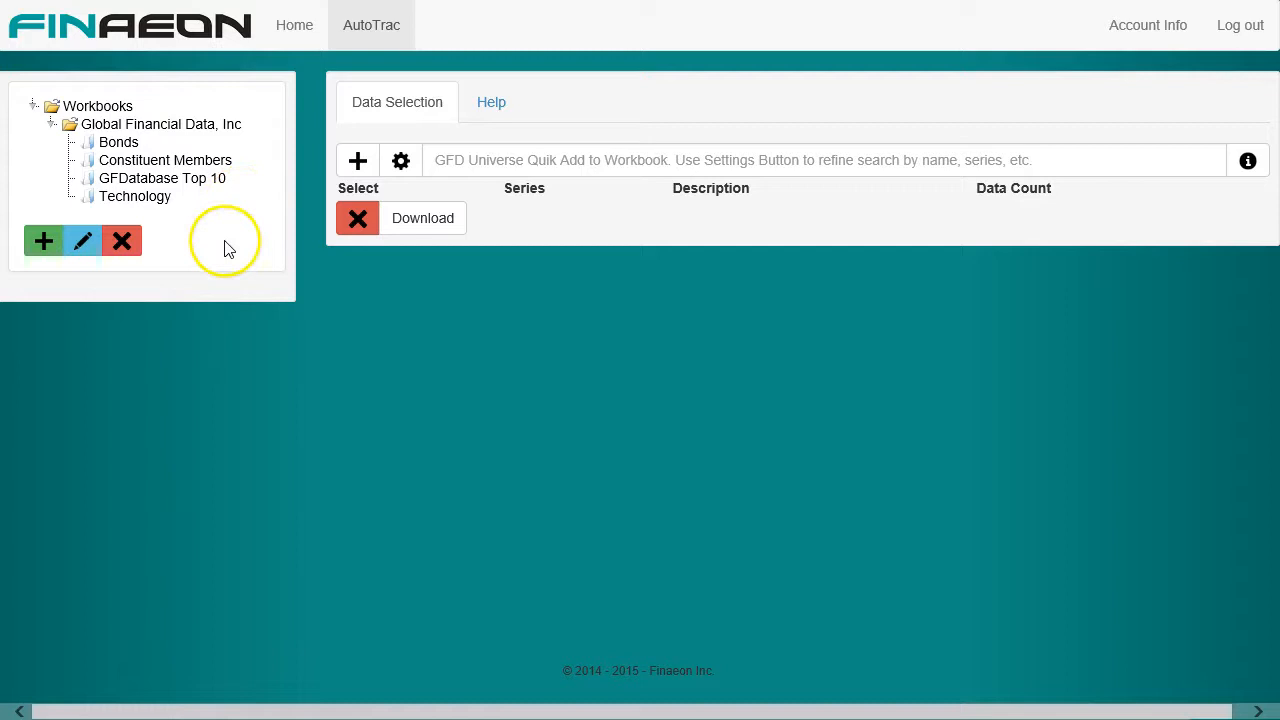
{"action": "mouse_move", "coordinate": [232, 248]}
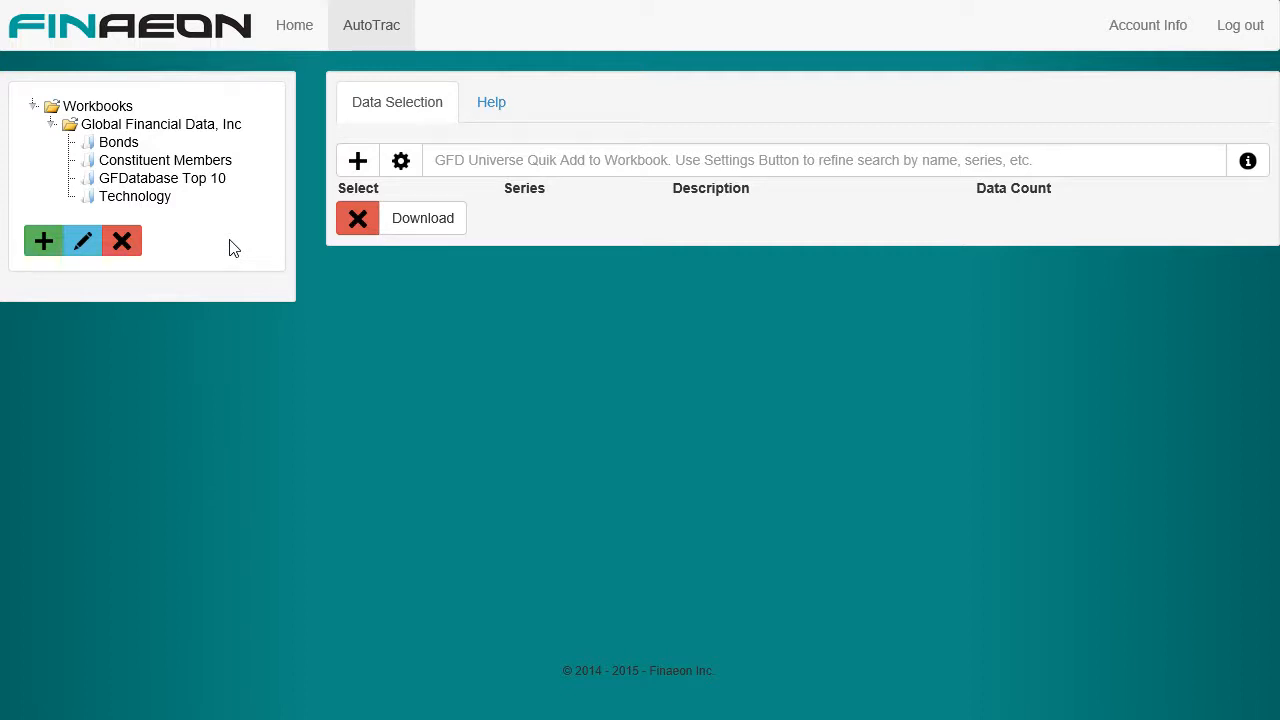
{"action": "mouse_move", "coordinate": [136, 196]}
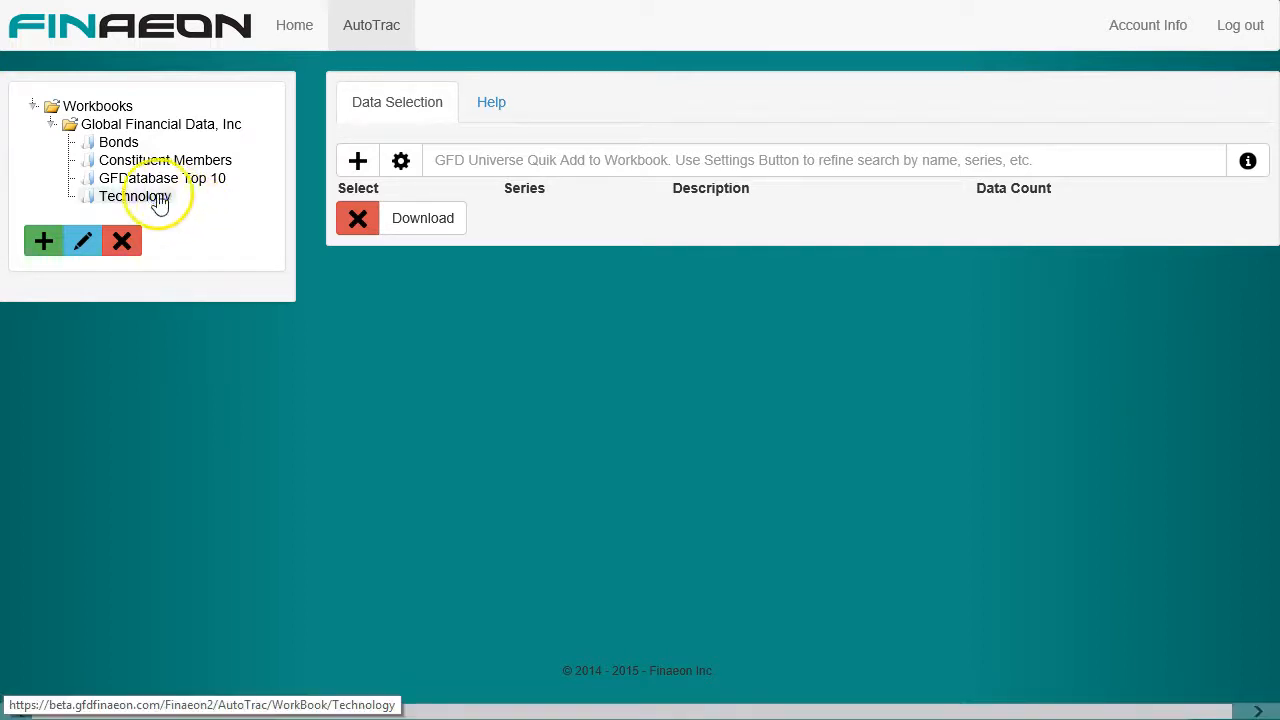
{"action": "left_click", "coordinate": [162, 178]}
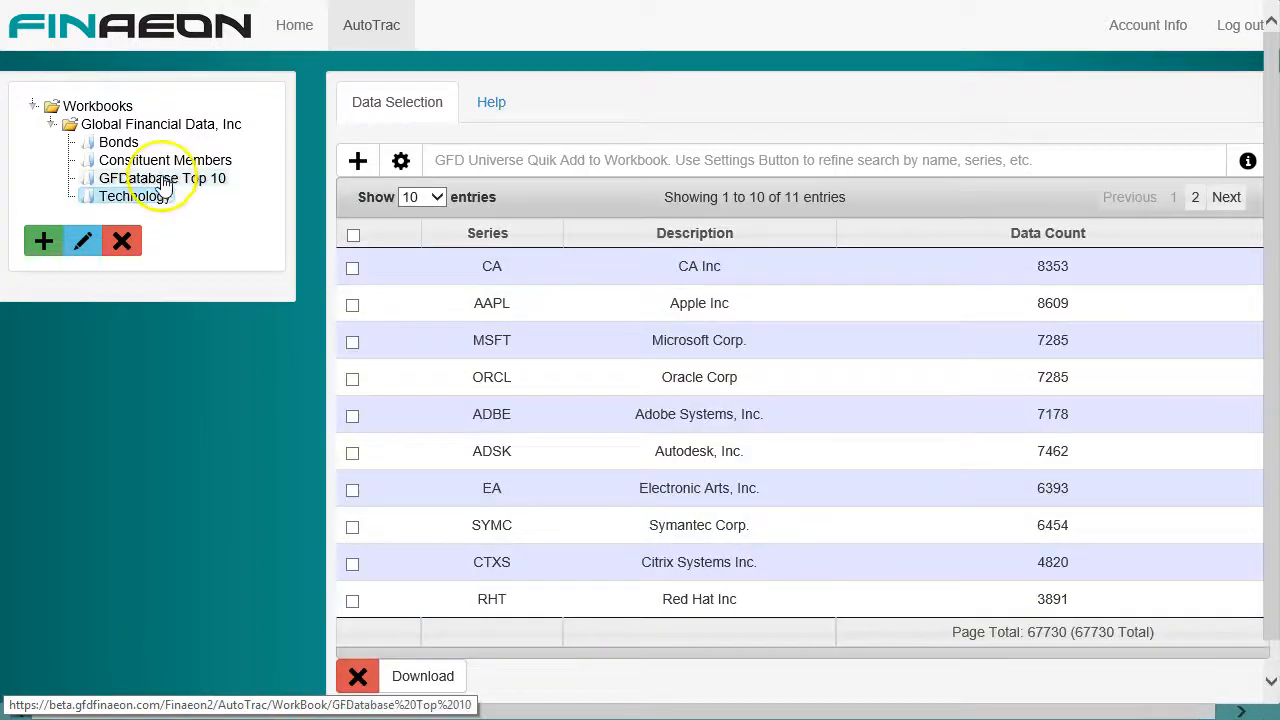
{"action": "left_click", "coordinate": [118, 142]}
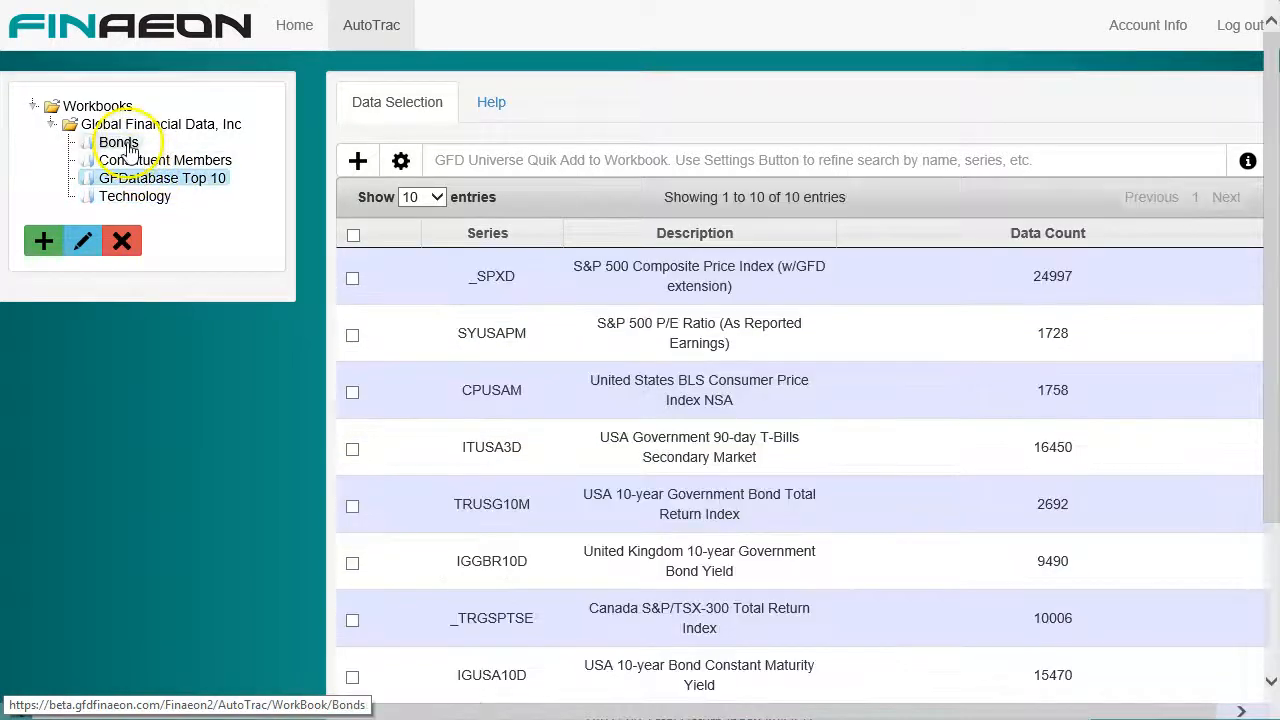
{"action": "left_click", "coordinate": [118, 142]}
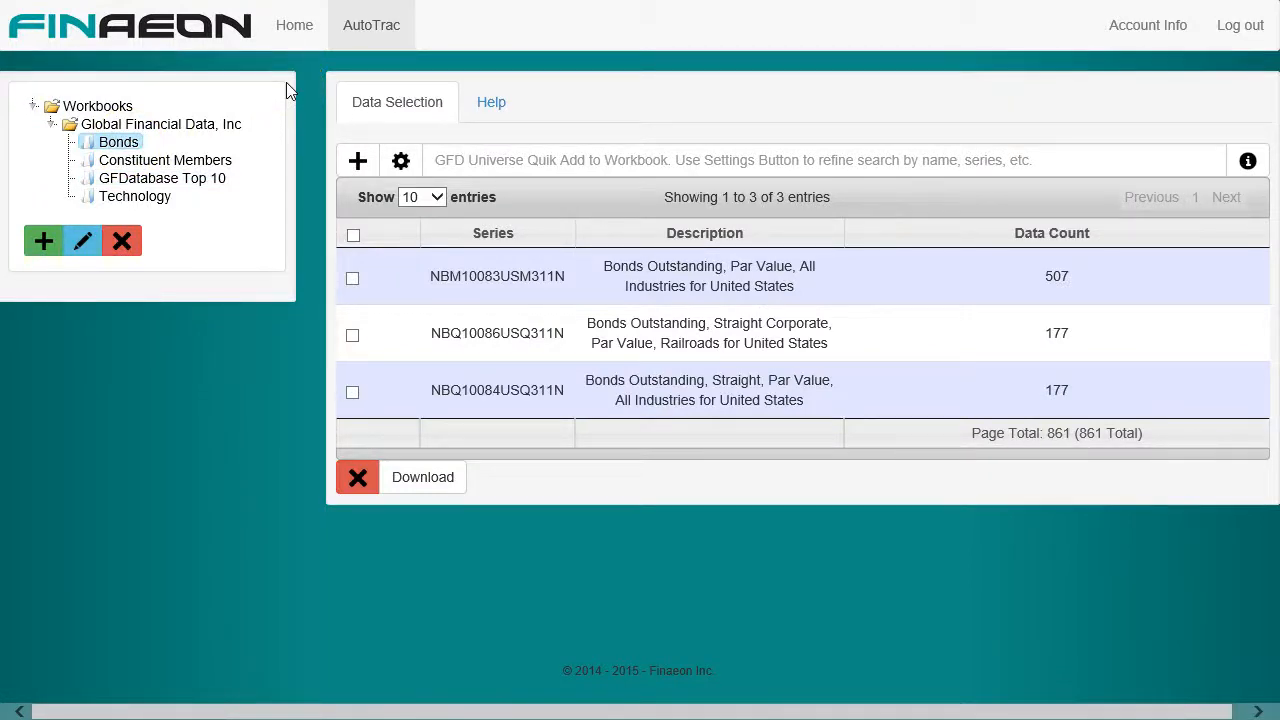
{"action": "mouse_move", "coordinate": [294, 24]}
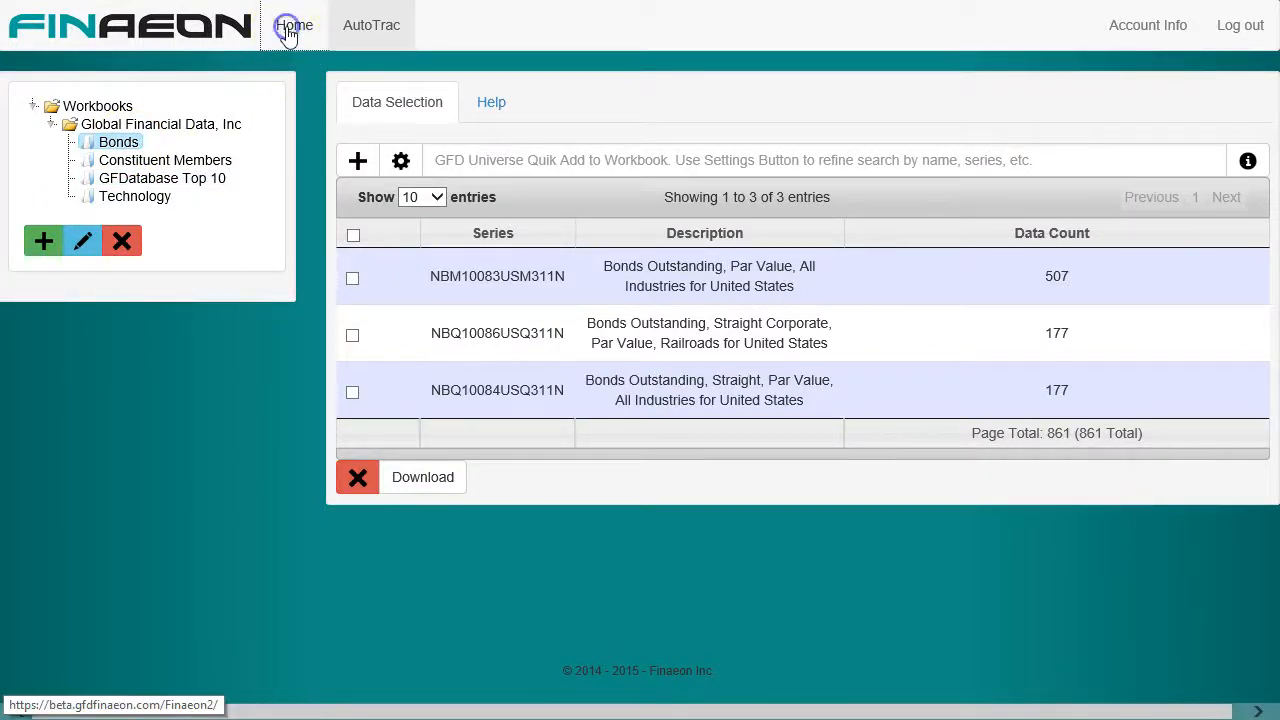
From Home, set up a download of the _SPXTRD S&P 500 Total Return series and close the dialog.
{"action": "left_click", "coordinate": [292, 24]}
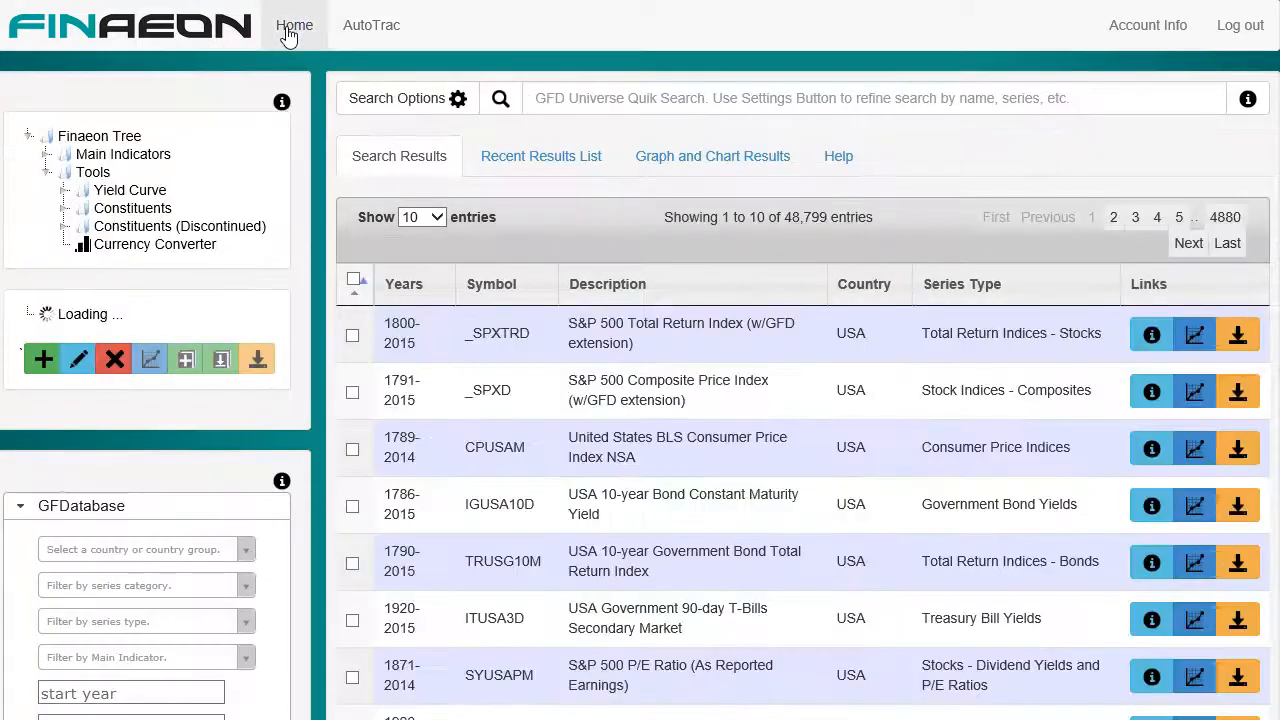
{"action": "left_click", "coordinate": [352, 332]}
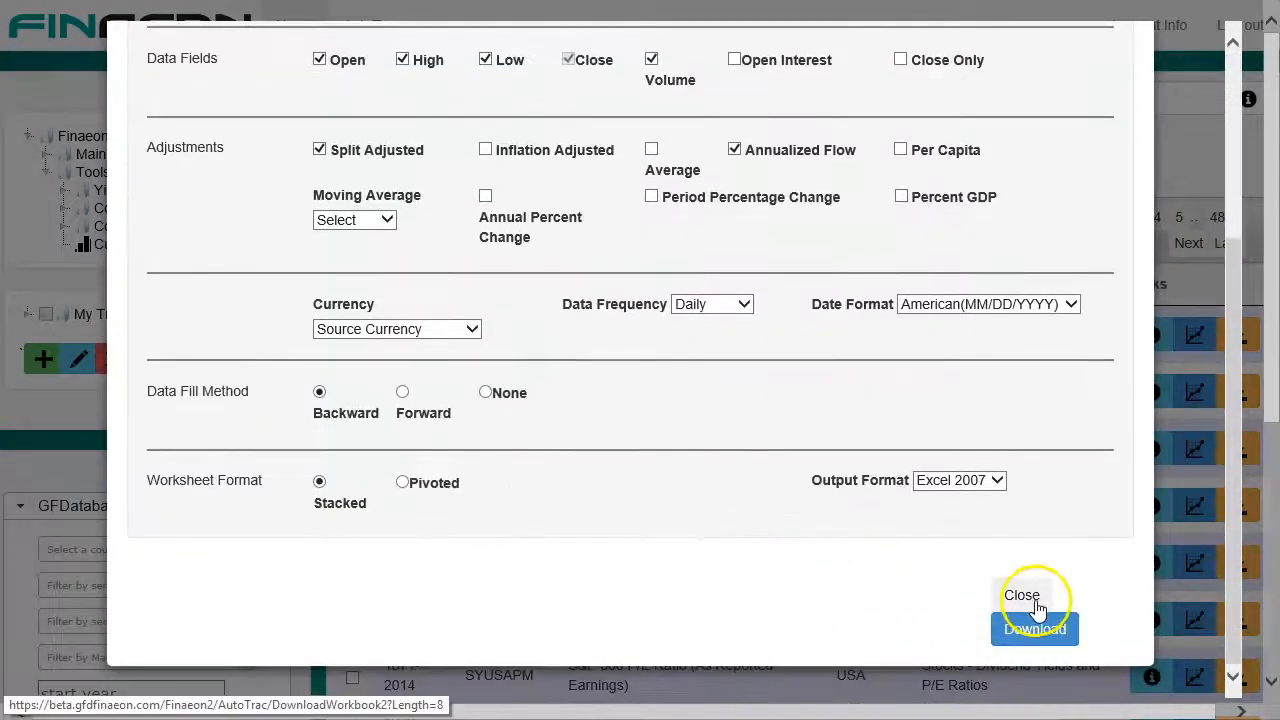
{"action": "left_click", "coordinate": [1022, 596]}
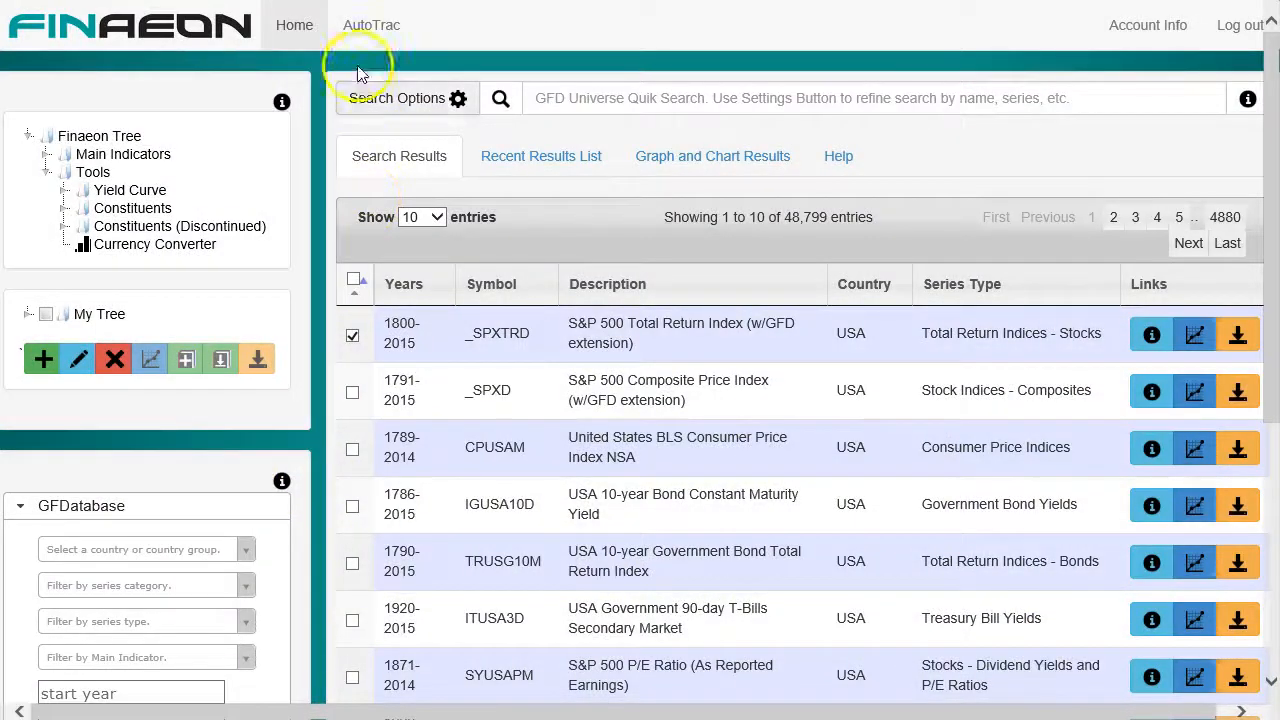
View the new S&P 500 InstaDownload workbook in AutoTrac, then return to Home.
{"action": "left_click", "coordinate": [372, 24]}
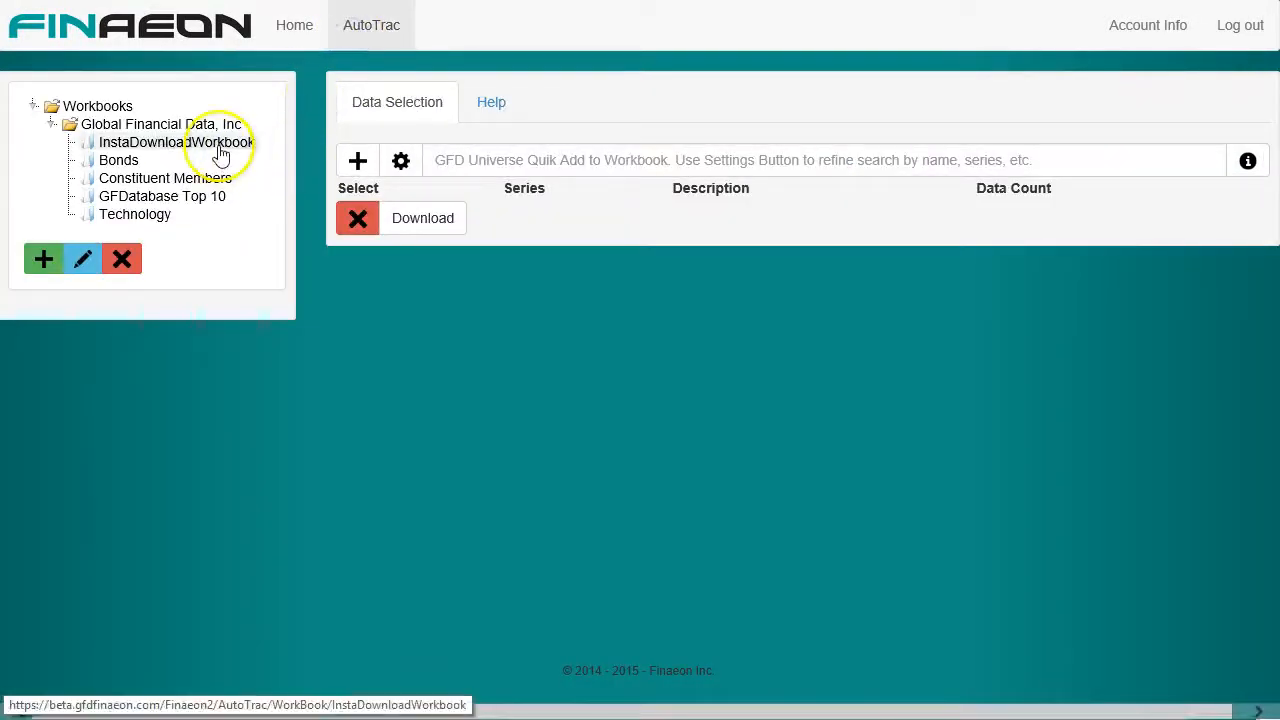
{"action": "left_click", "coordinate": [176, 142]}
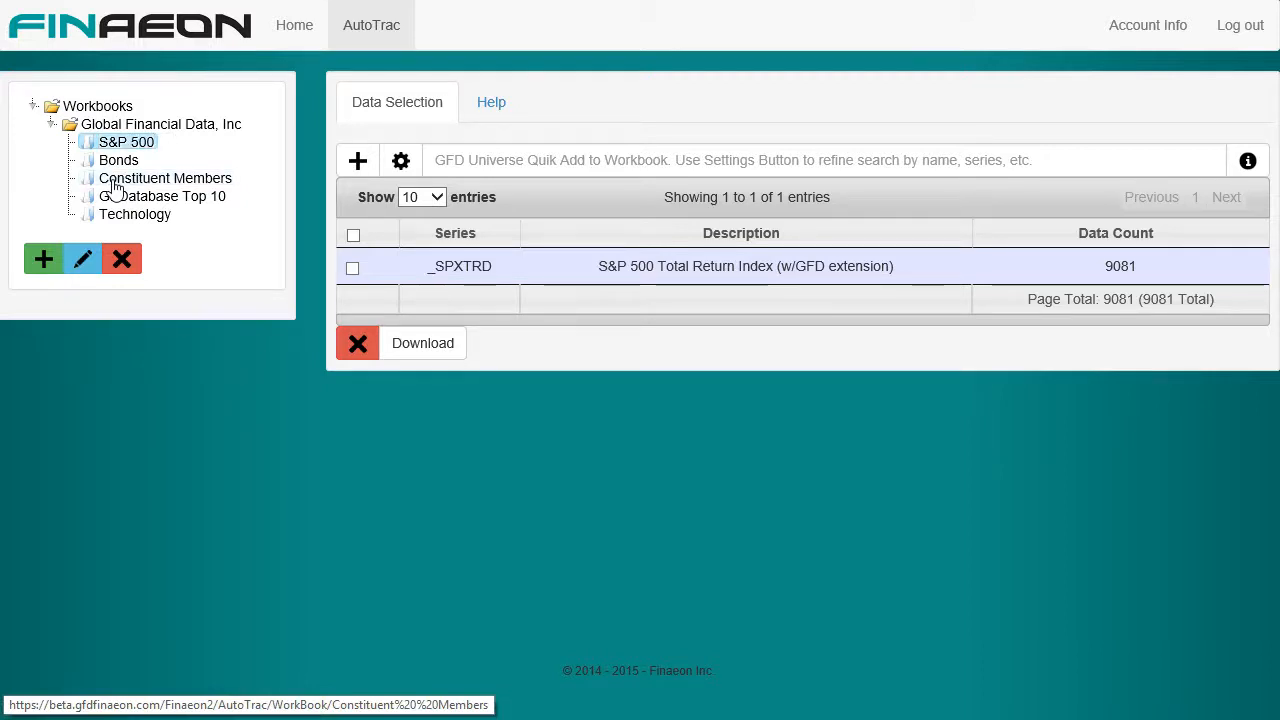
{"action": "left_click", "coordinate": [372, 24]}
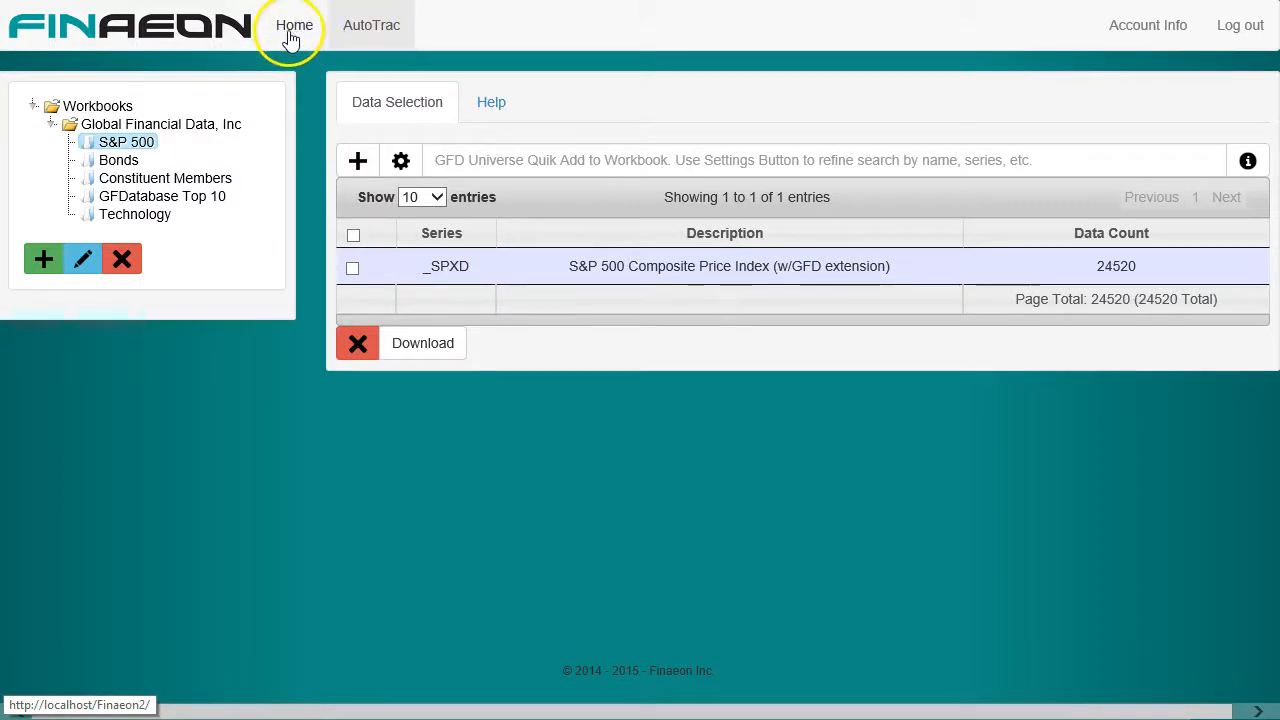
{"action": "left_click", "coordinate": [296, 24]}
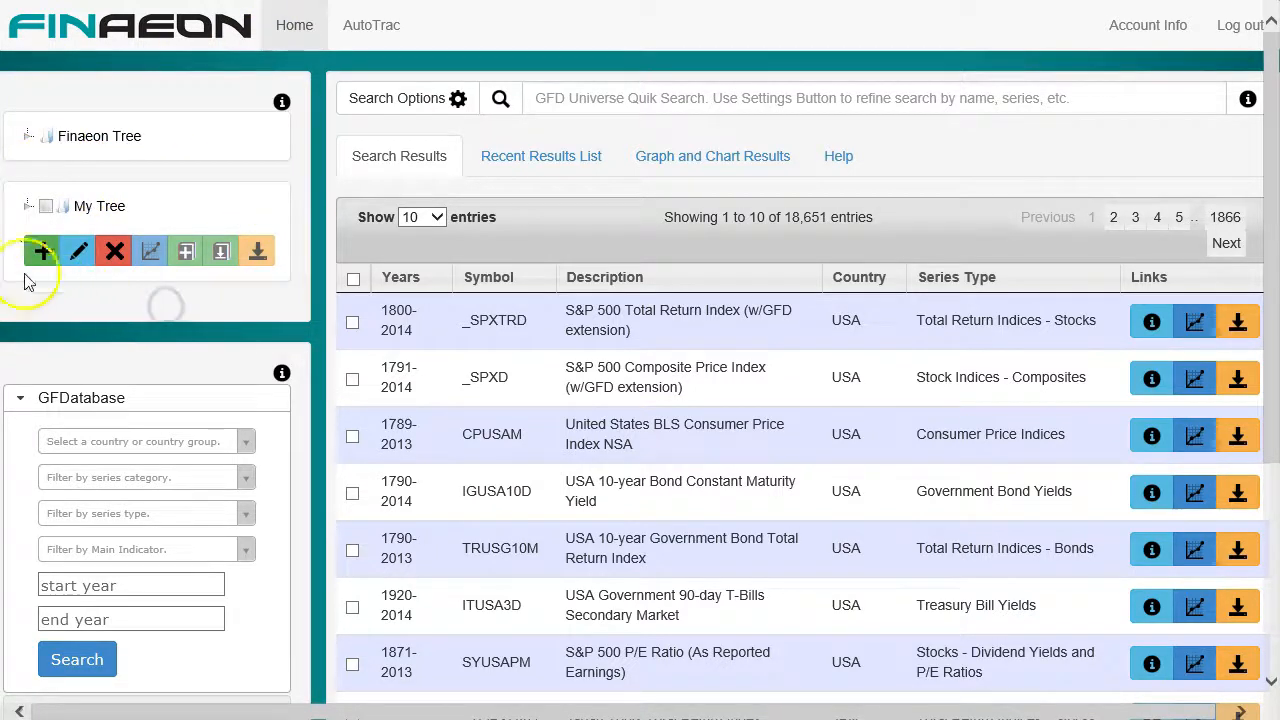
Expand My Tree's Tech and S&P 500 folders and graph the checked Red Hat, Google and Apple.
{"action": "left_click", "coordinate": [28, 206]}
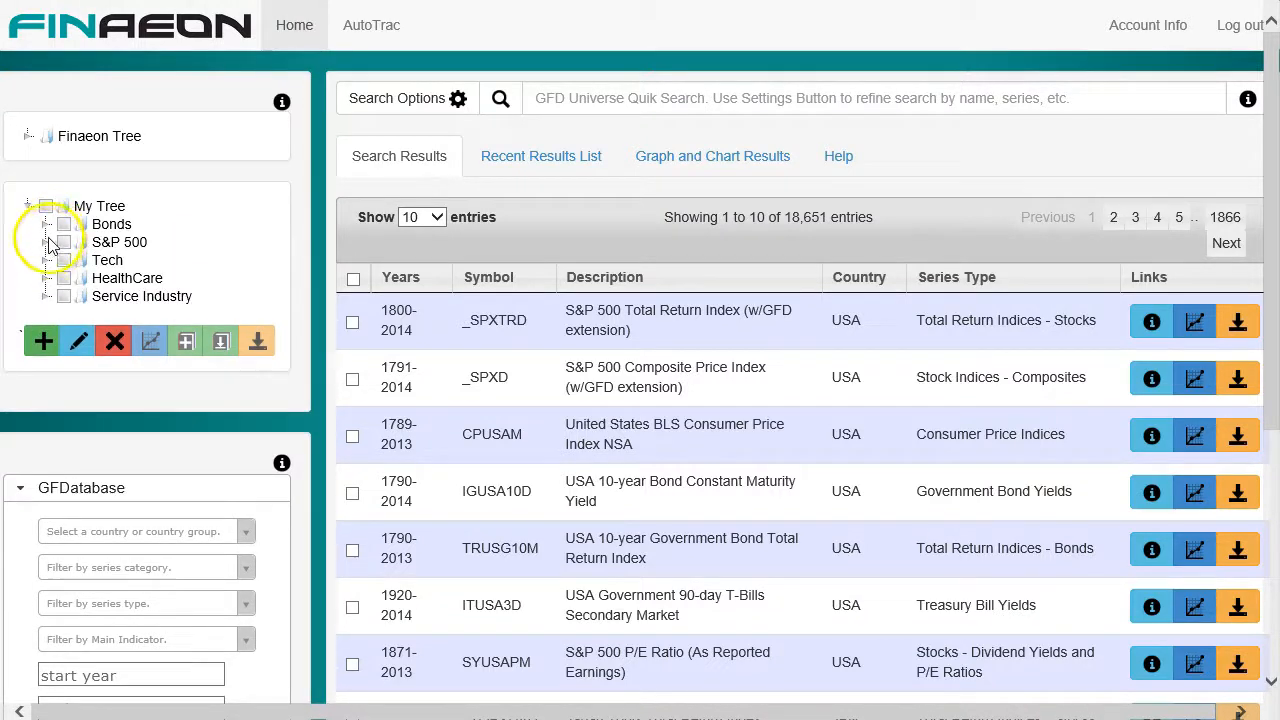
{"action": "left_click", "coordinate": [64, 260]}
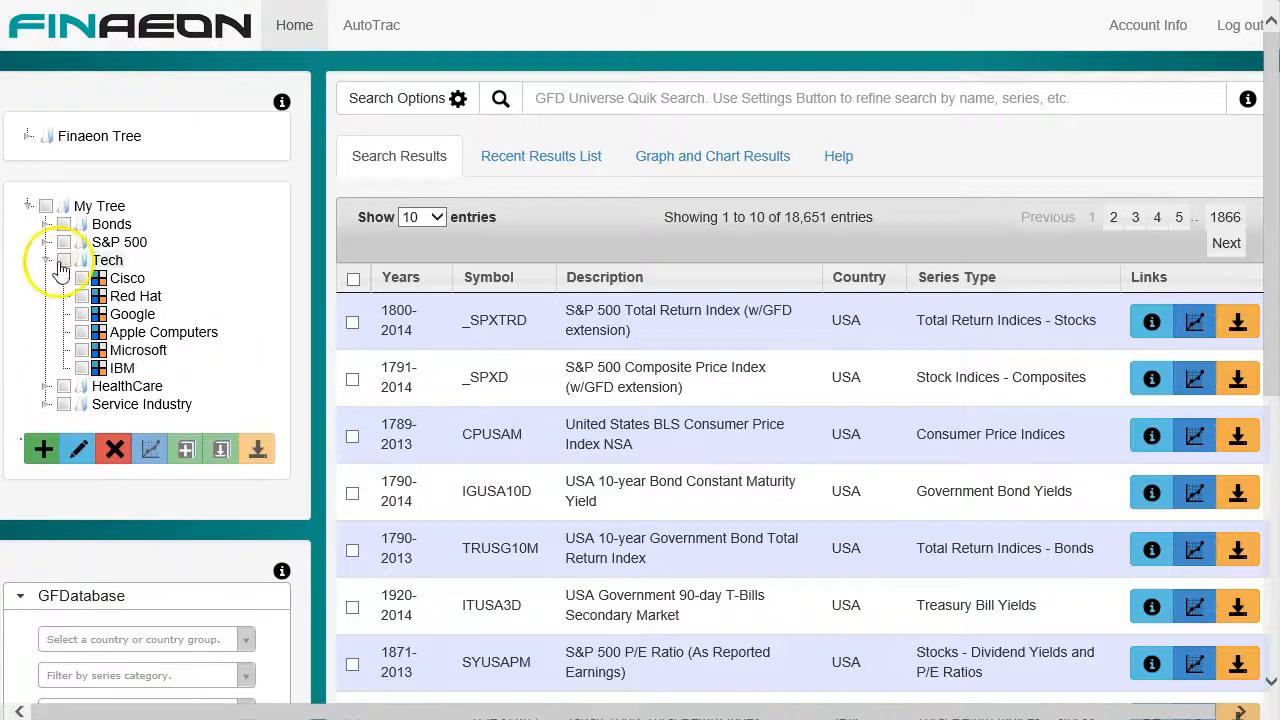
{"action": "left_click", "coordinate": [64, 260]}
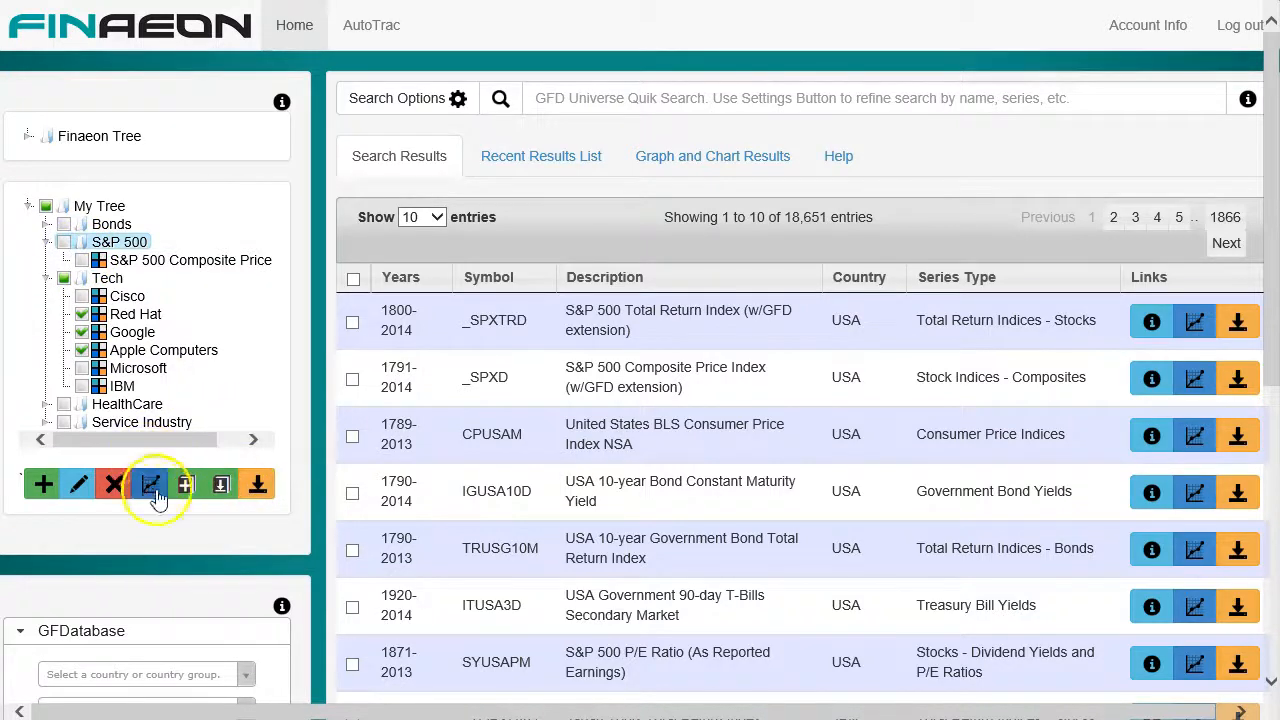
{"action": "mouse_move", "coordinate": [186, 486]}
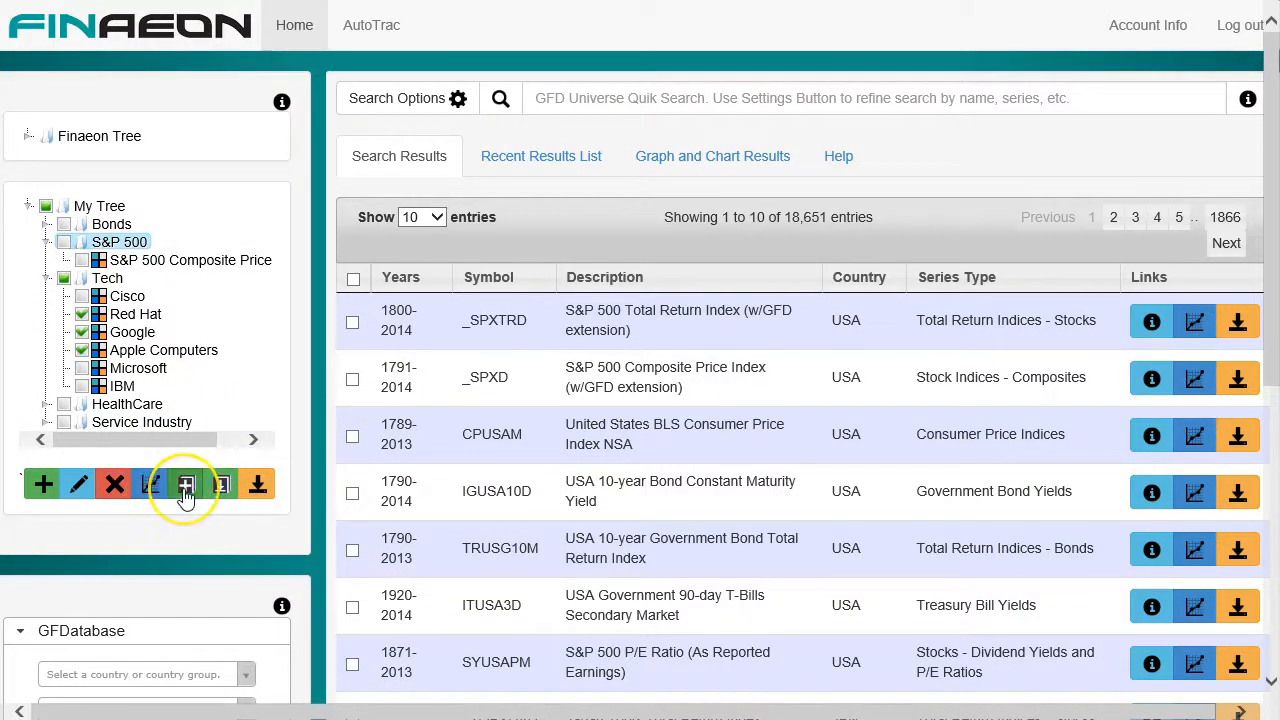
{"action": "mouse_move", "coordinate": [222, 486]}
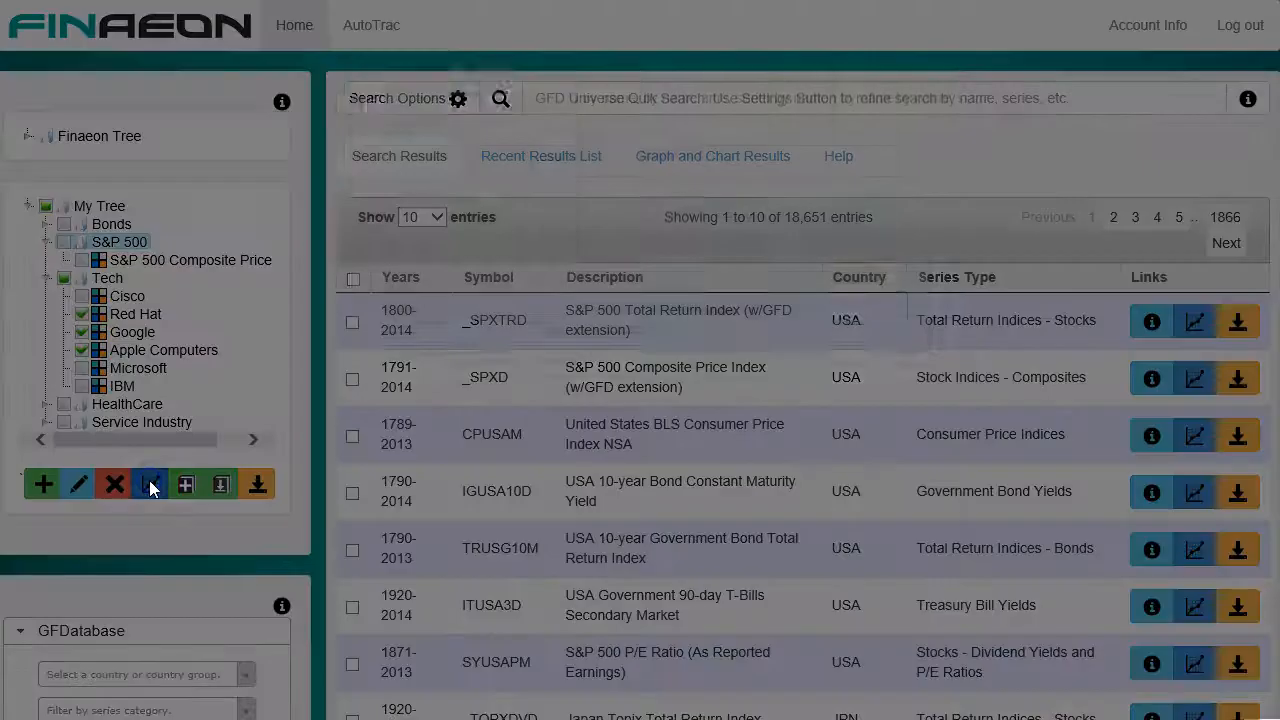
{"action": "left_click", "coordinate": [150, 484]}
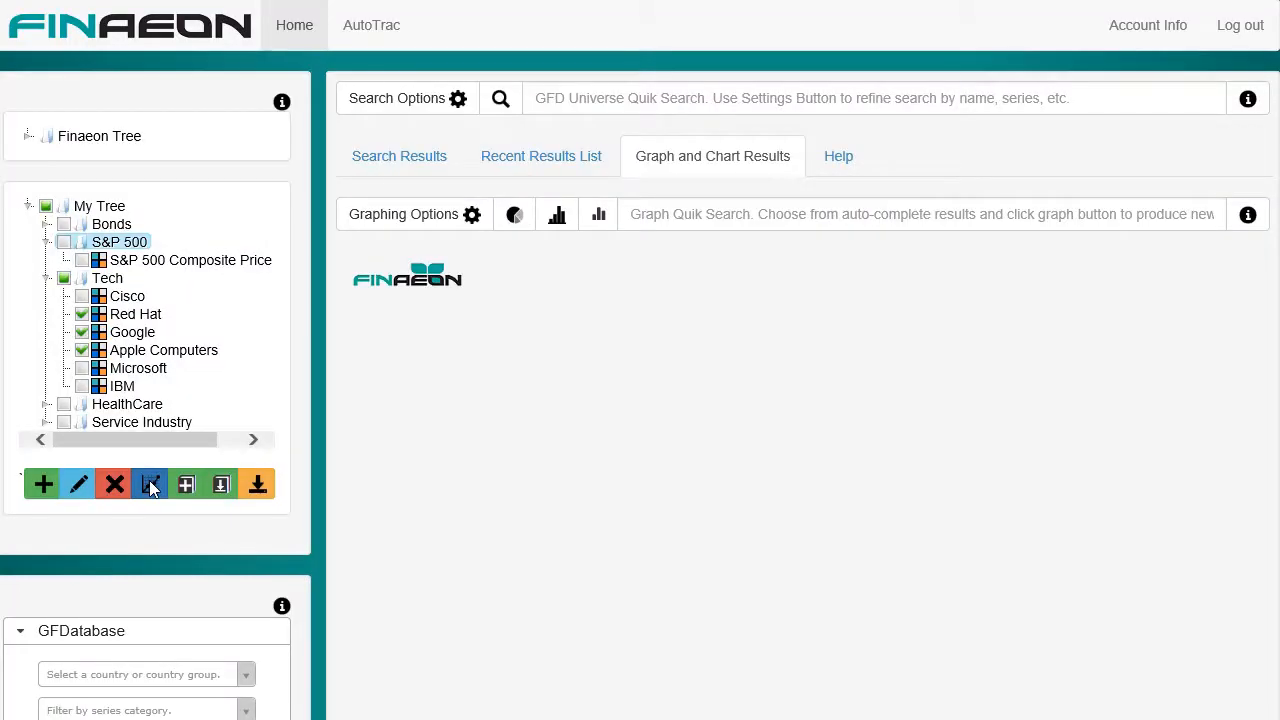
Draw the Red Hat, GOOG and AAPL price chart, then return to the Search Results list.
{"action": "left_click", "coordinate": [150, 484]}
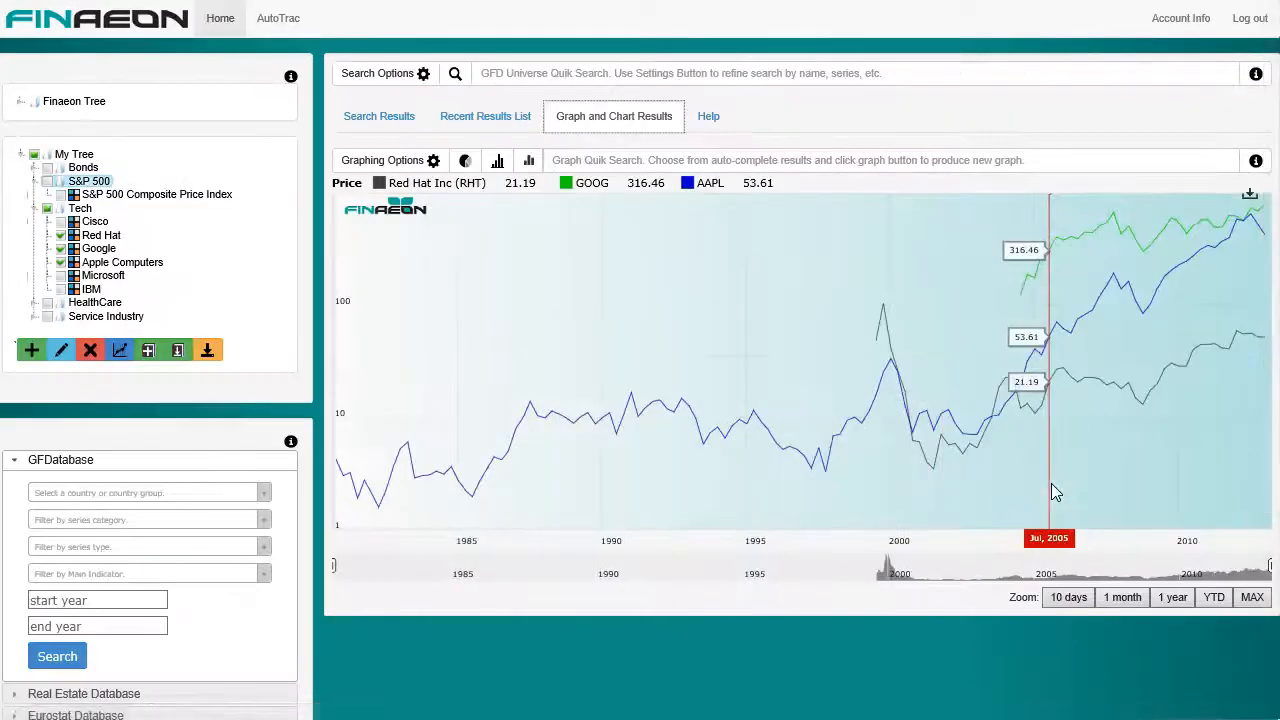
{"action": "left_click", "coordinate": [378, 116]}
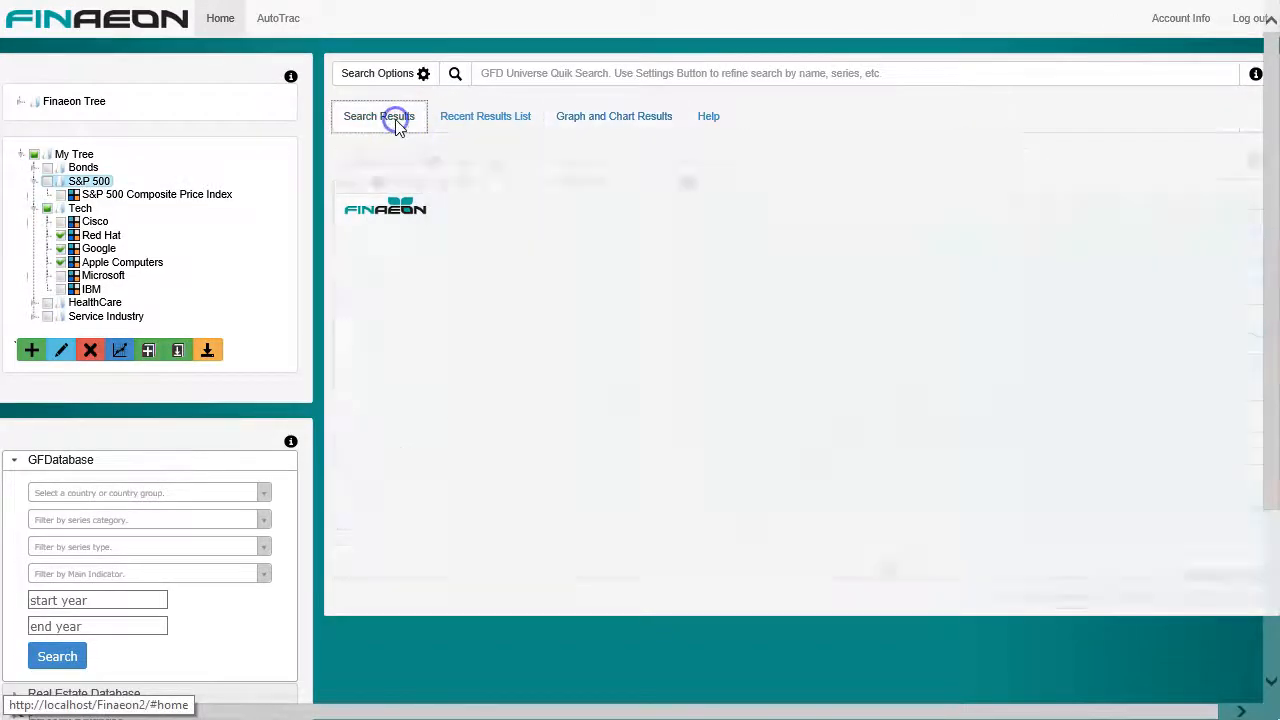
{"action": "left_click", "coordinate": [378, 116]}
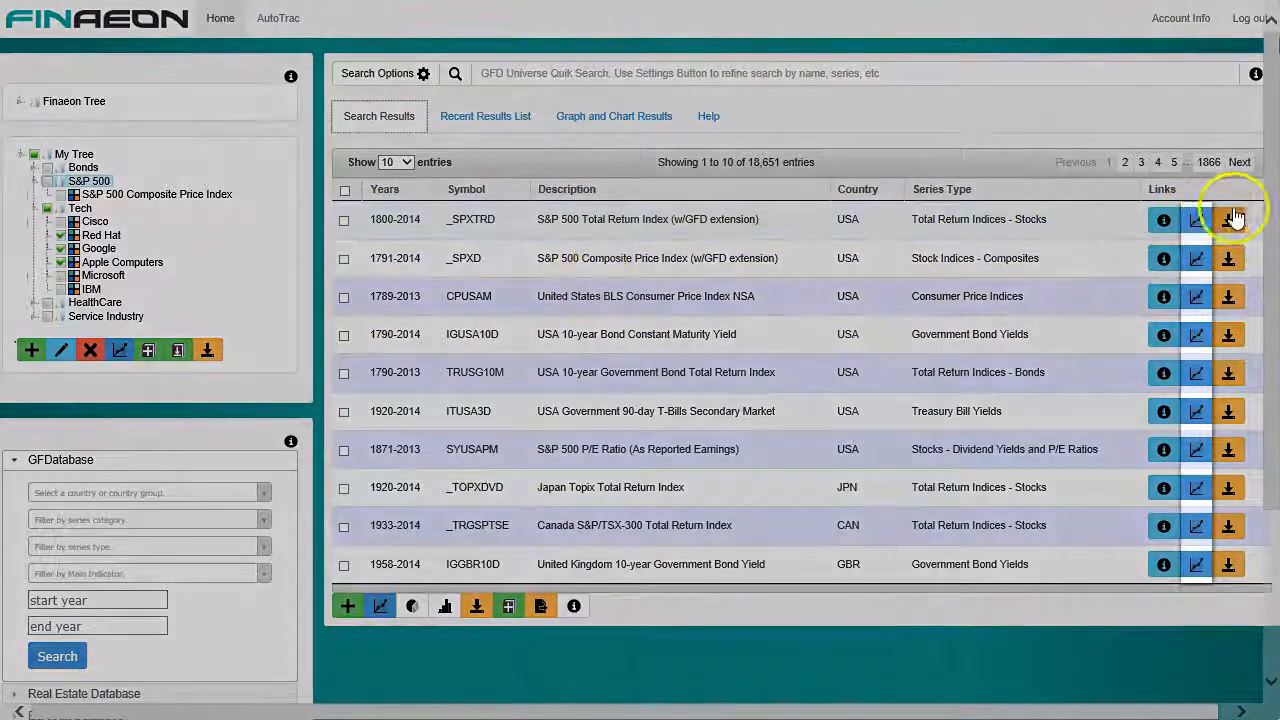
Chart the S&P 500 Total Return series and view the chart's export formats.
{"action": "left_click", "coordinate": [1228, 218]}
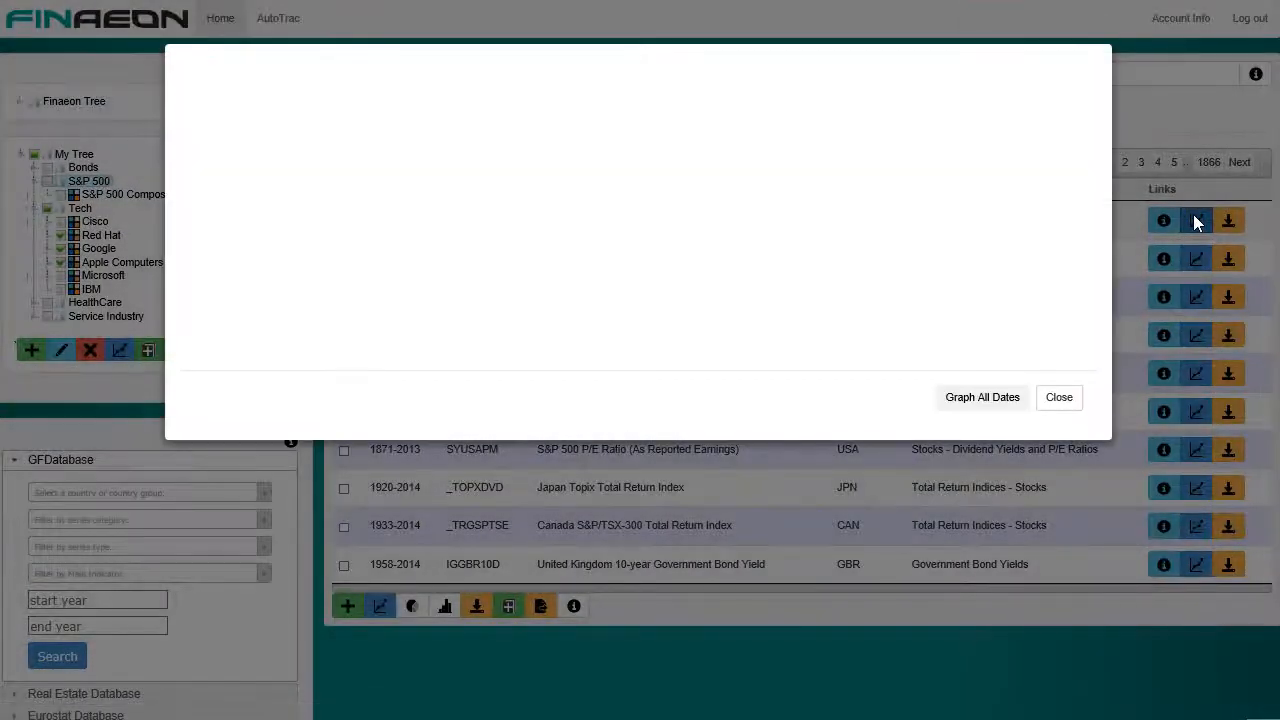
{"action": "left_click", "coordinate": [1196, 220]}
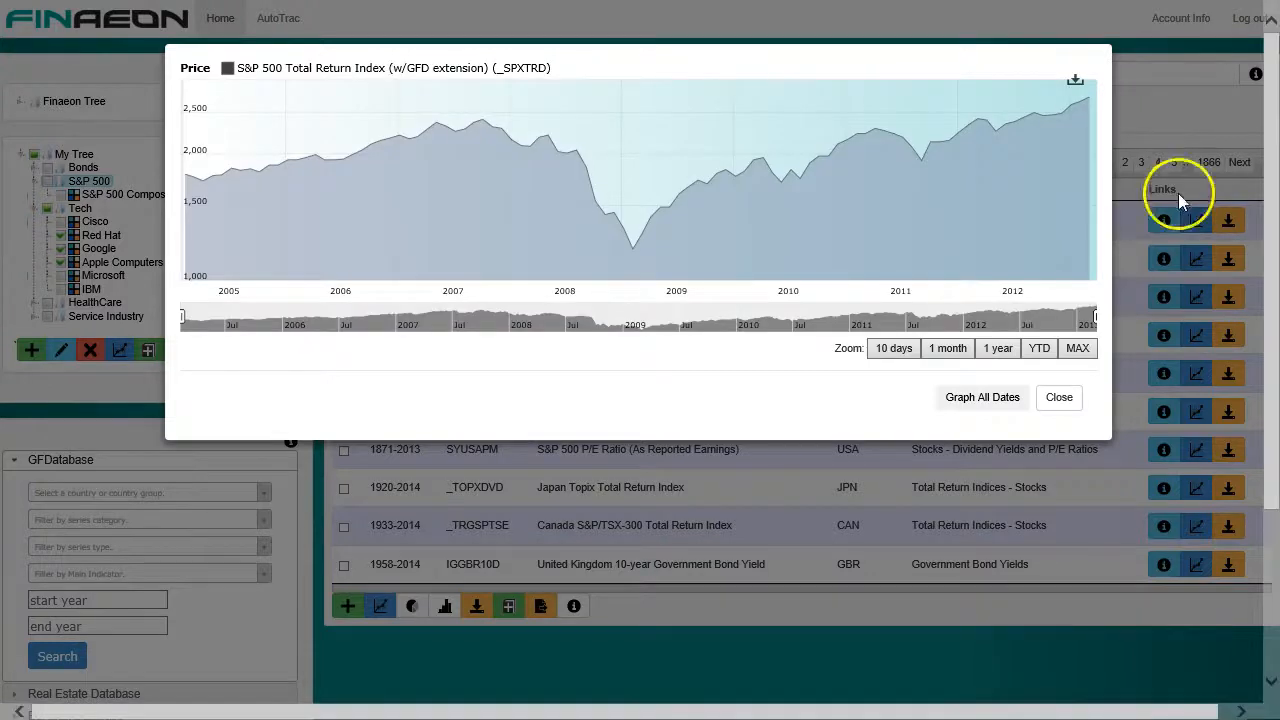
{"action": "left_click", "coordinate": [1076, 80]}
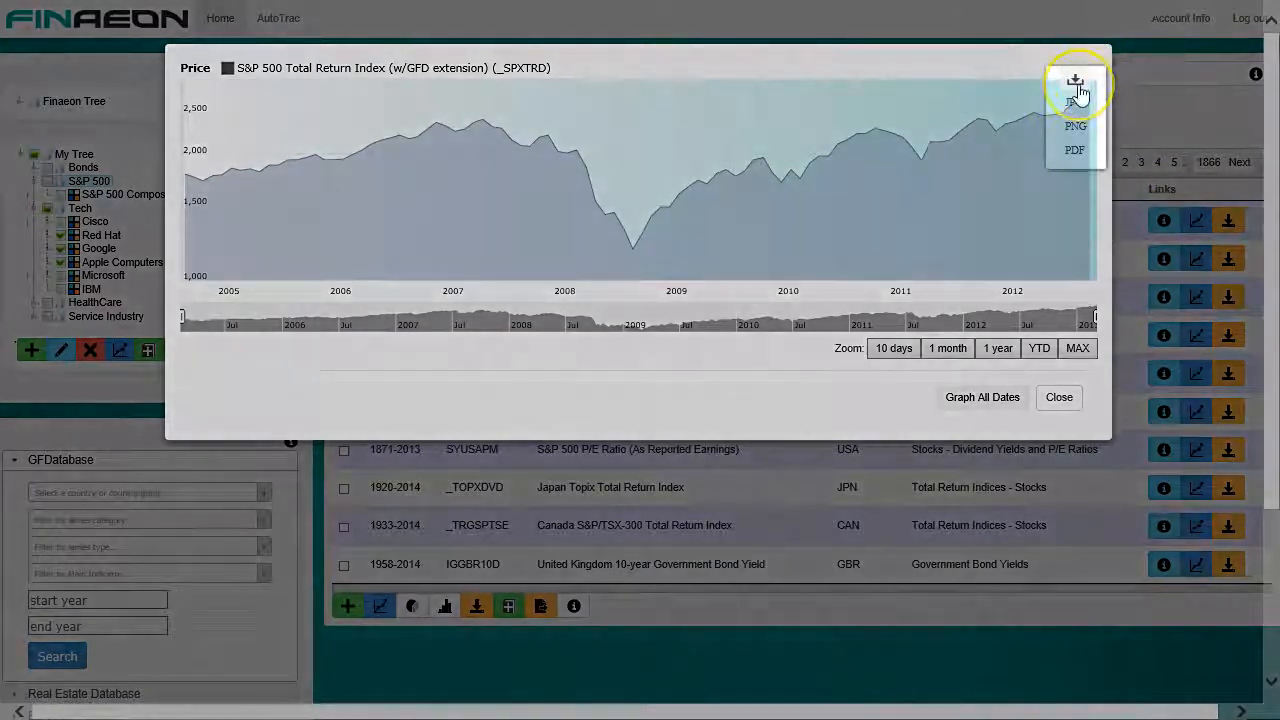
{"action": "mouse_move", "coordinate": [1076, 82]}
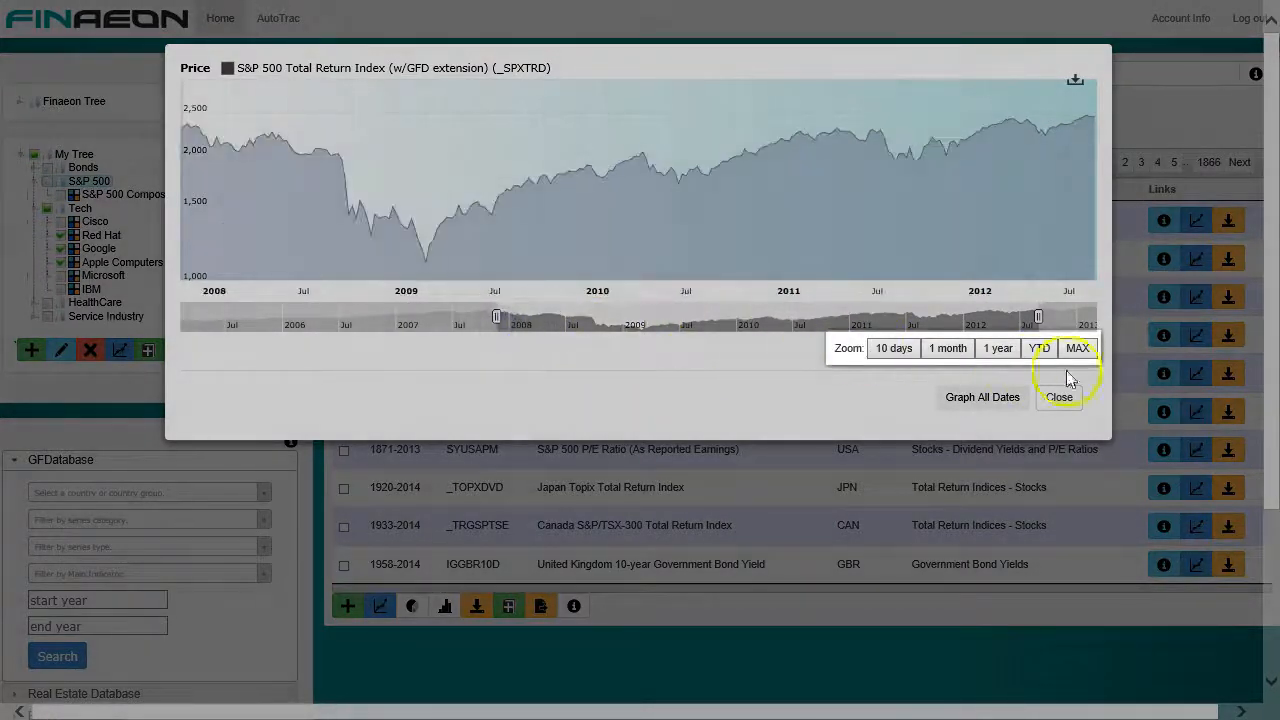
Zoom the graph to MAX and graph the series over all dates from 1800.
{"action": "left_click", "coordinate": [1078, 348]}
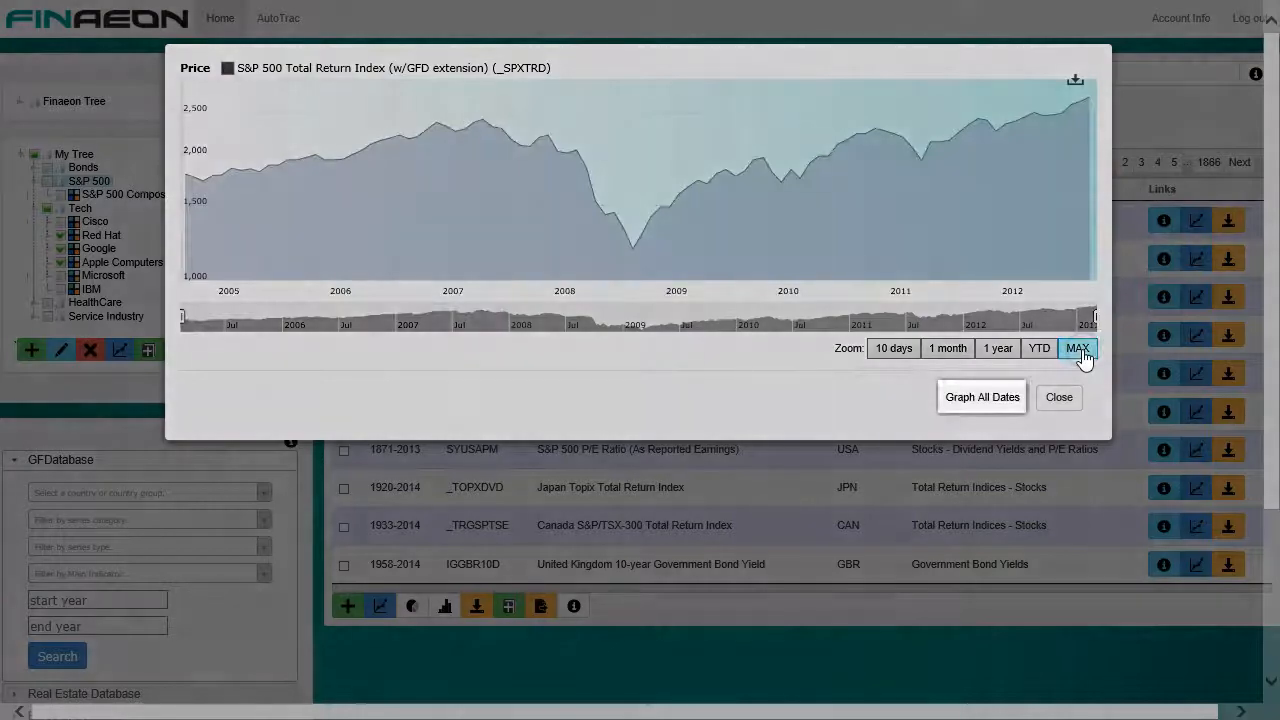
{"action": "left_click", "coordinate": [980, 396]}
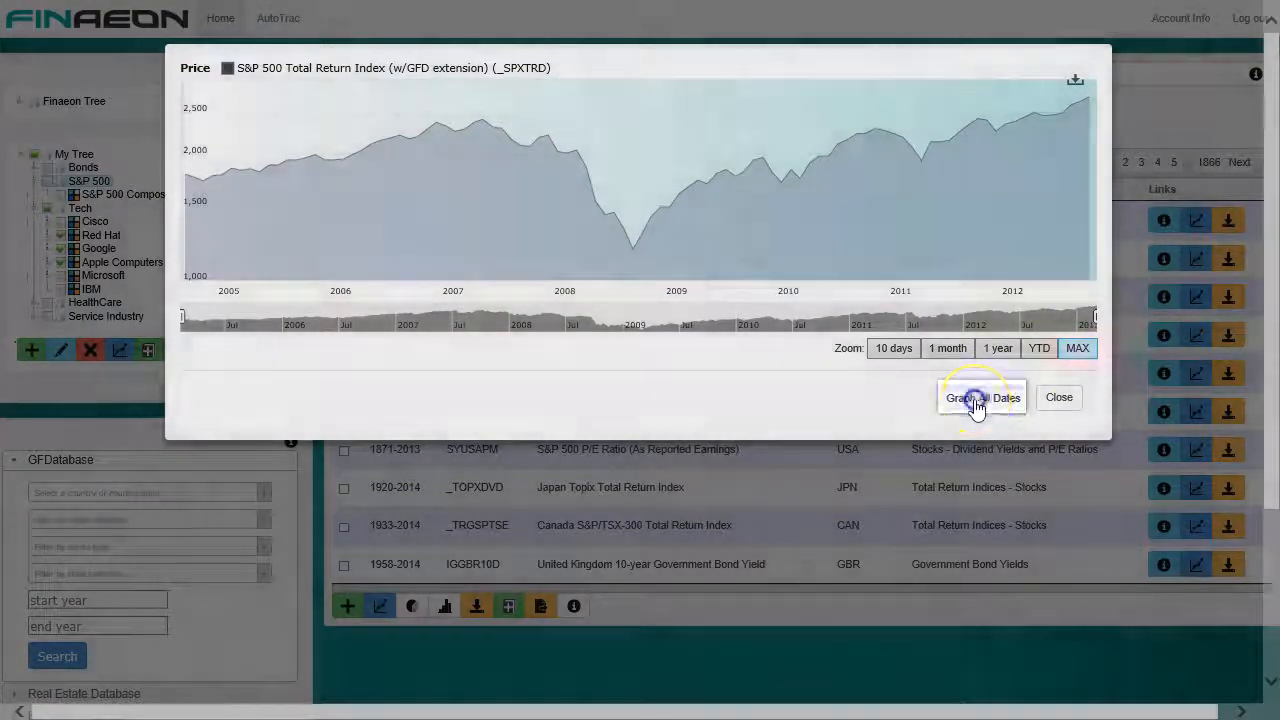
{"action": "left_click", "coordinate": [980, 396]}
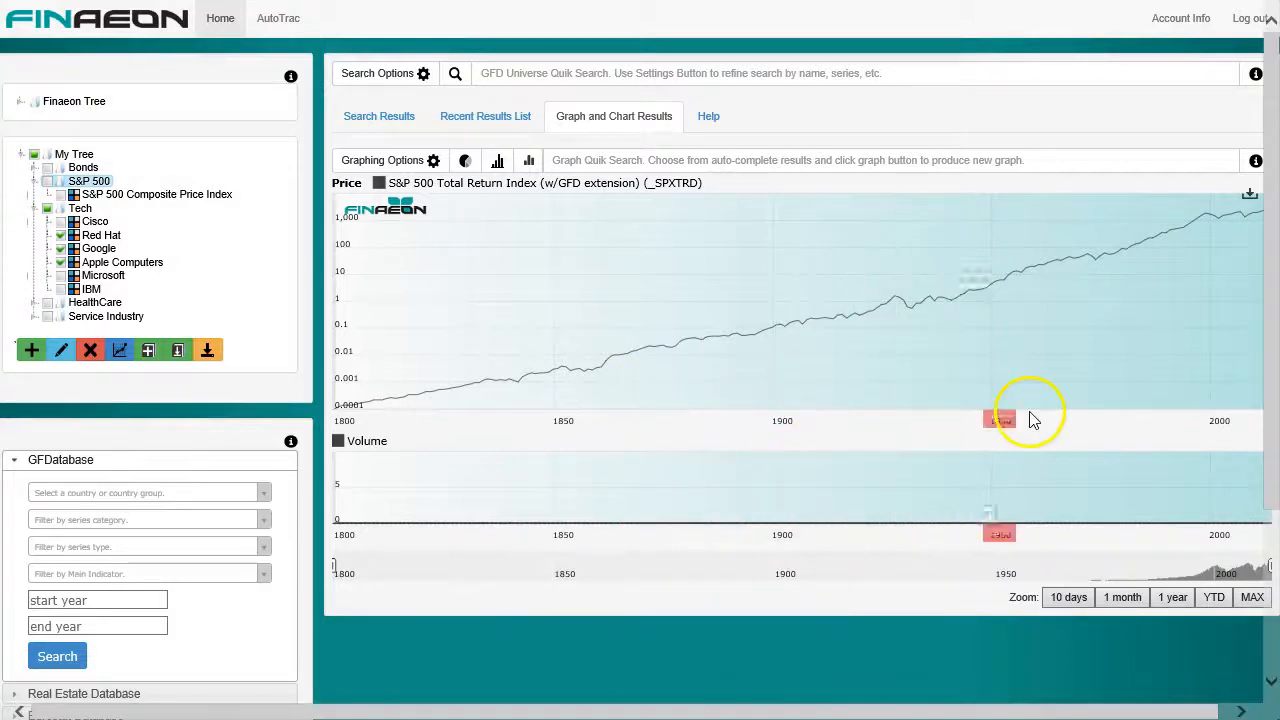
{"action": "mouse_move", "coordinate": [416, 212]}
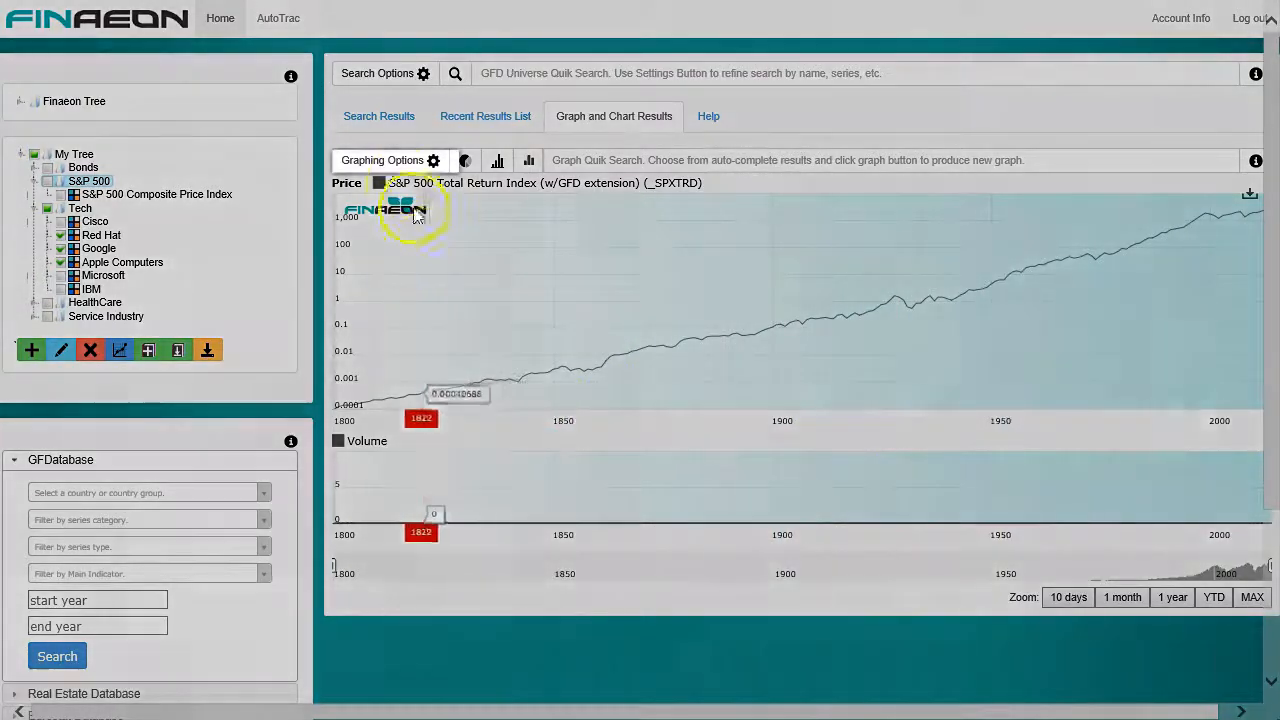
{"action": "left_click", "coordinate": [432, 160]}
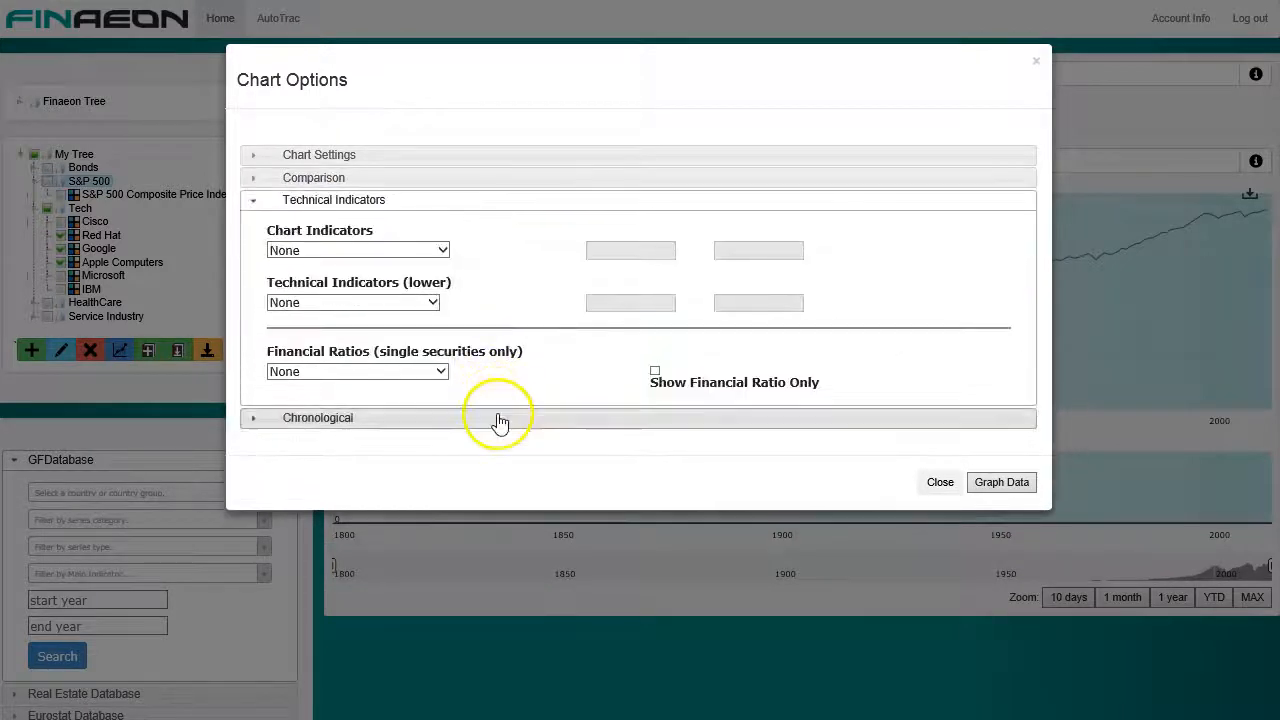
{"action": "left_click", "coordinate": [1000, 482]}
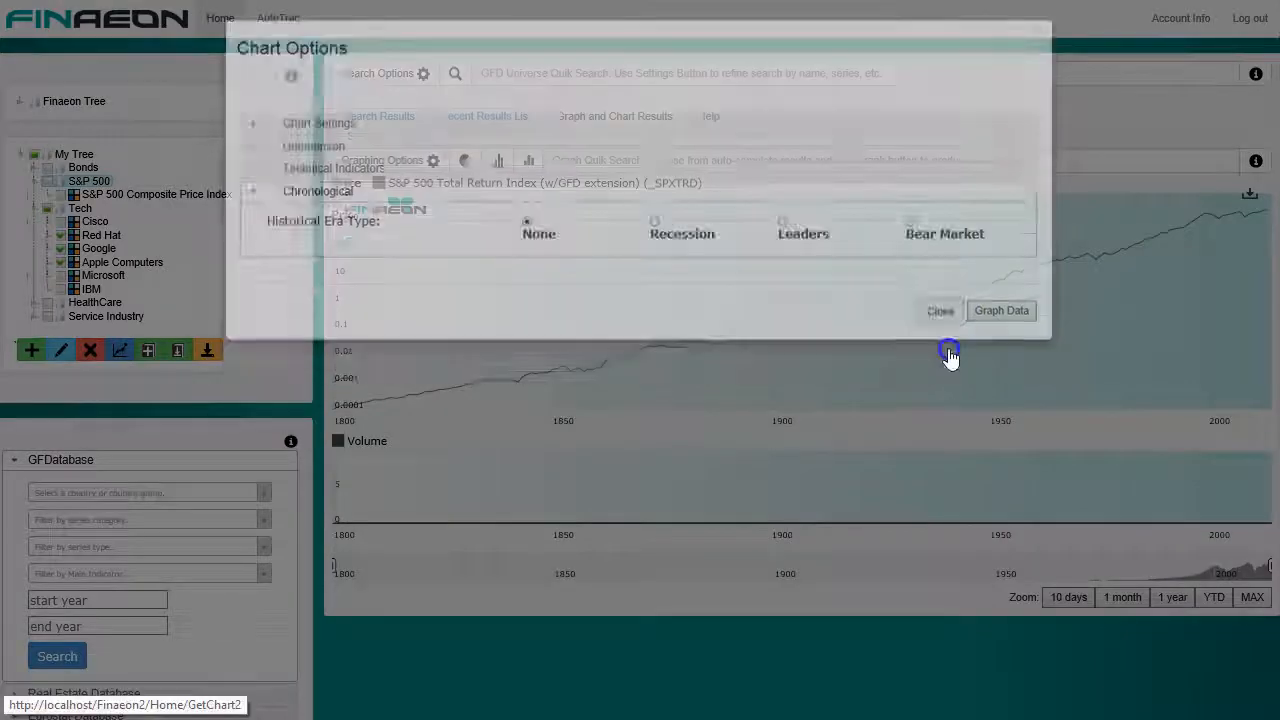
{"action": "left_click", "coordinate": [940, 310]}
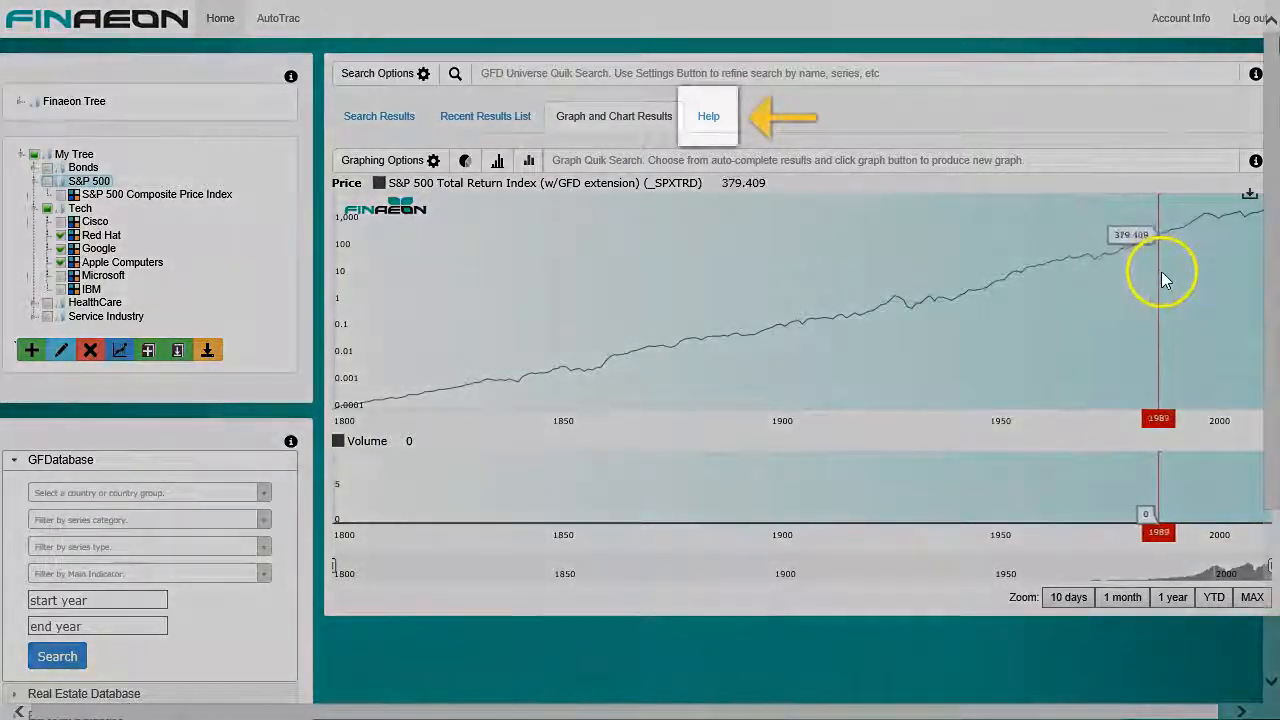
{"action": "mouse_move", "coordinate": [968, 316]}
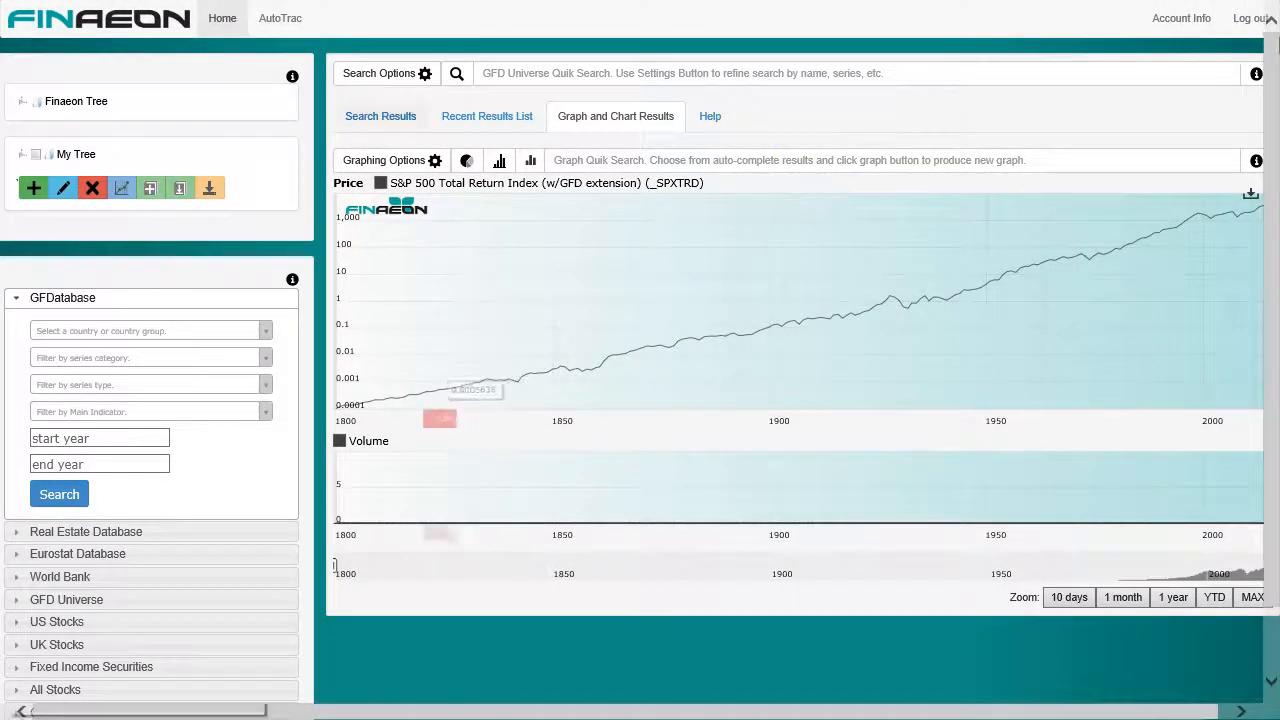
Check the S&P 500 Total Return and Composite Price Index rows in the search results.
{"action": "left_click", "coordinate": [380, 116]}
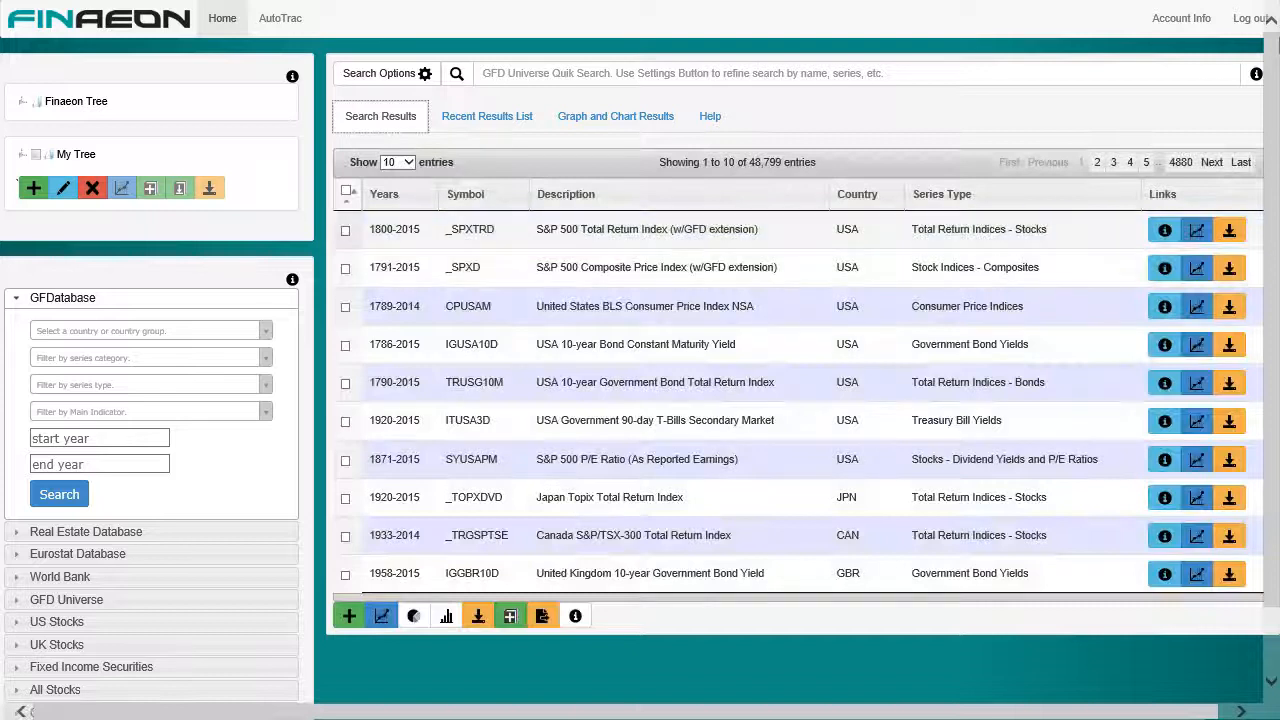
{"action": "left_click", "coordinate": [344, 268]}
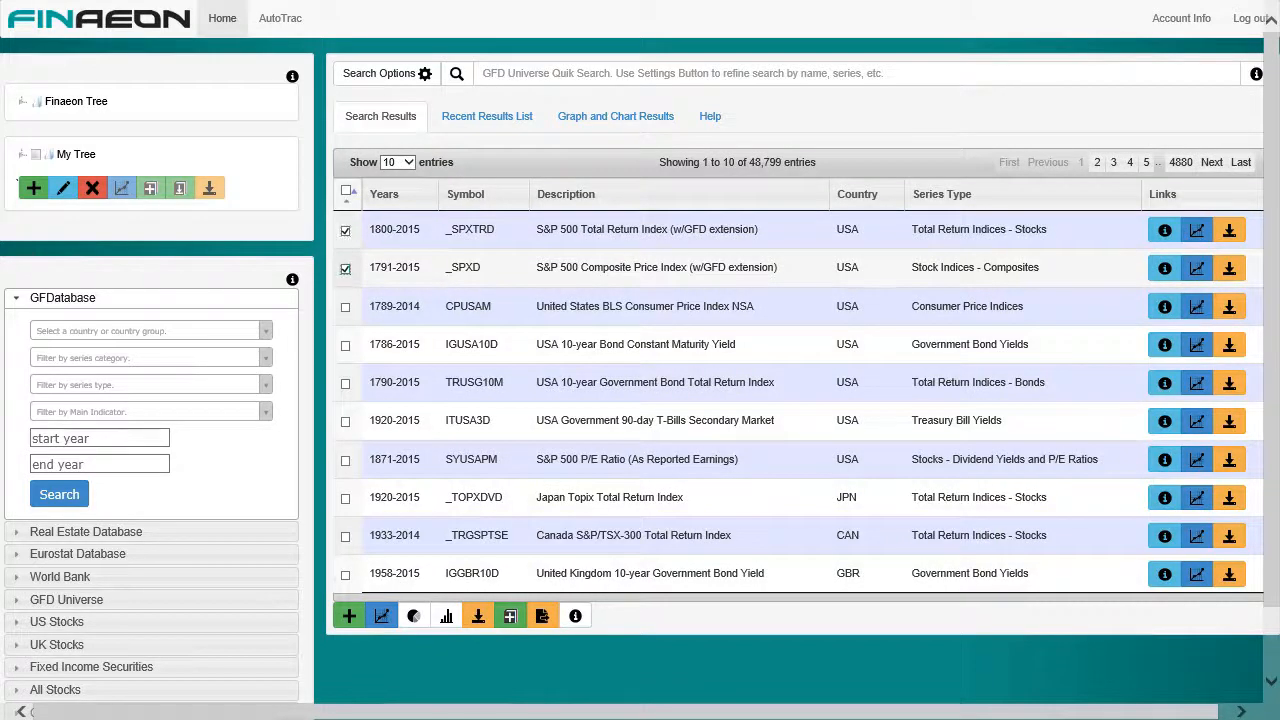
{"action": "left_click", "coordinate": [484, 616]}
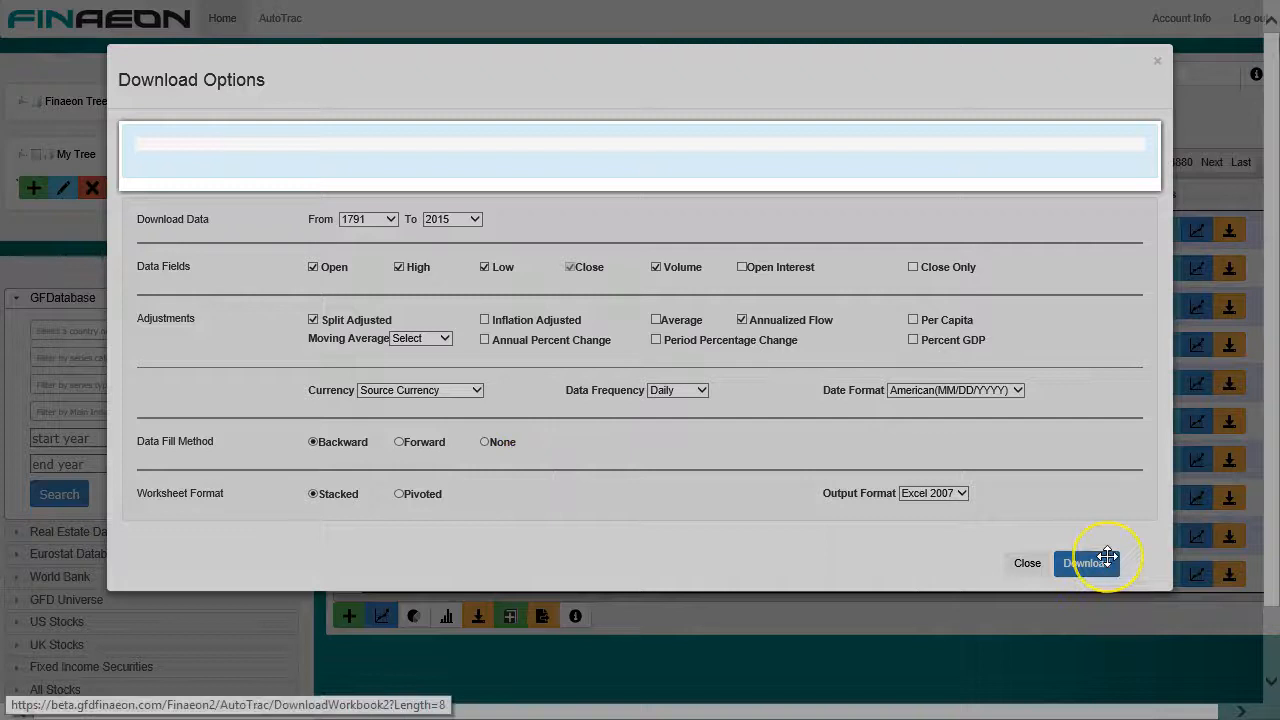
Create the Excel 2007 download workbook for the two checked S&P 500 series.
{"action": "left_click", "coordinate": [1086, 562]}
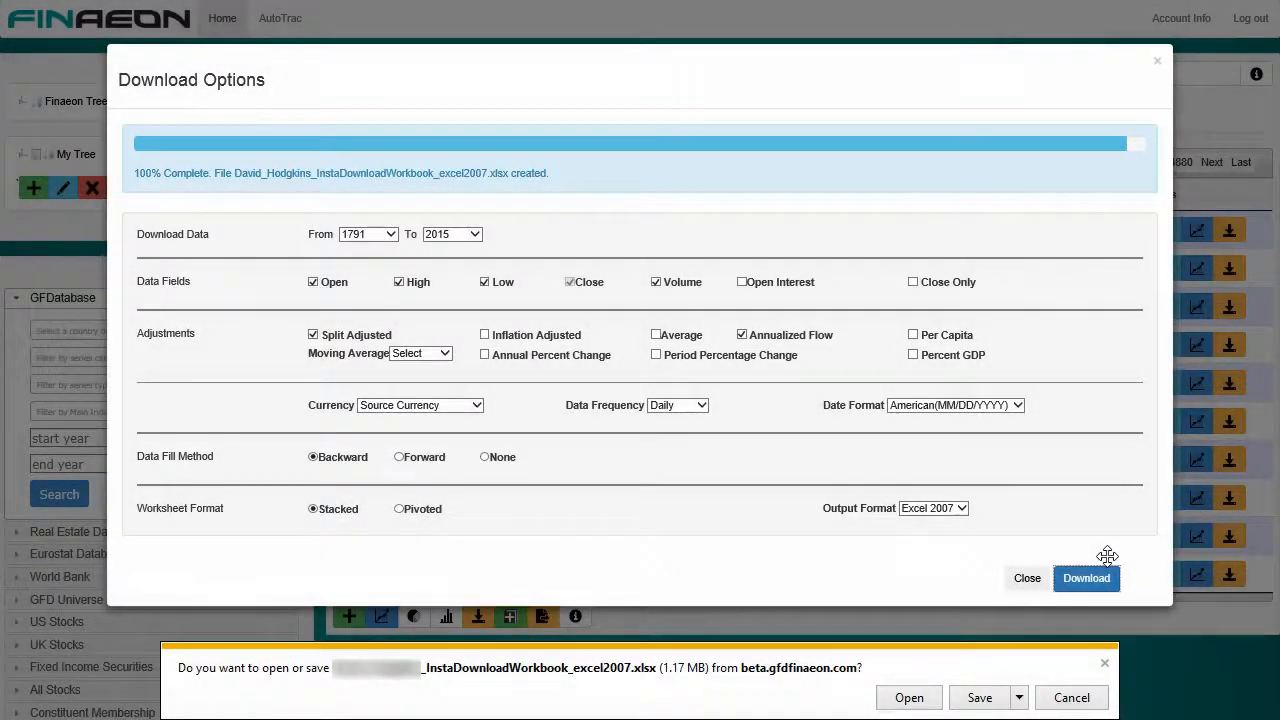
{"action": "mouse_move", "coordinate": [1088, 594]}
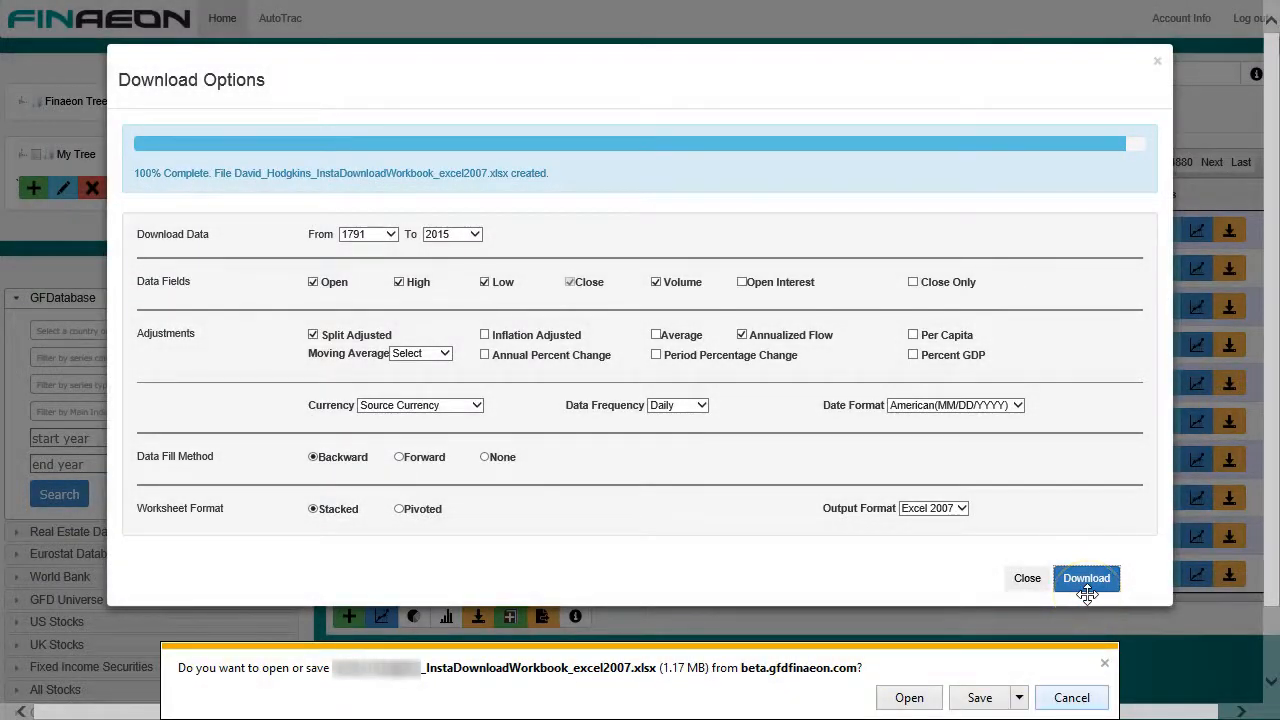
{"action": "left_click", "coordinate": [1072, 696]}
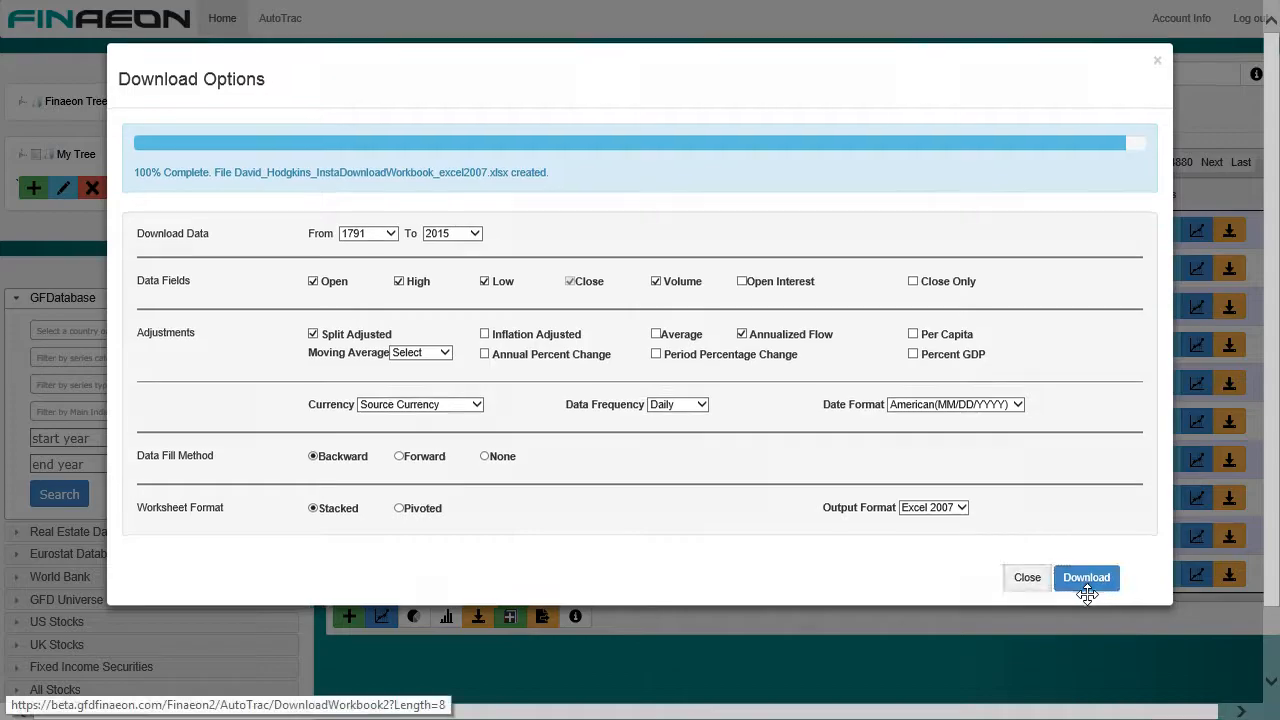
{"action": "left_click", "coordinate": [1028, 576]}
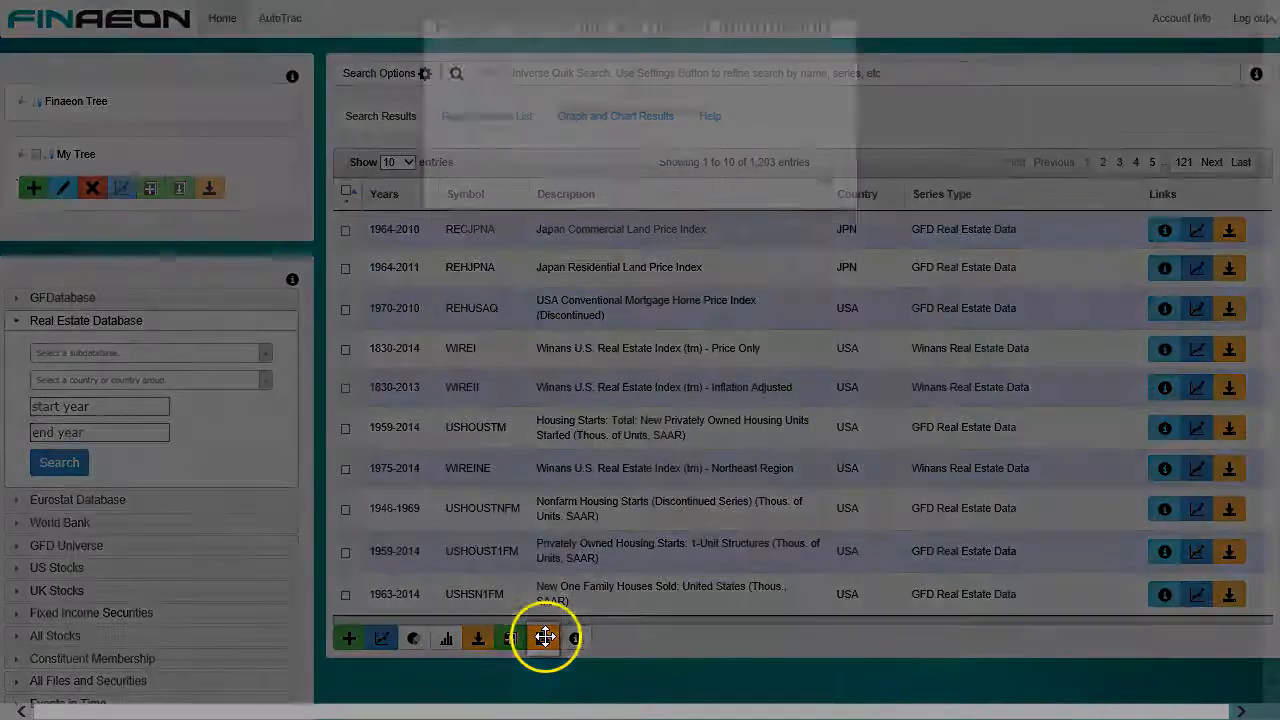
Close Download Options so the Real Estate Database series list shows.
{"action": "left_click", "coordinate": [542, 638]}
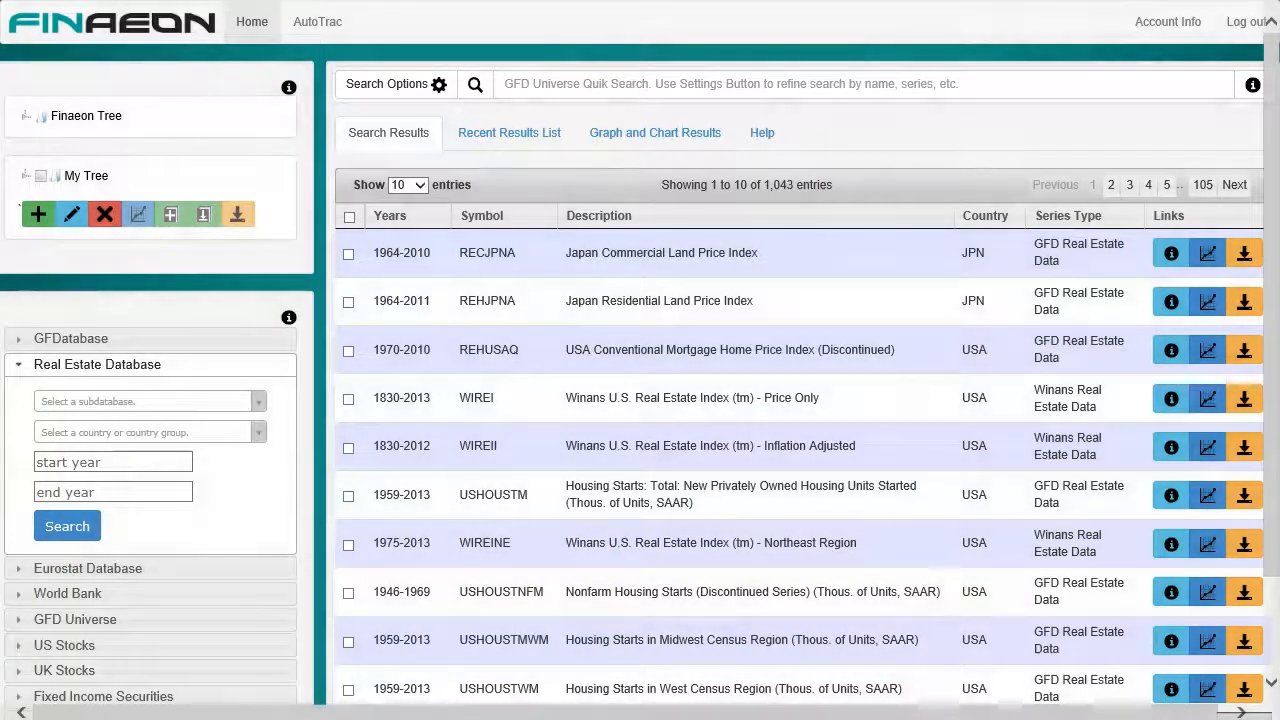
Enter 'abb' in quick search, dismiss Search Options and show the Help page.
{"action": "type", "text": "a"}
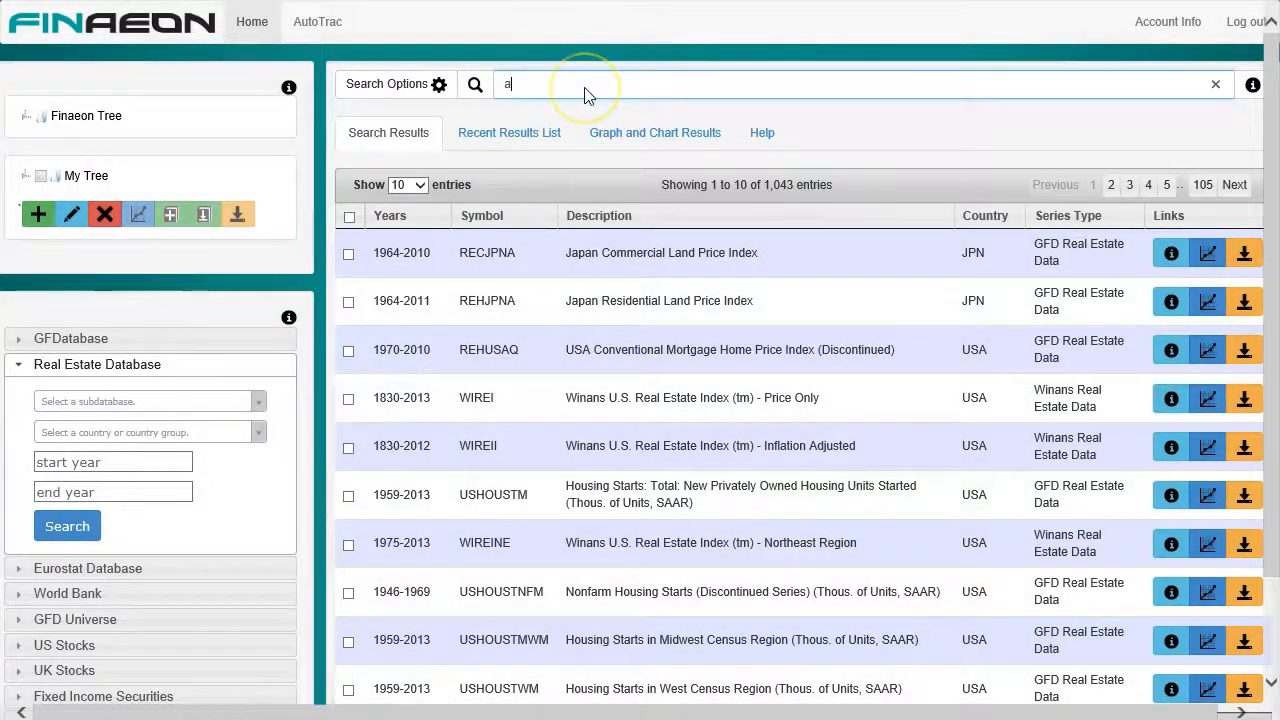
{"action": "type", "text": "bb"}
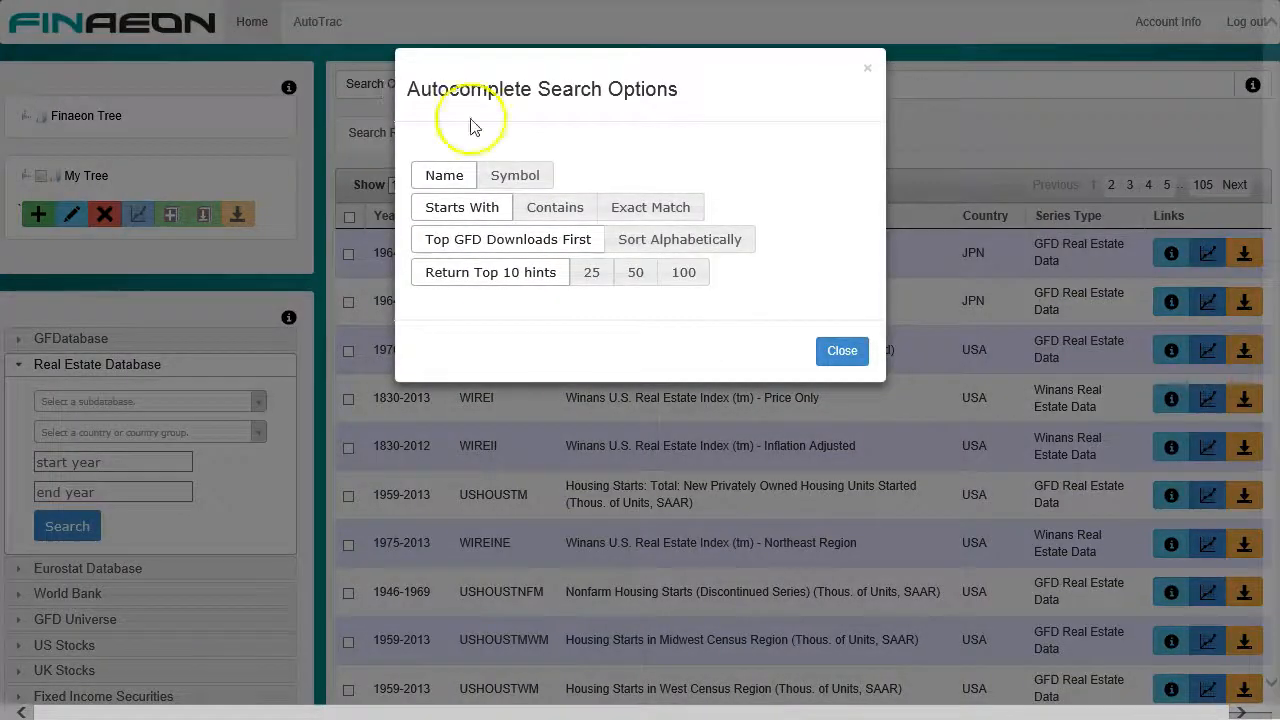
{"action": "left_click", "coordinate": [840, 352]}
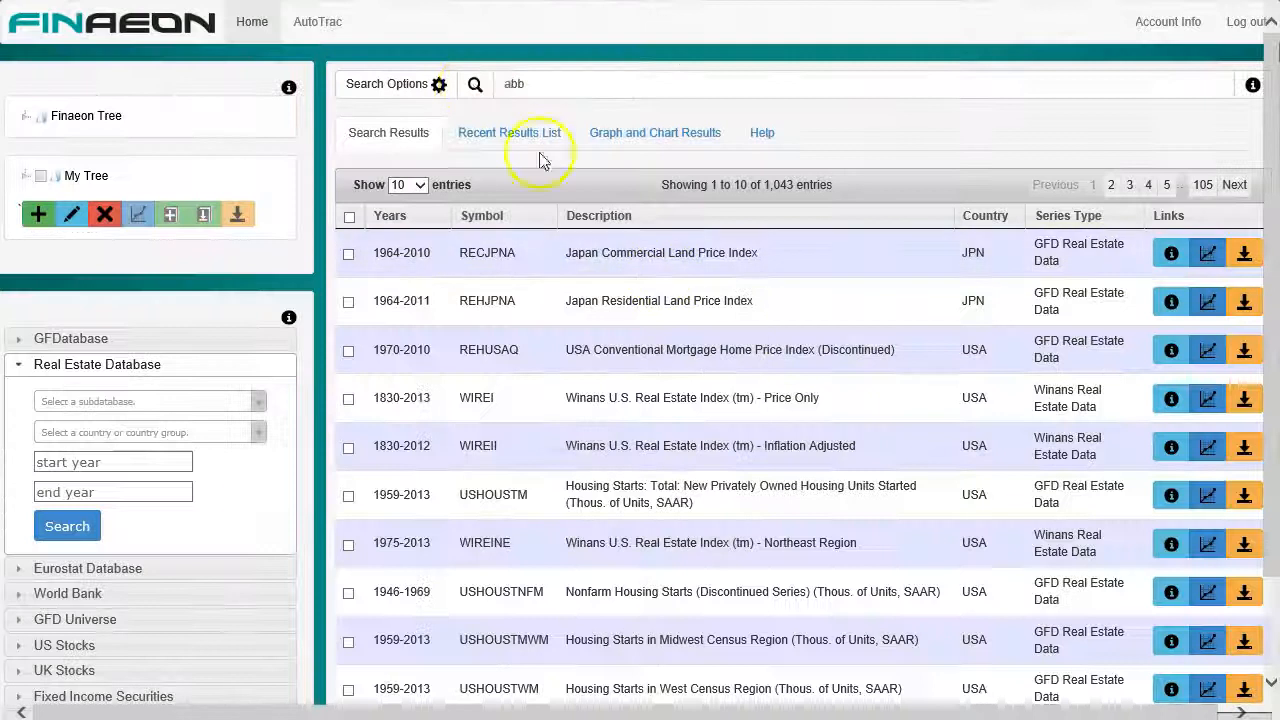
{"action": "left_click", "coordinate": [476, 84]}
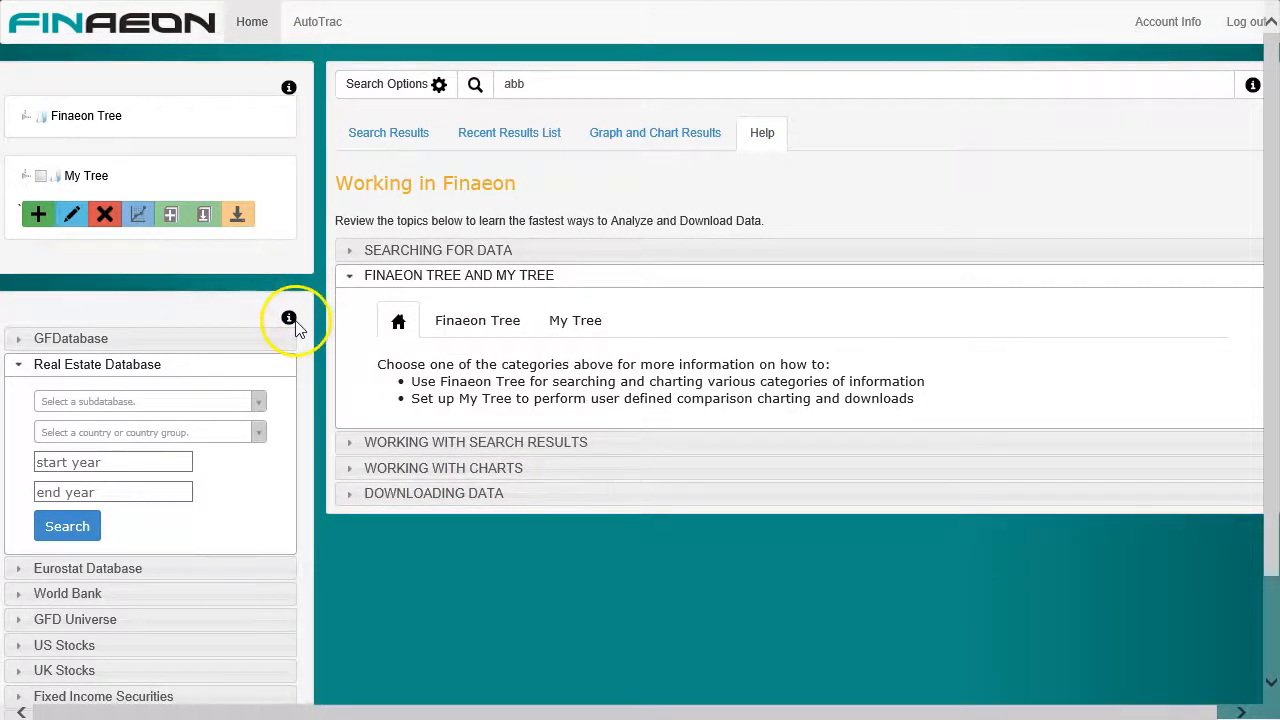
Read the database filter help, then list the 23 securities matching 'abb'.
{"action": "left_click", "coordinate": [438, 250]}
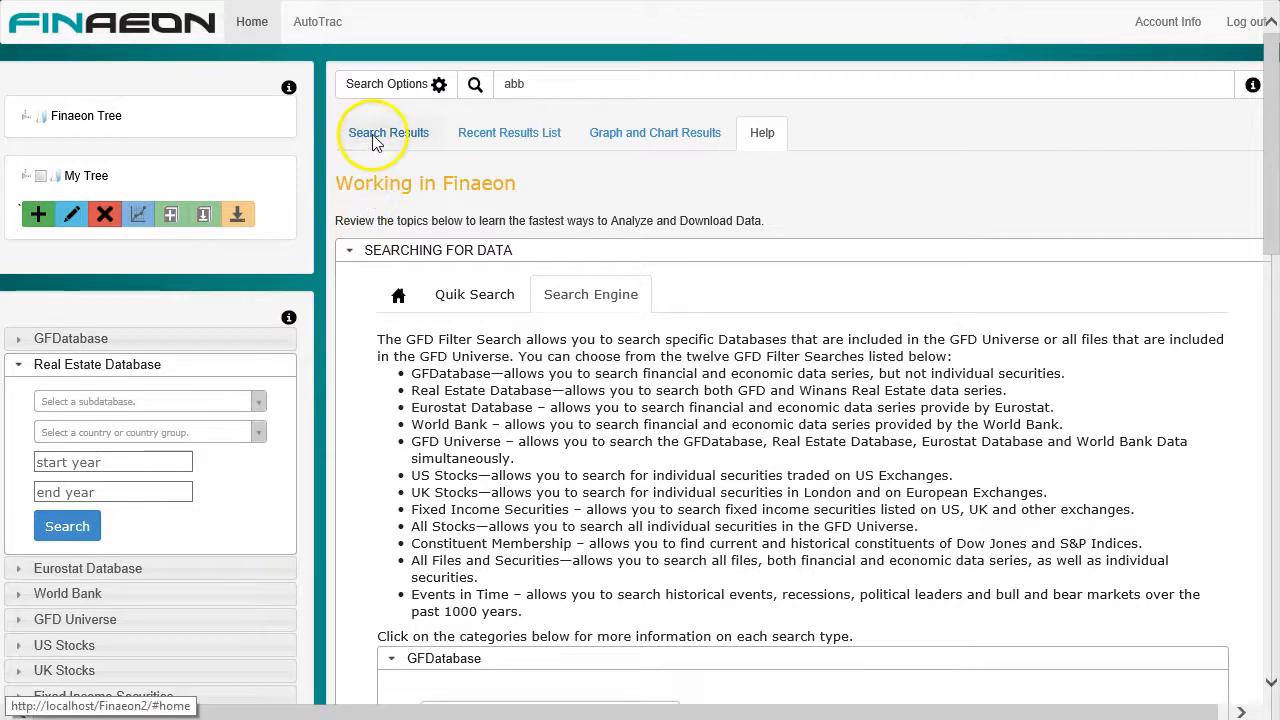
{"action": "left_click", "coordinate": [388, 132]}
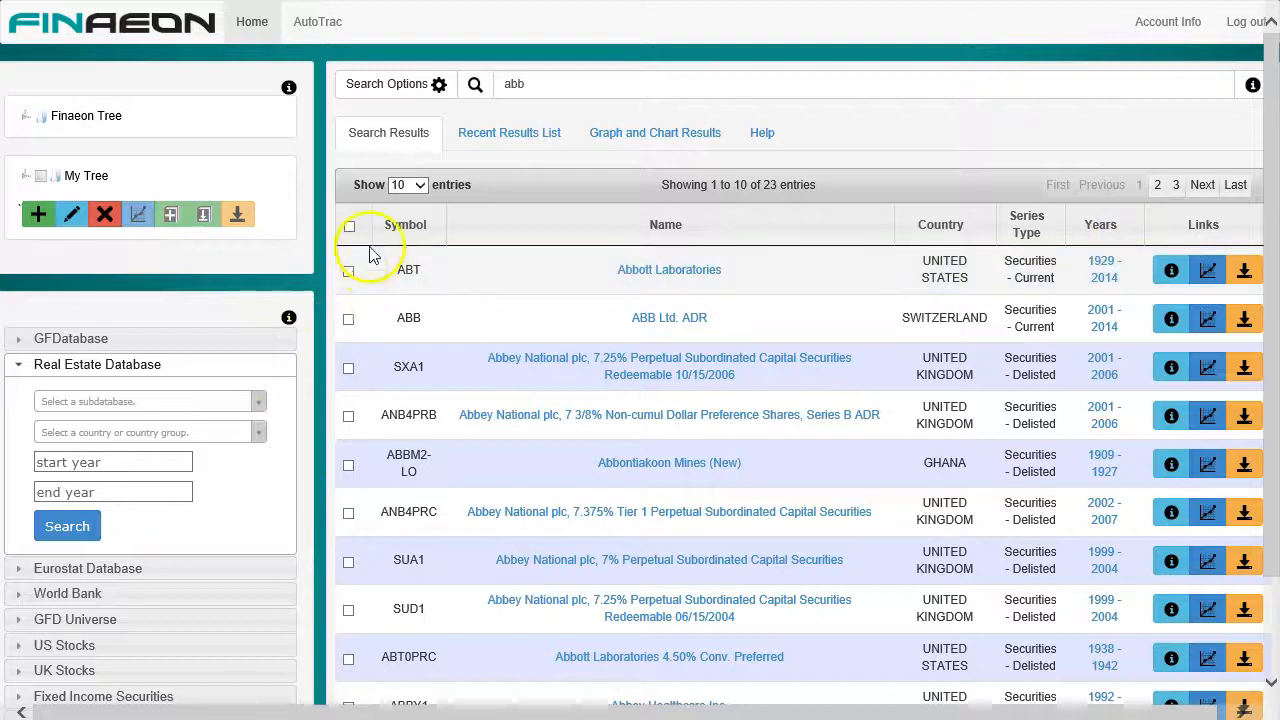
Add ABT, ABB and SXA1 to the Recent Results List and show its three entries.
{"action": "left_click", "coordinate": [348, 318]}
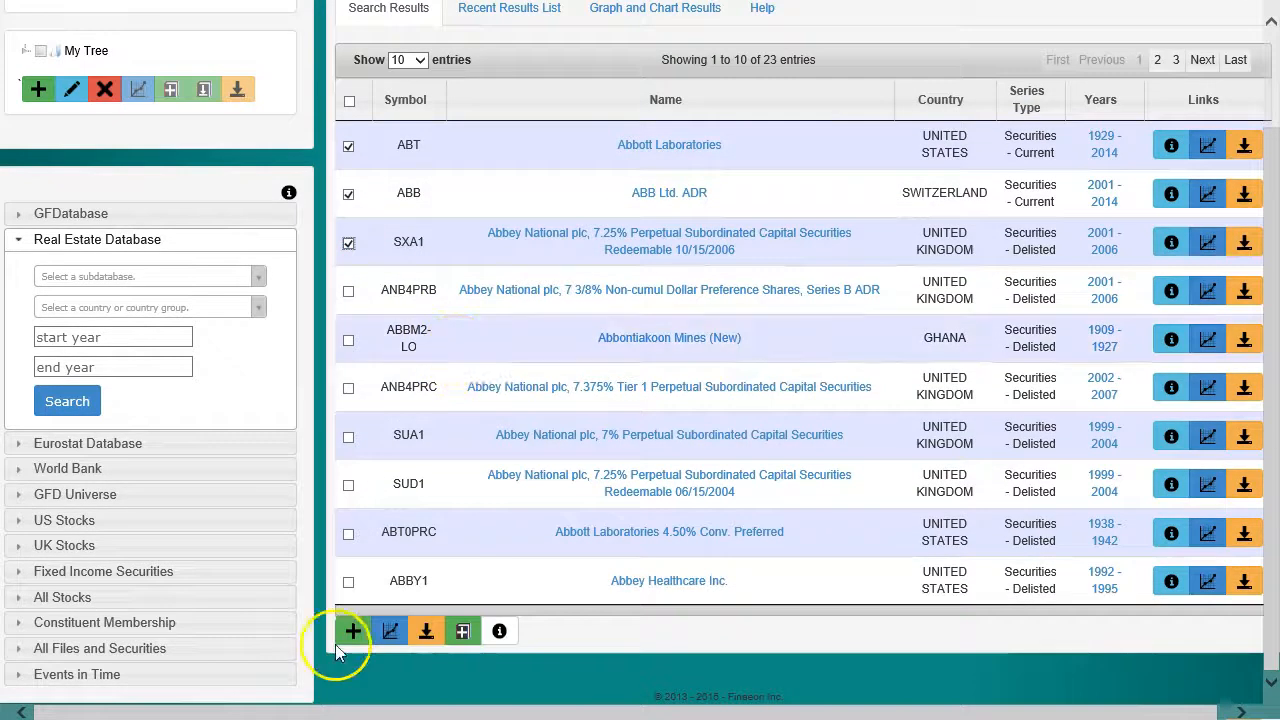
{"action": "left_click", "coordinate": [352, 630]}
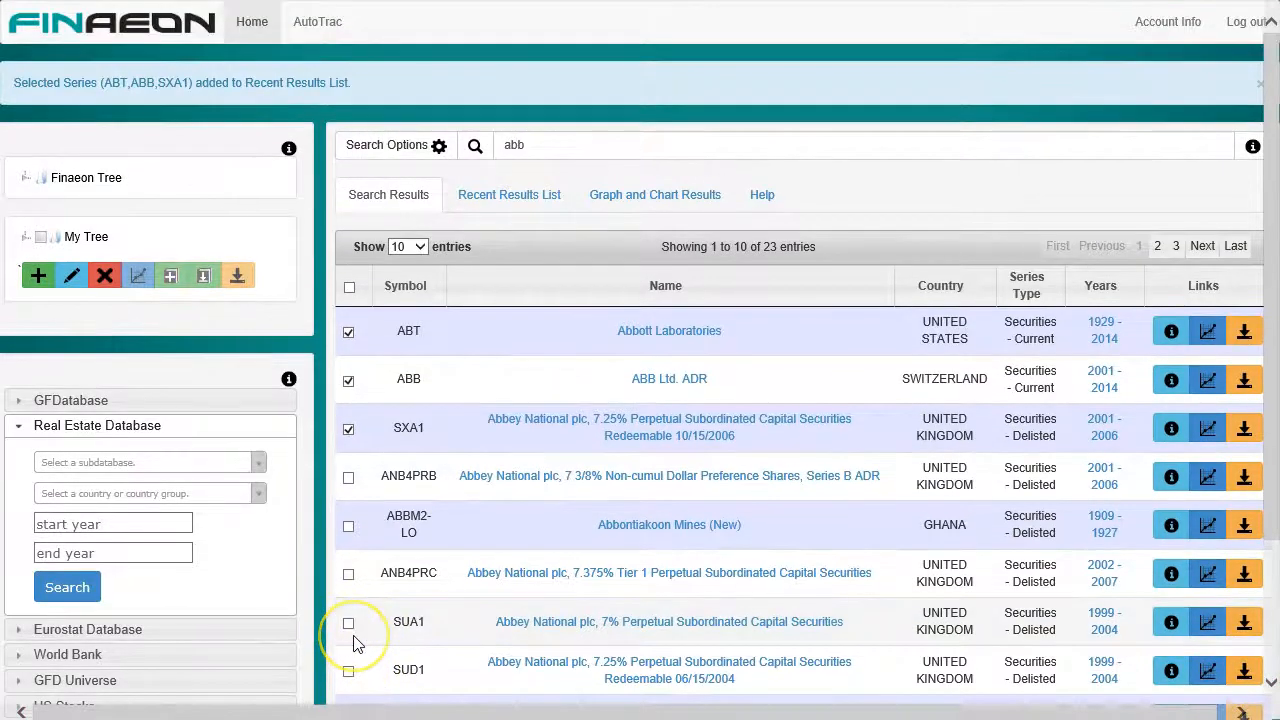
{"action": "mouse_move", "coordinate": [350, 644]}
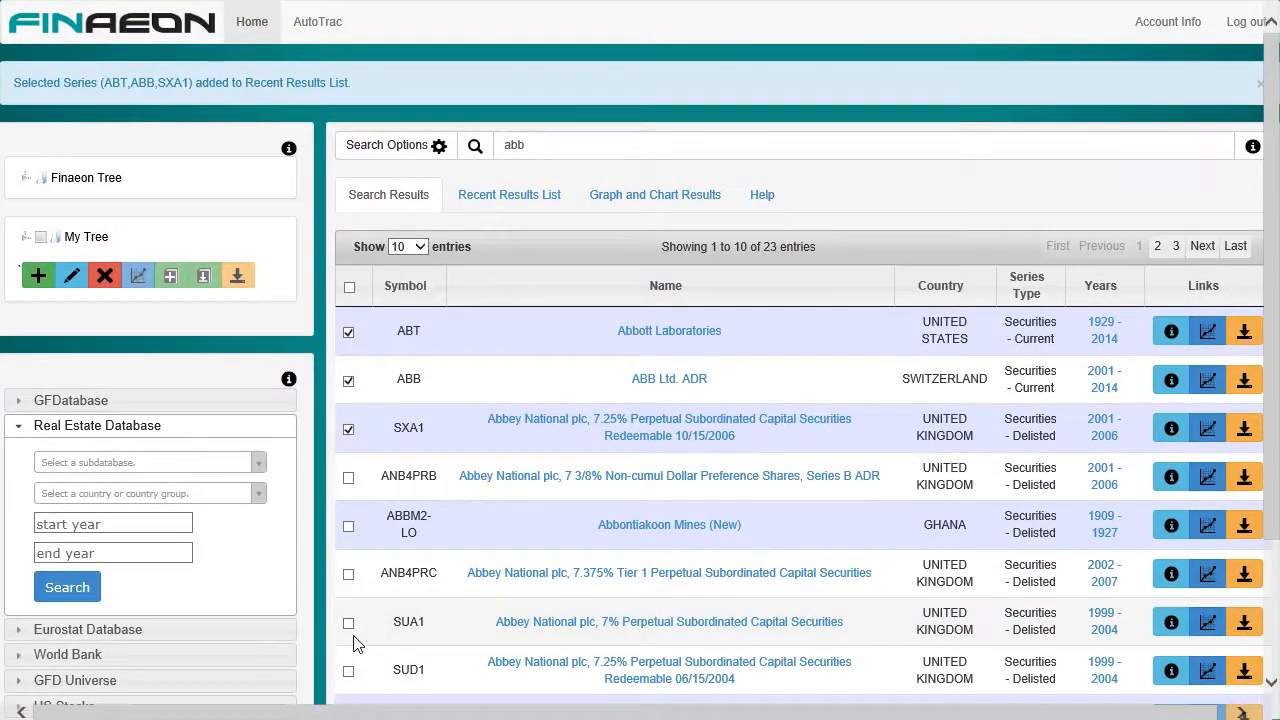
{"action": "left_click", "coordinate": [508, 194]}
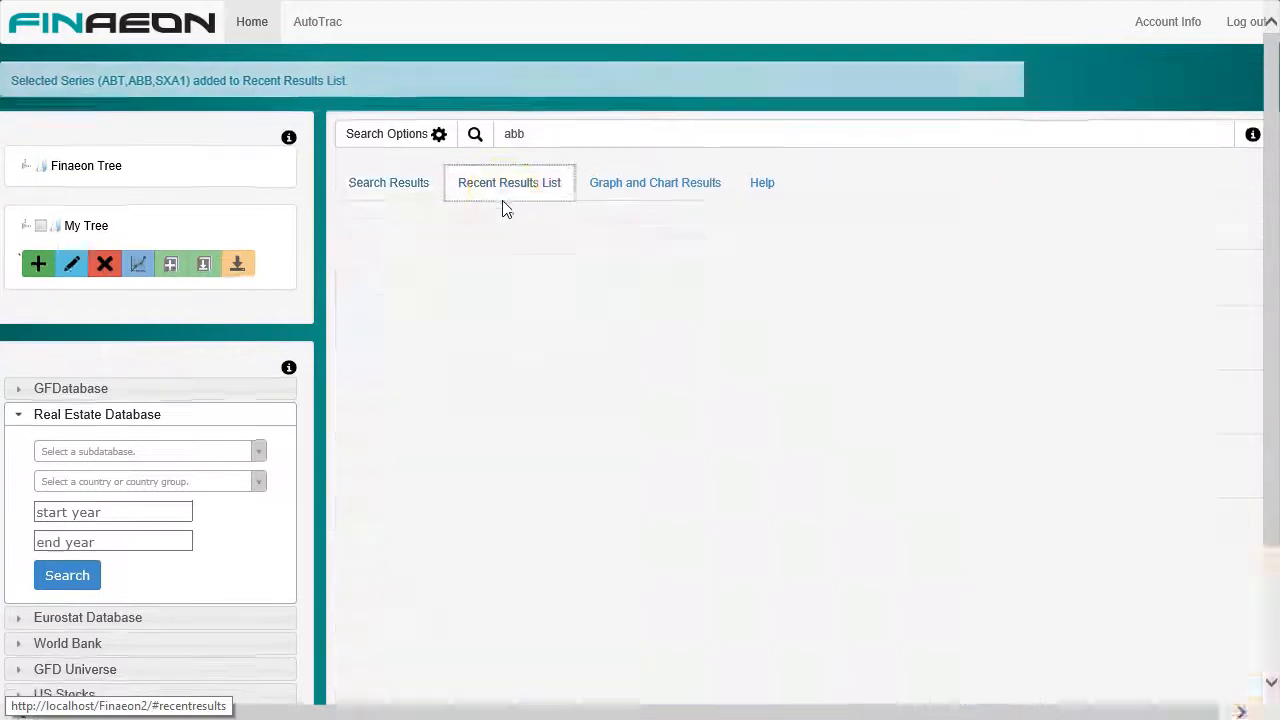
{"action": "left_click", "coordinate": [508, 182]}
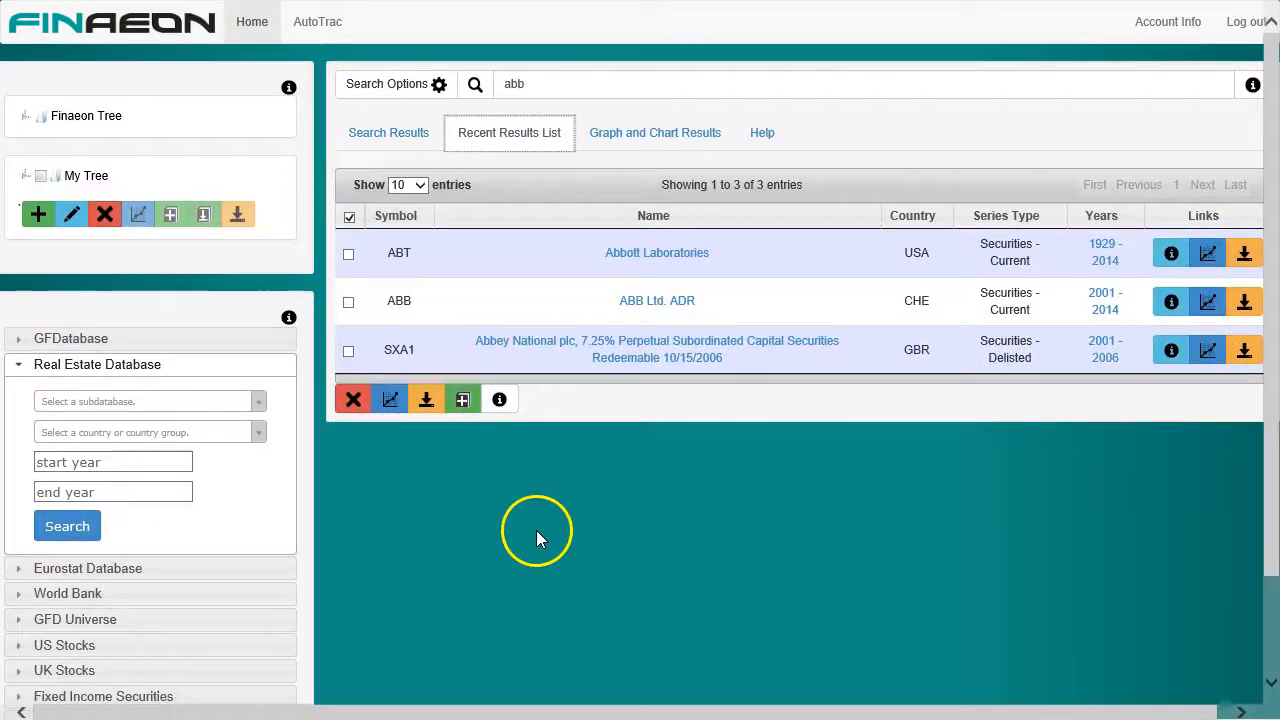